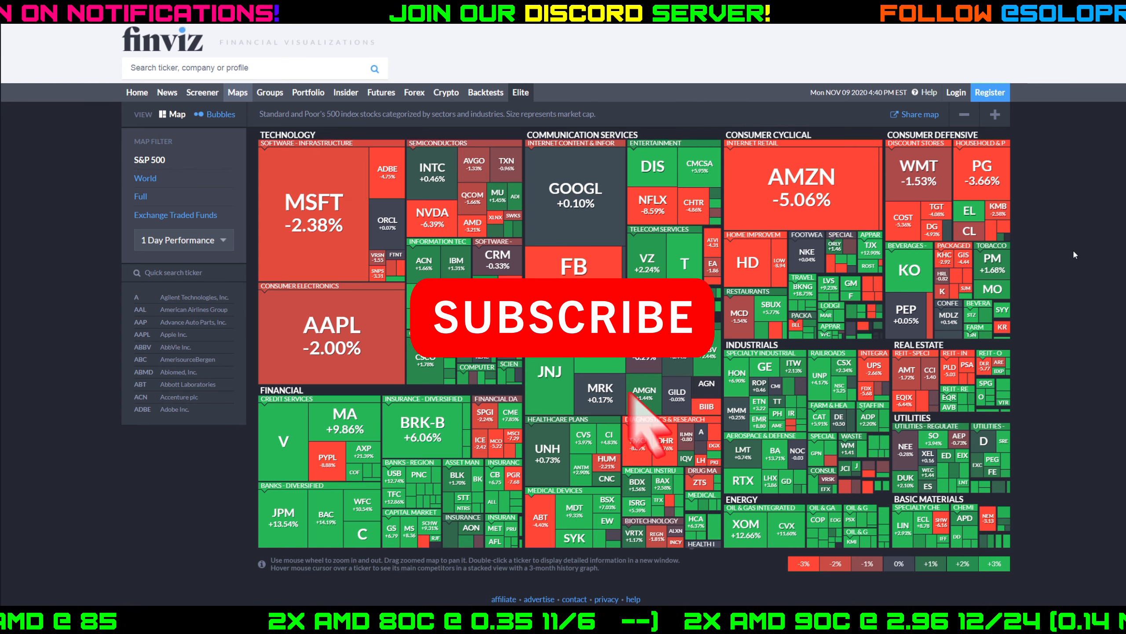
mouse_move(747, 535)
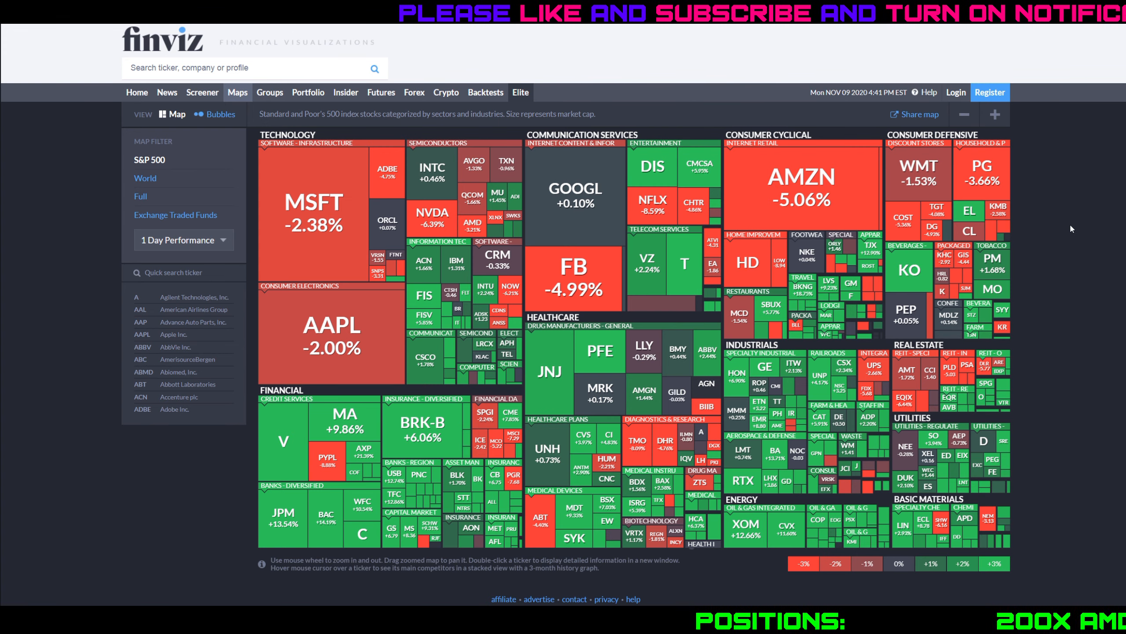
mouse_move(657, 325)
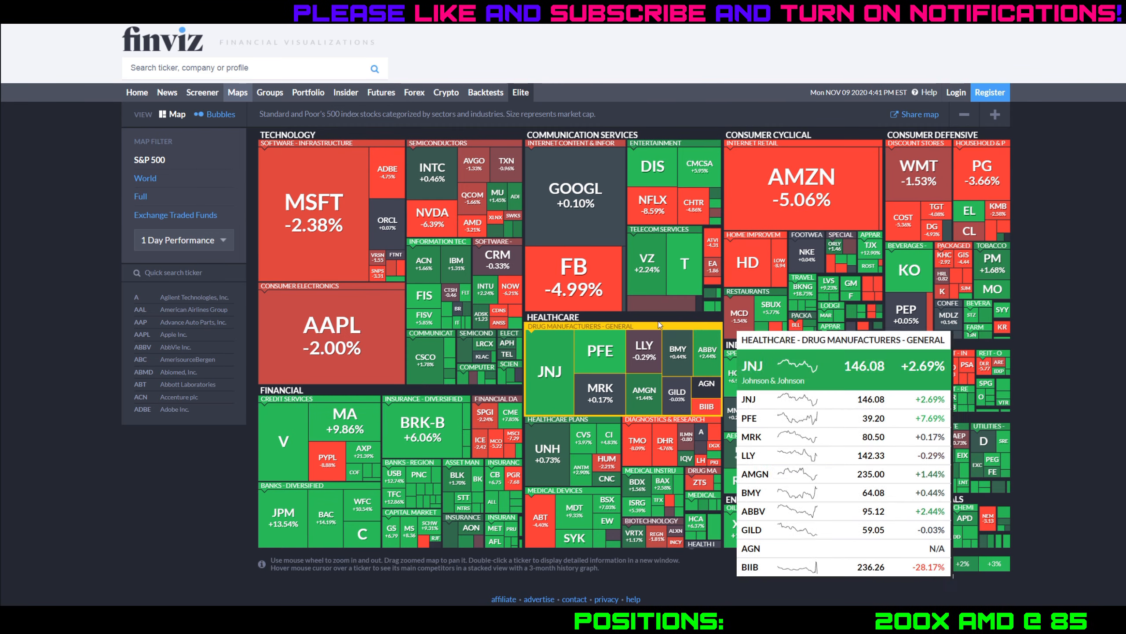
mouse_move(331, 338)
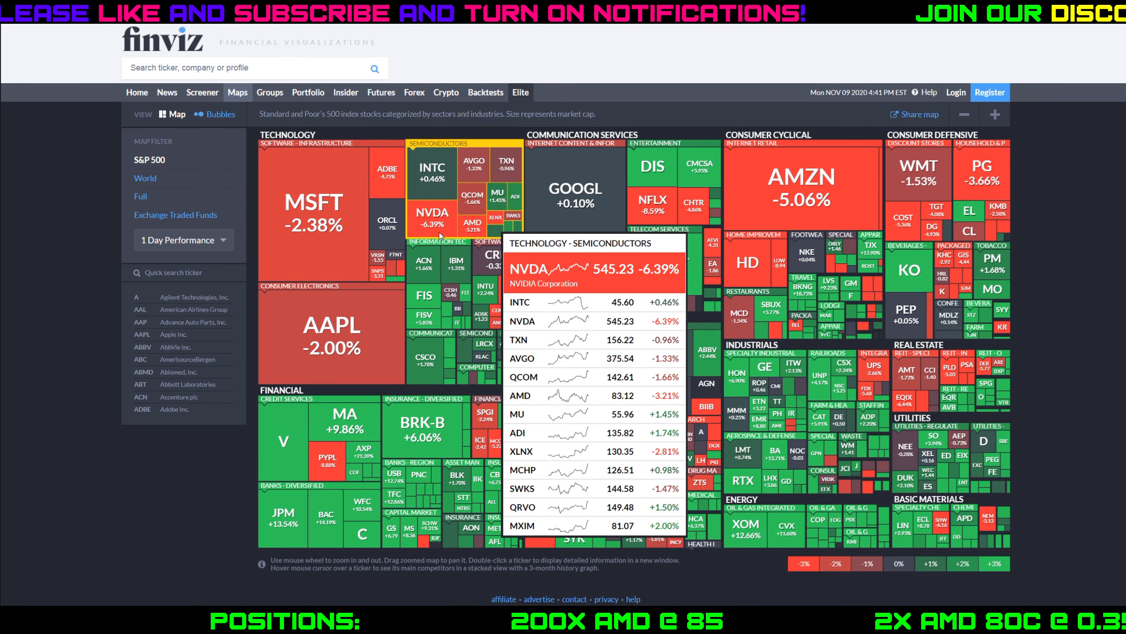
mouse_move(473, 223)
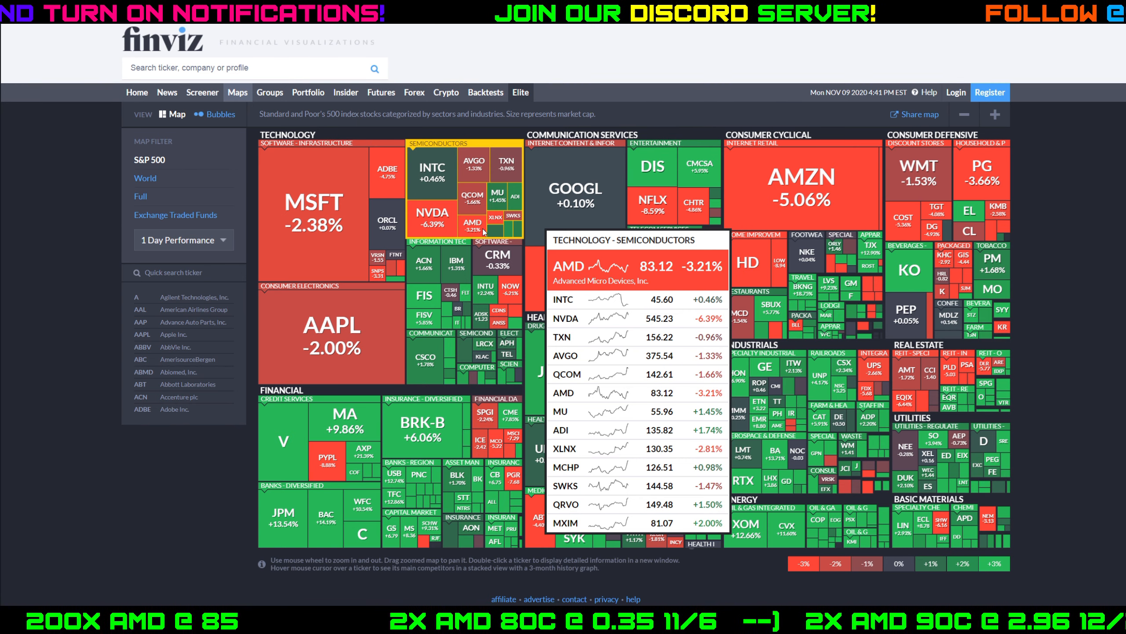
mouse_move(528, 199)
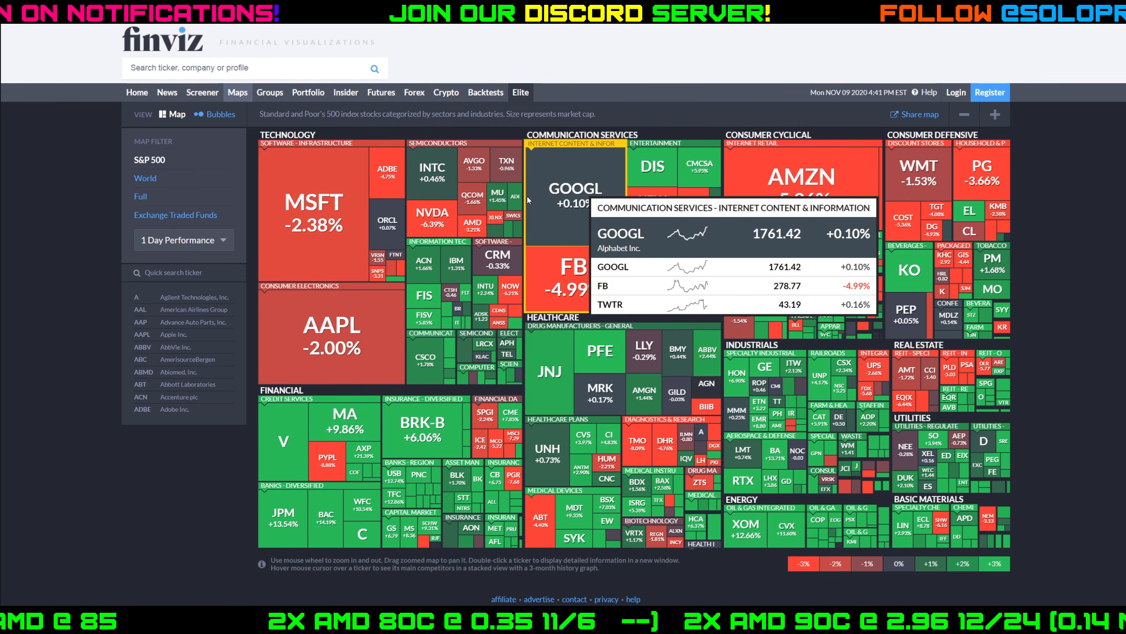
mouse_move(497, 196)
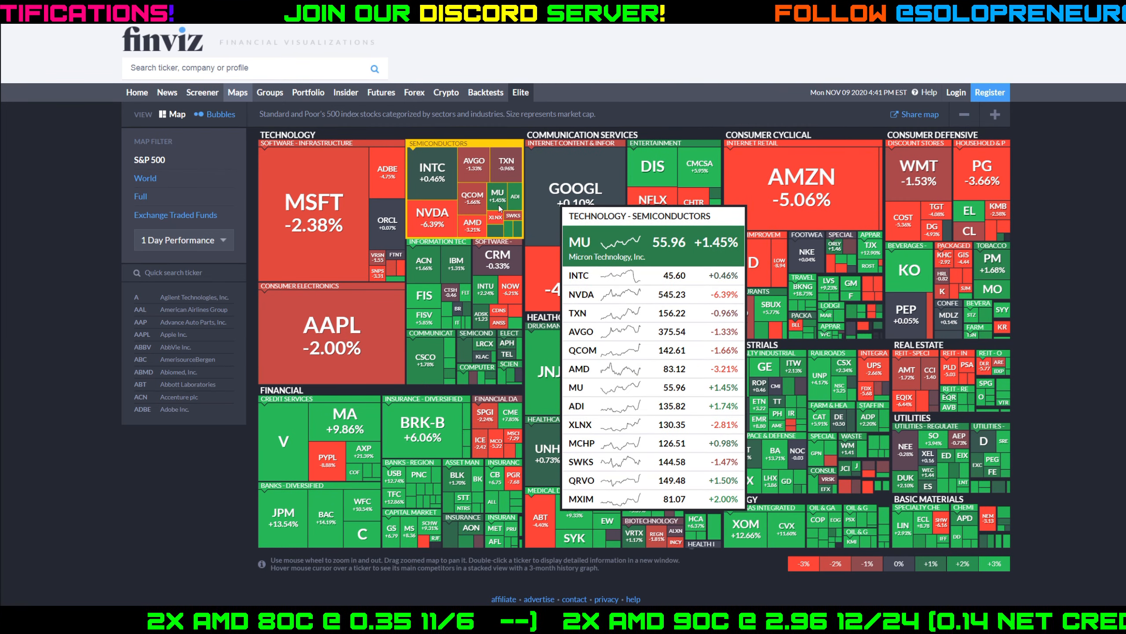
mouse_move(671, 231)
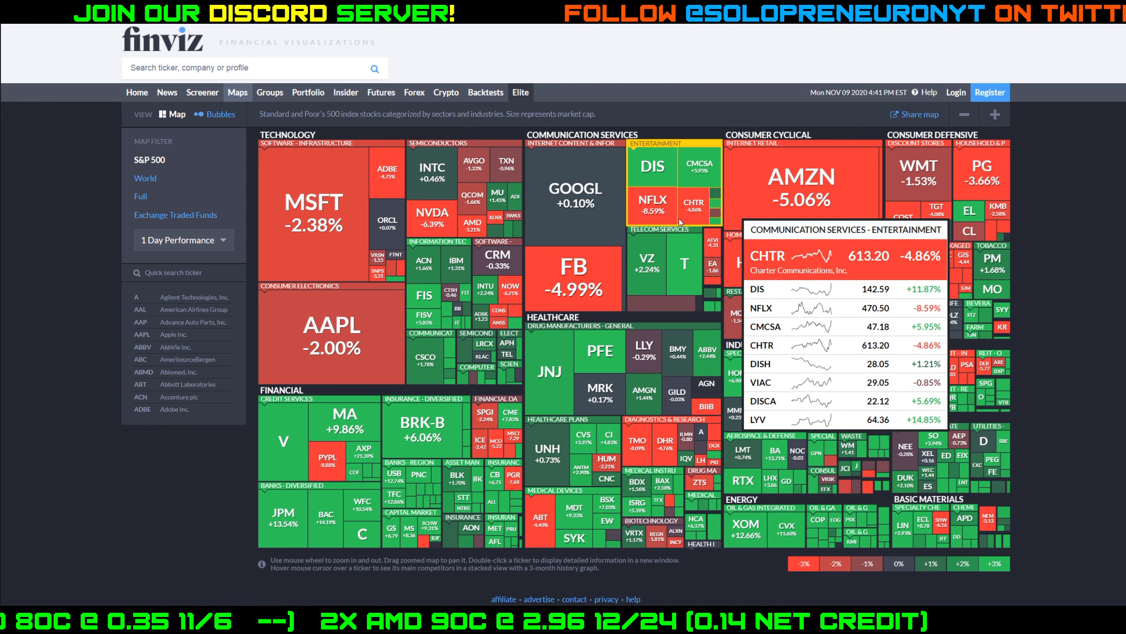
mouse_move(652, 203)
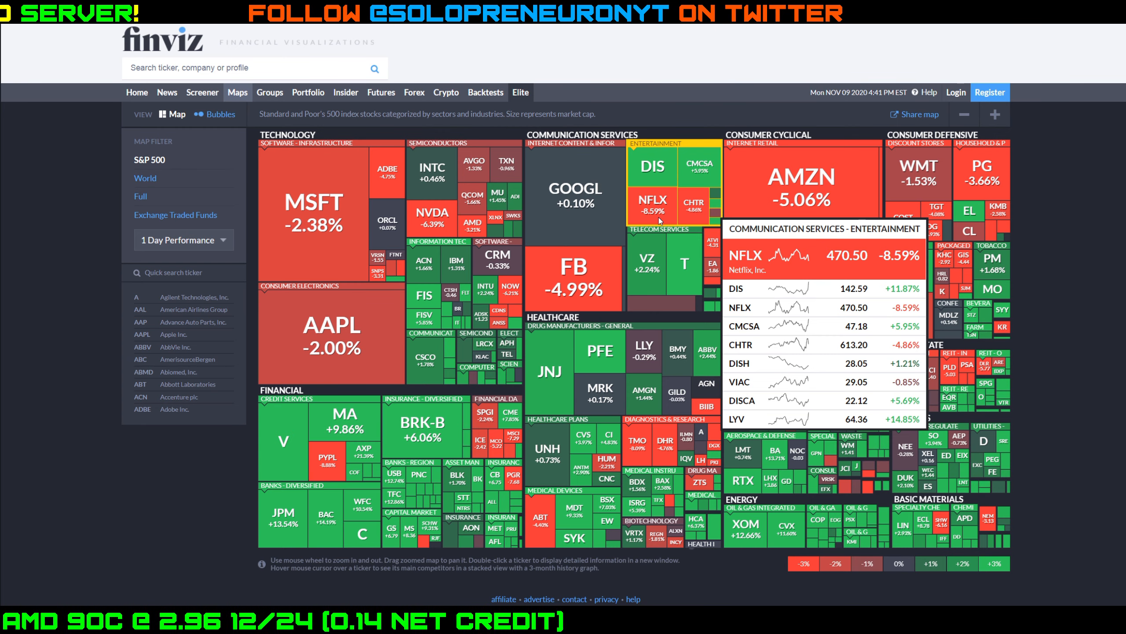
mouse_move(615, 242)
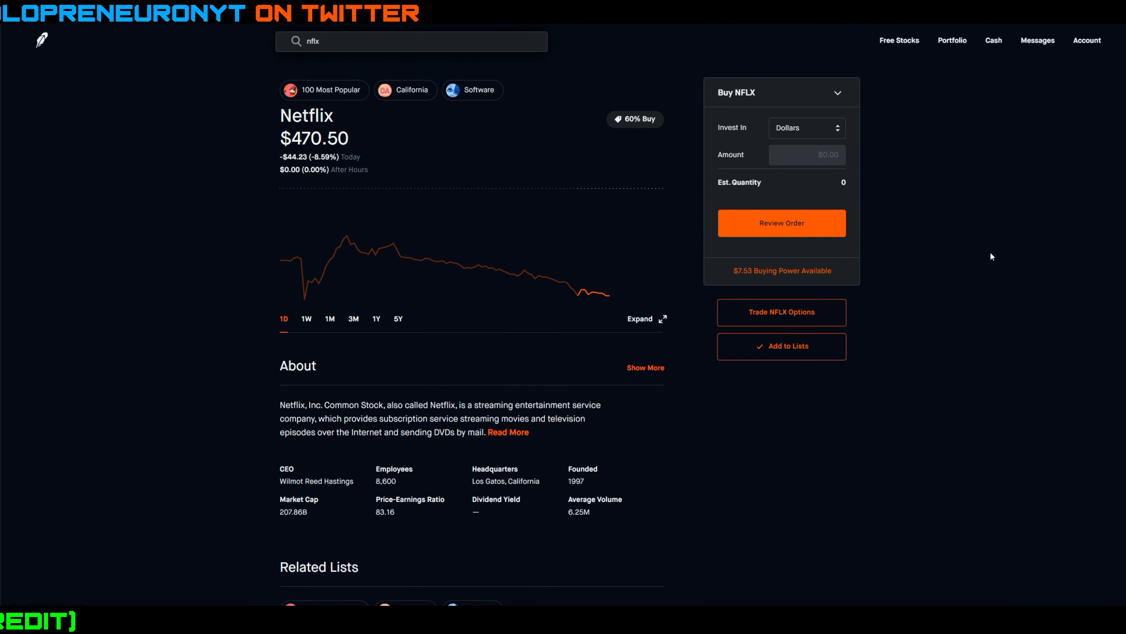
mouse_move(298, 257)
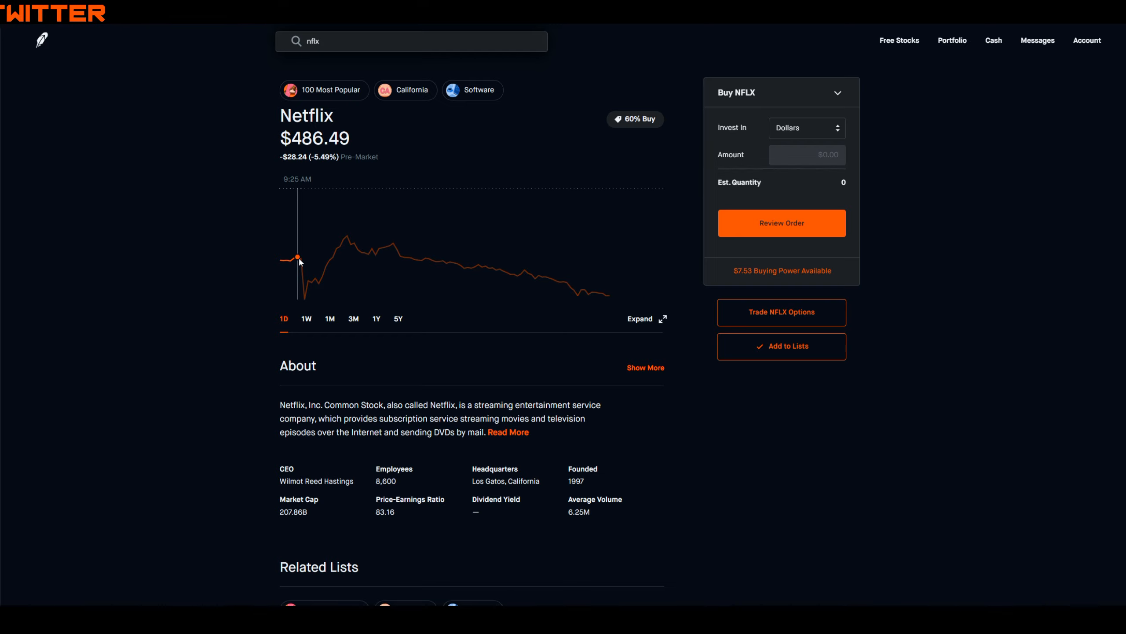
mouse_move(312, 299)
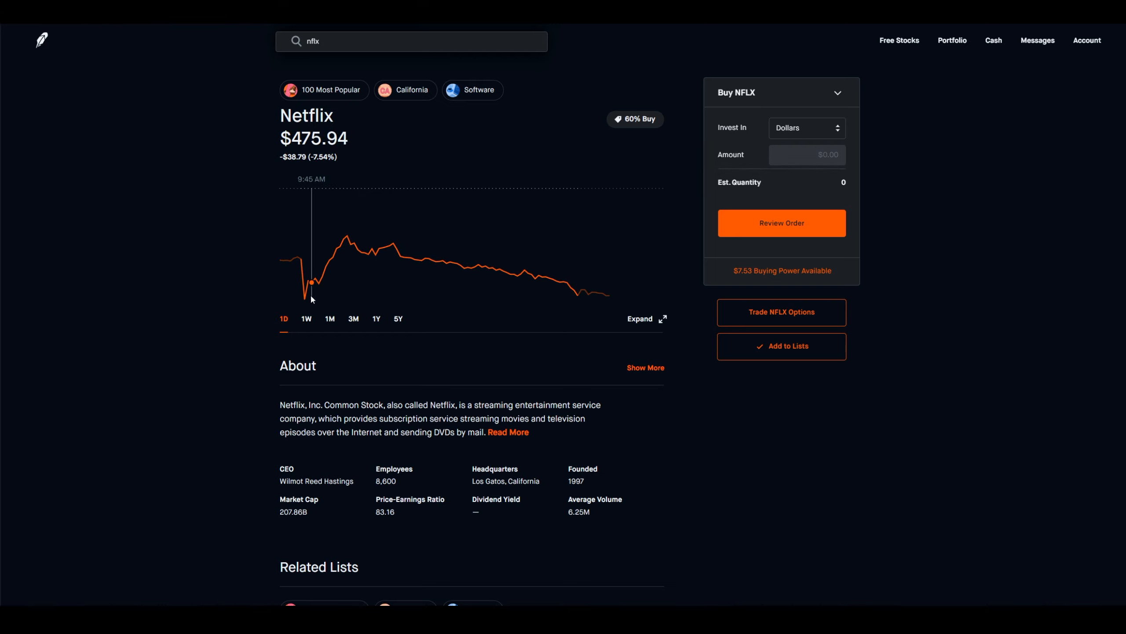
mouse_move(304, 299)
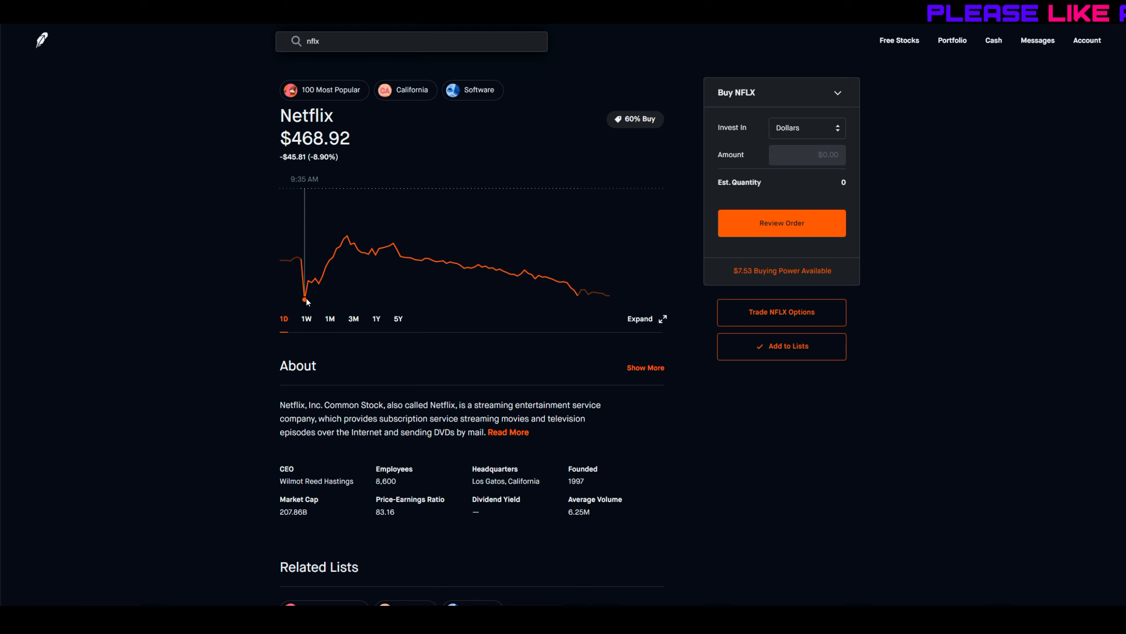
mouse_move(346, 238)
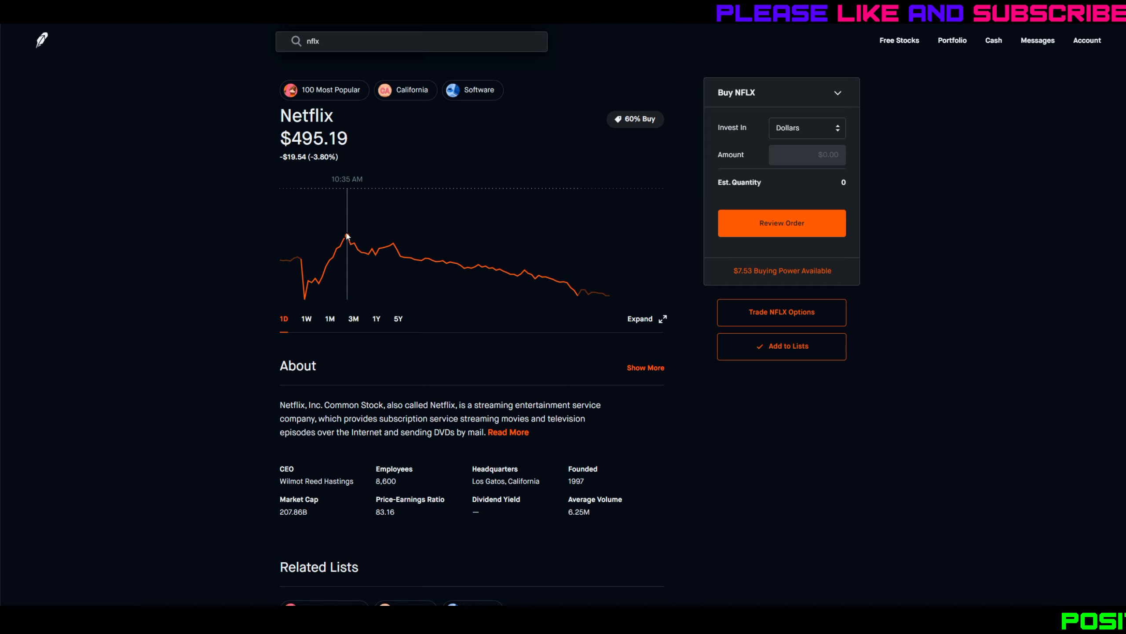
mouse_move(546, 276)
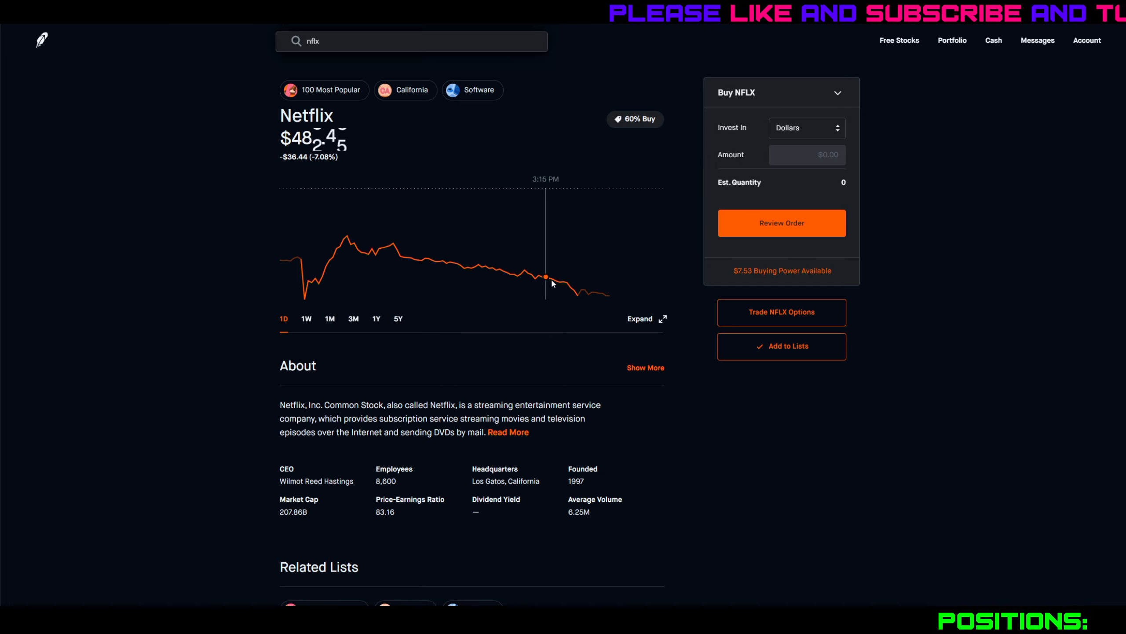
mouse_move(571, 298)
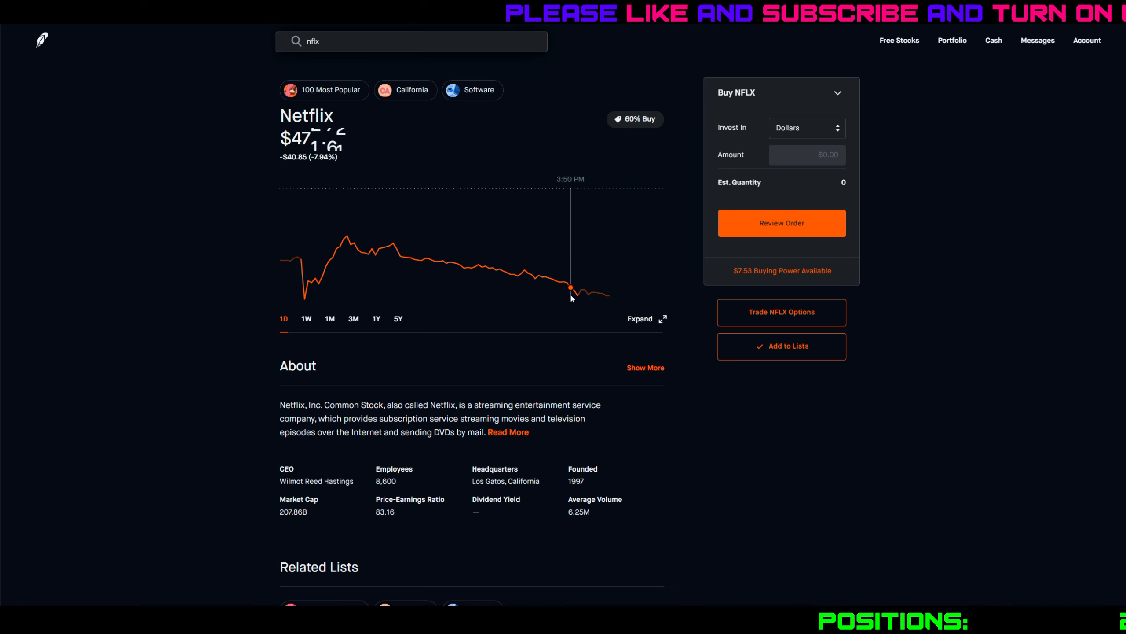
mouse_move(592, 326)
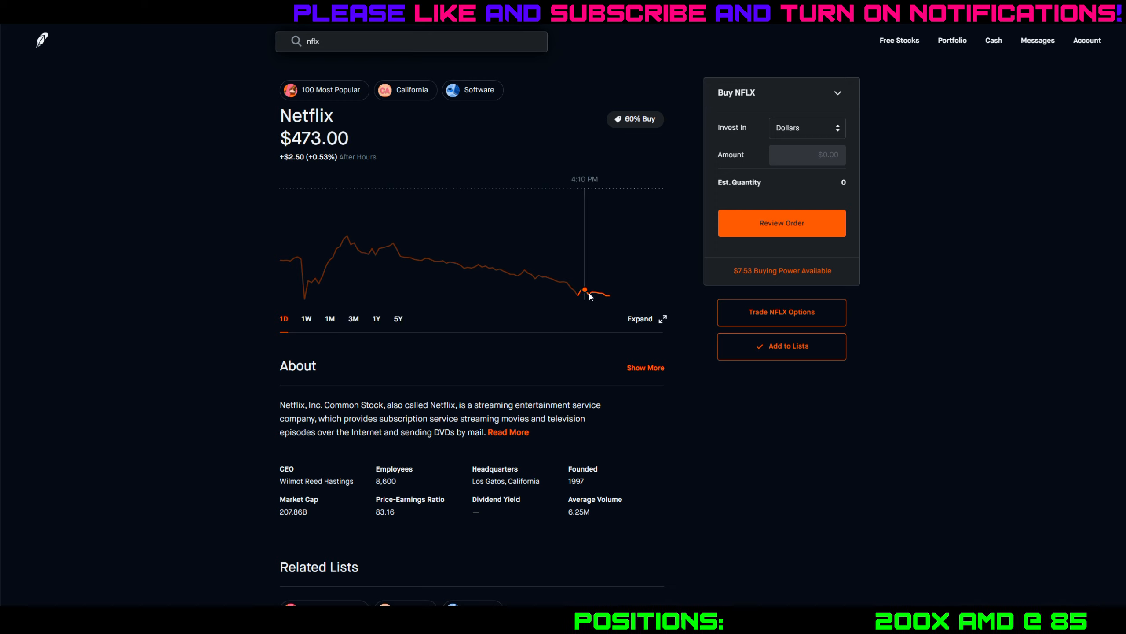
mouse_move(757, 476)
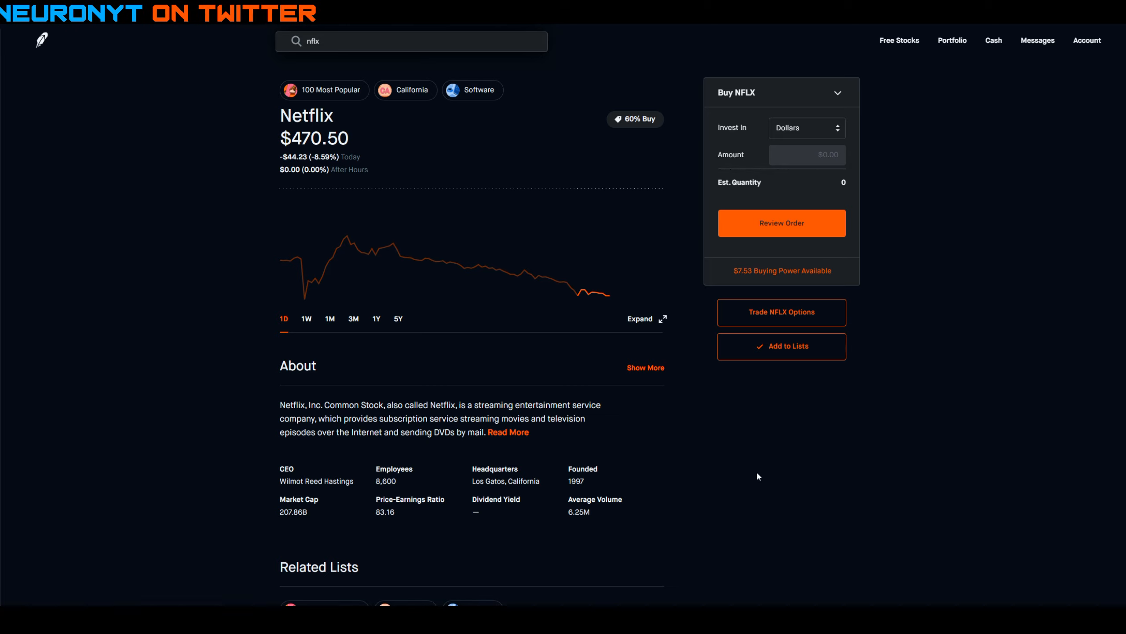
mouse_move(226, 162)
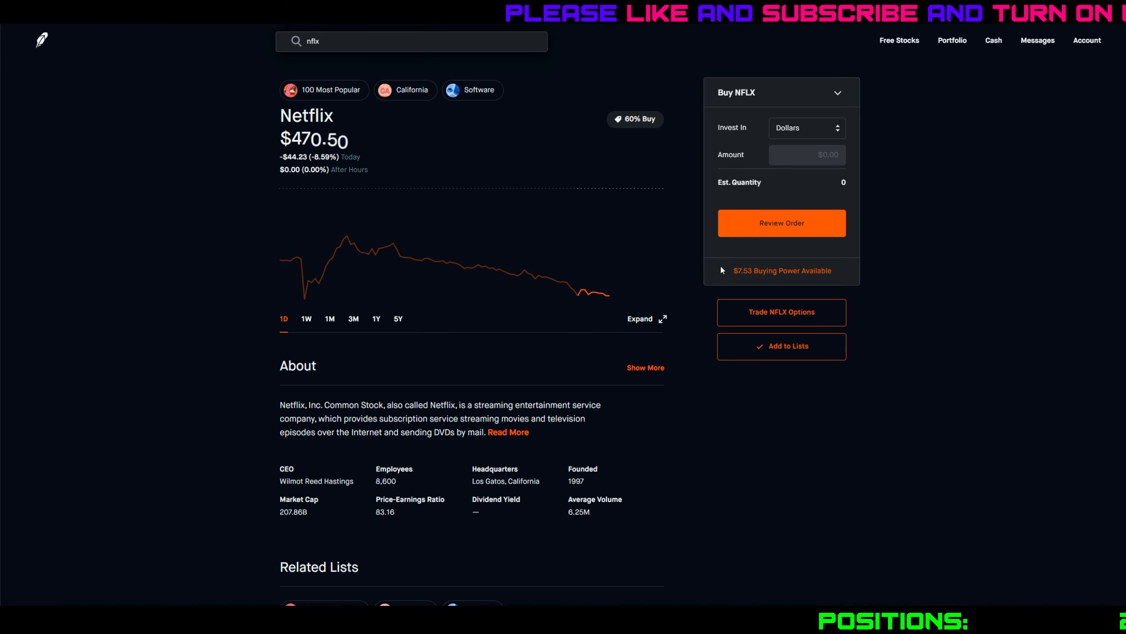
- Bring up the NFLX November 13 call chain near the $470.50 share price
click(781, 311)
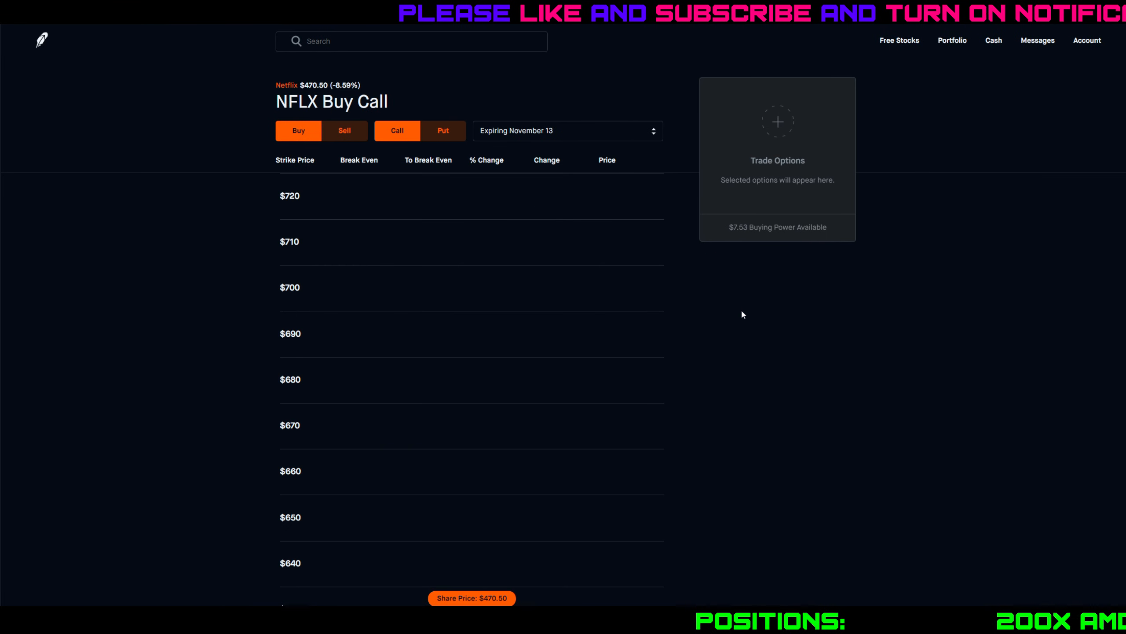
scroll(down, 3)
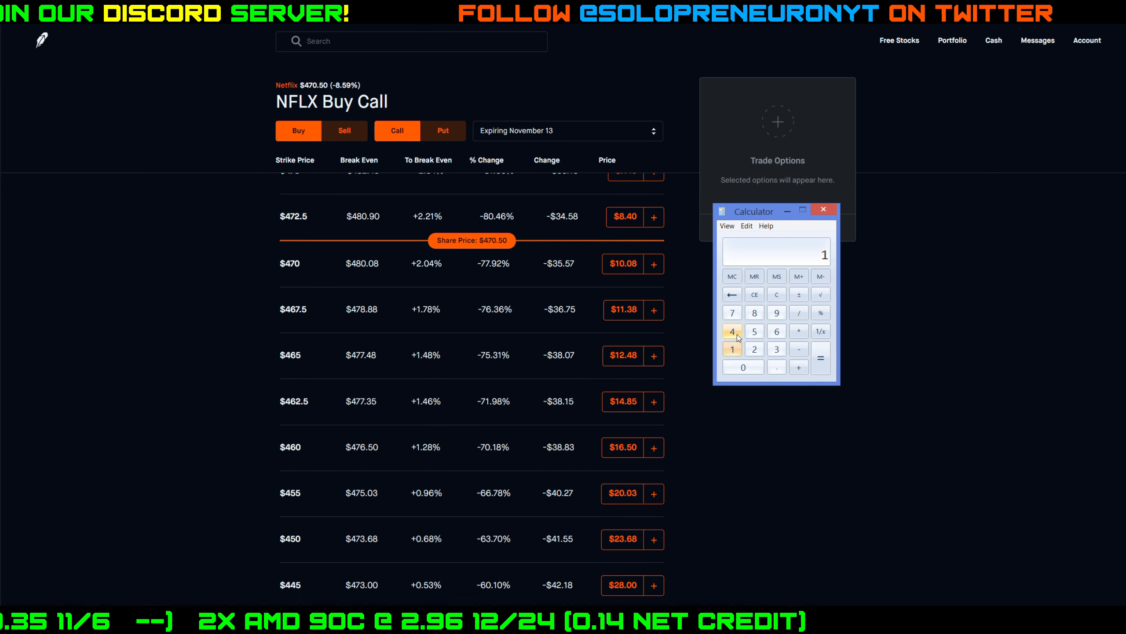
- Compute 14 × 12 = 168 and move the calculator to the right of the chain
click(732, 330)
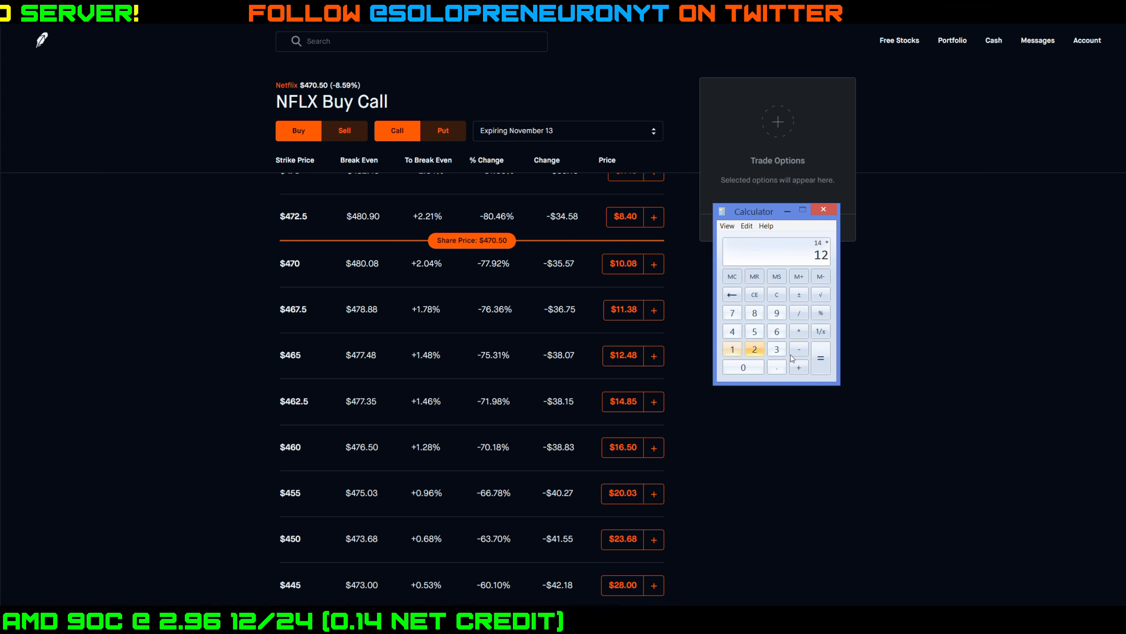
click(765, 225)
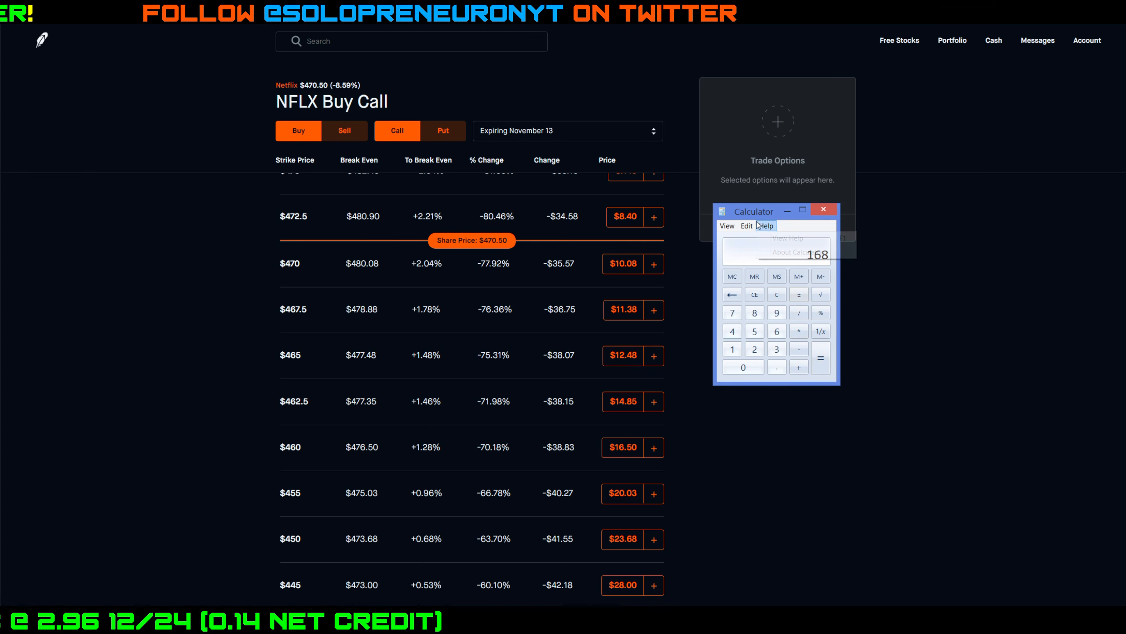
drag(753, 211, 778, 197)
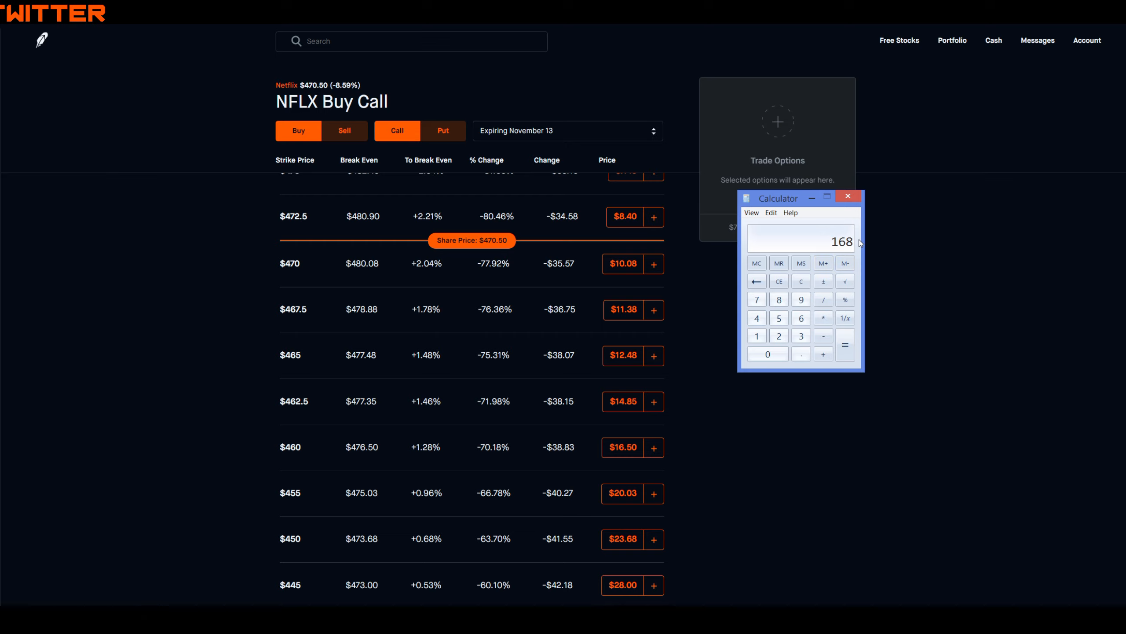
mouse_move(914, 314)
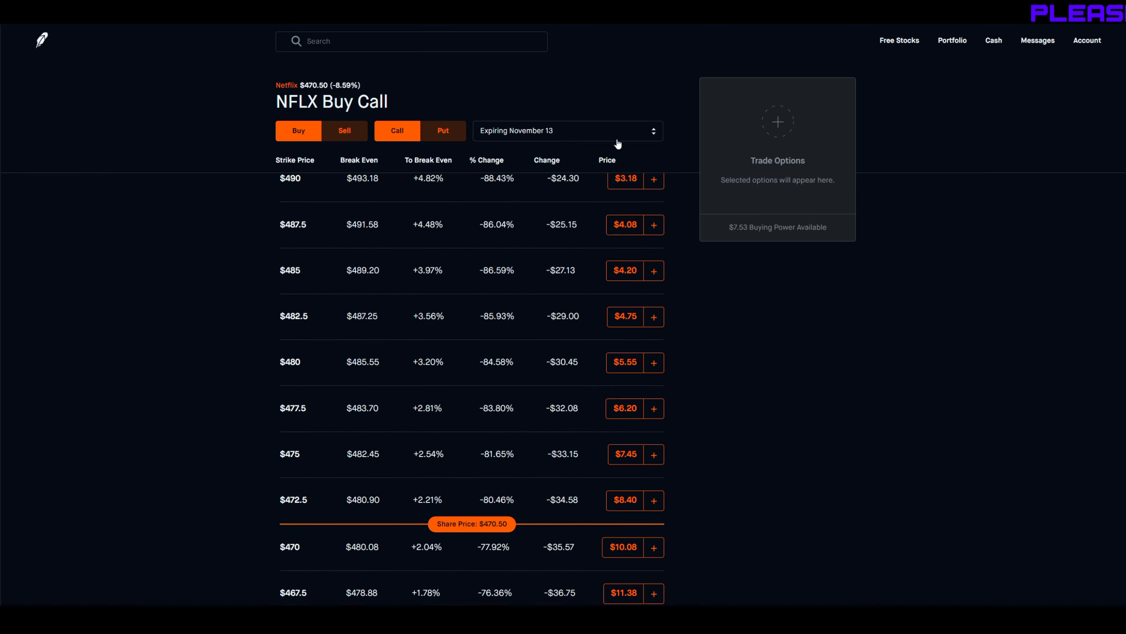
- Change the NFLX call chain expiration to December 11, showing the $470 strike at $22.83
click(566, 131)
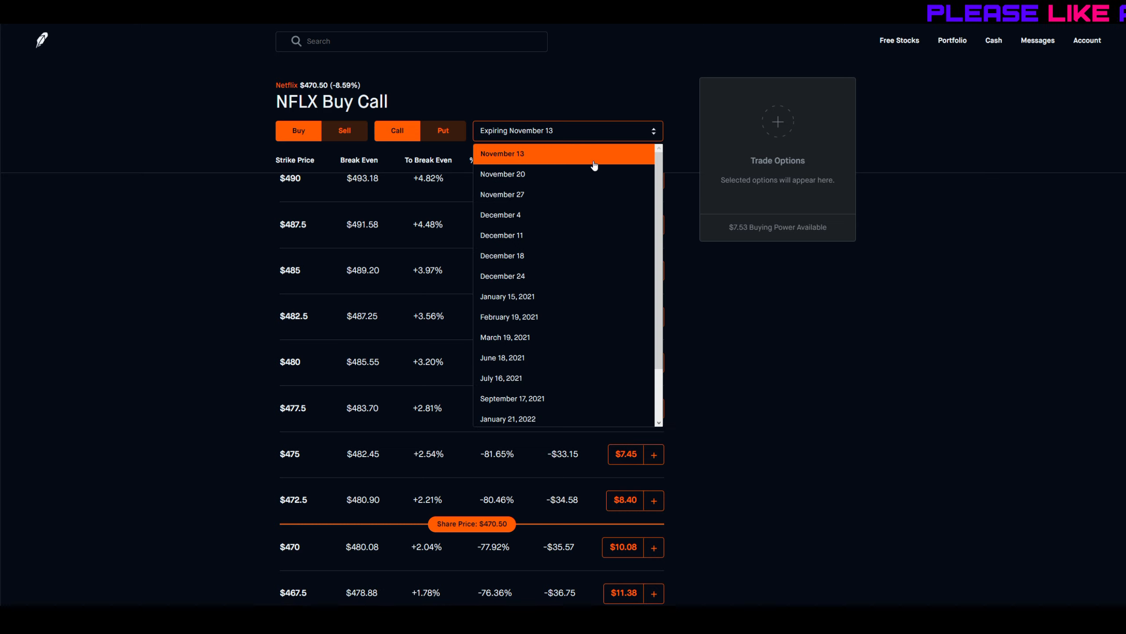
mouse_move(588, 175)
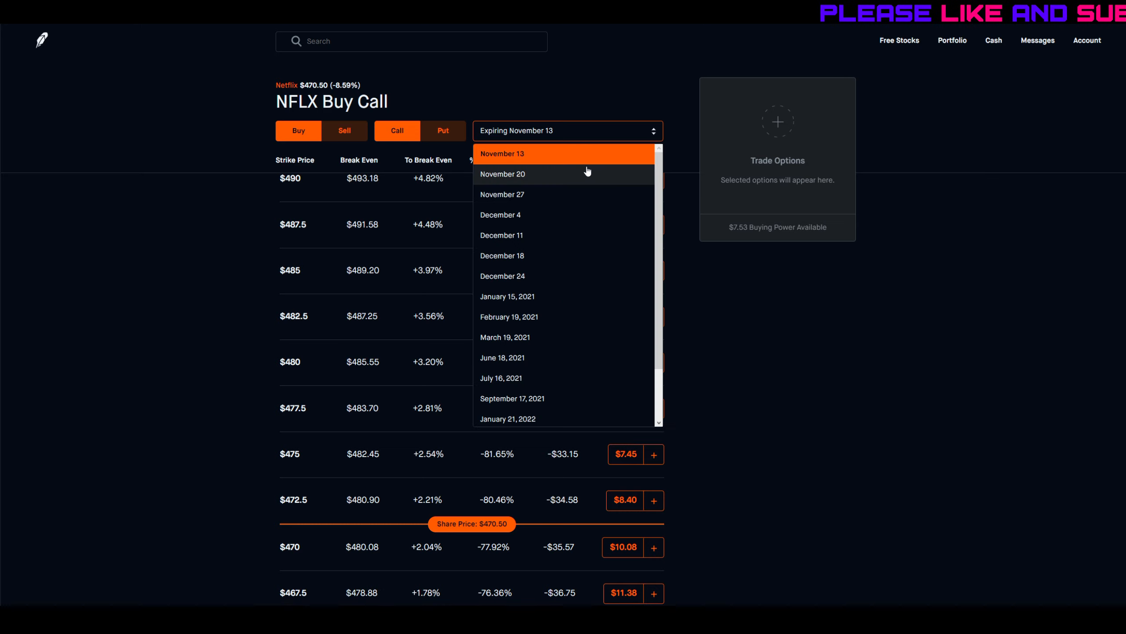
click(502, 235)
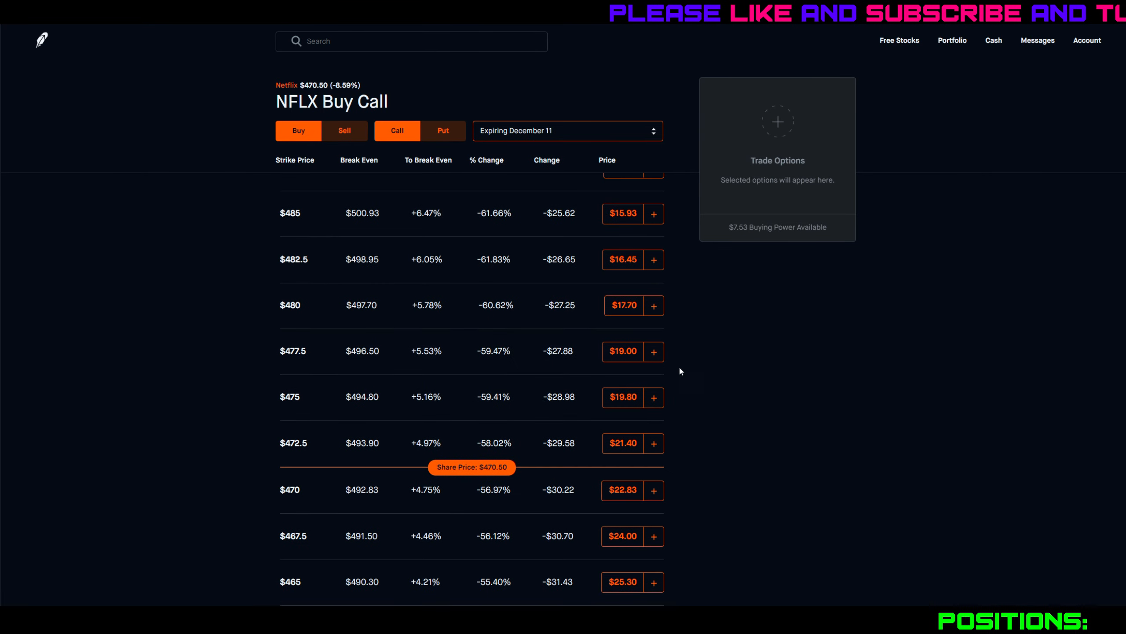
mouse_move(648, 405)
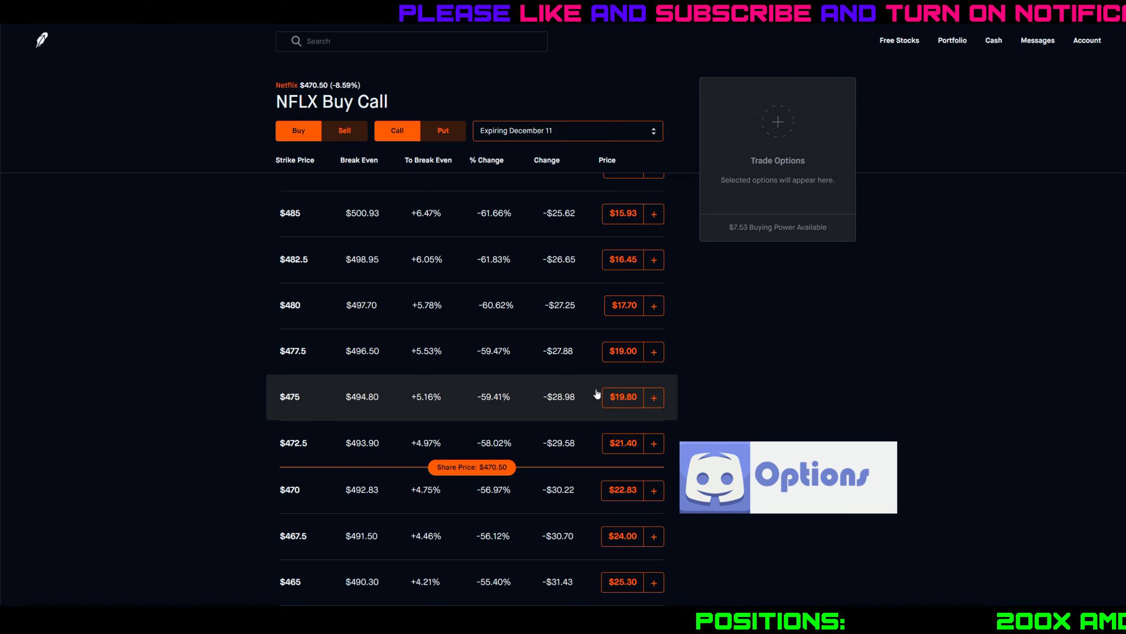
mouse_move(659, 412)
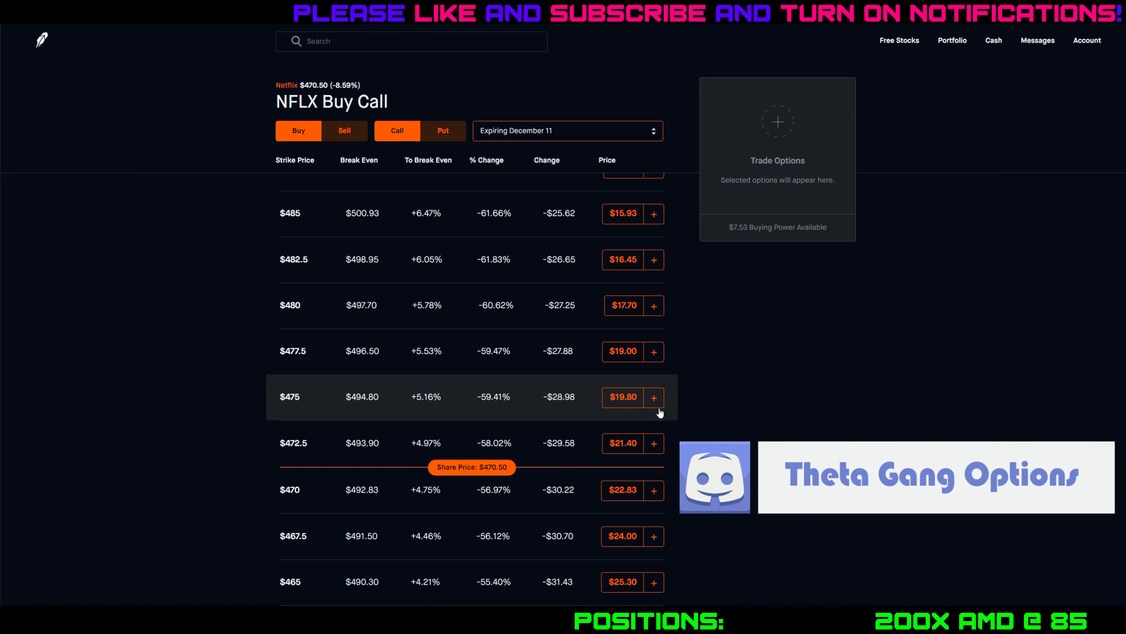
mouse_move(623, 455)
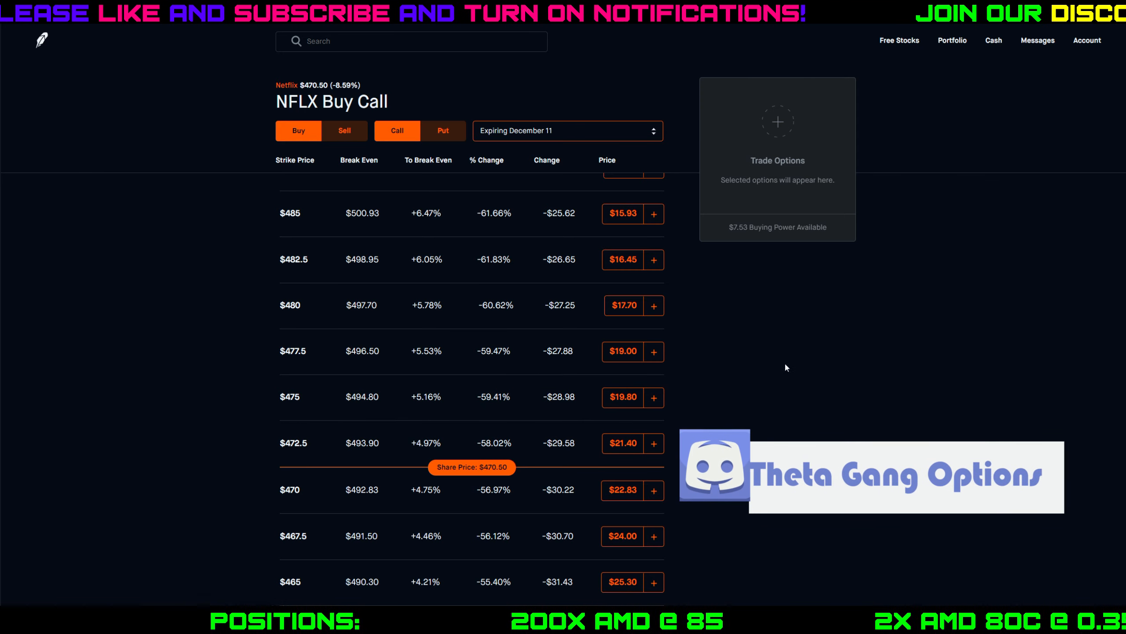
- Show NFLX December 11 puts for selling and review lower strikes down to $355 at $1.06
click(446, 131)
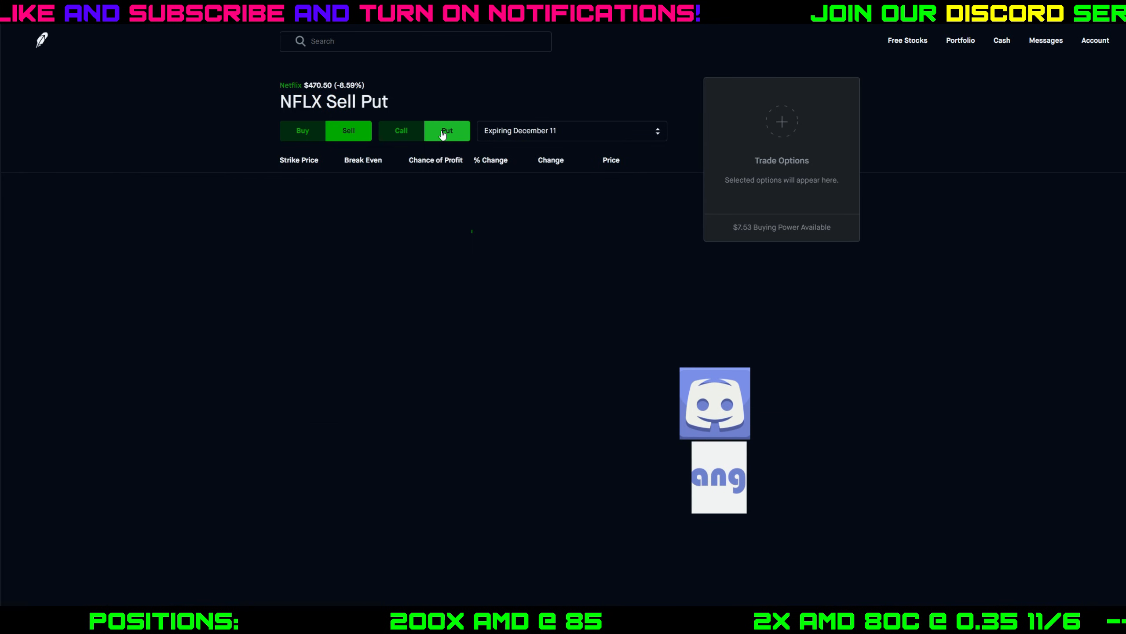
click(447, 131)
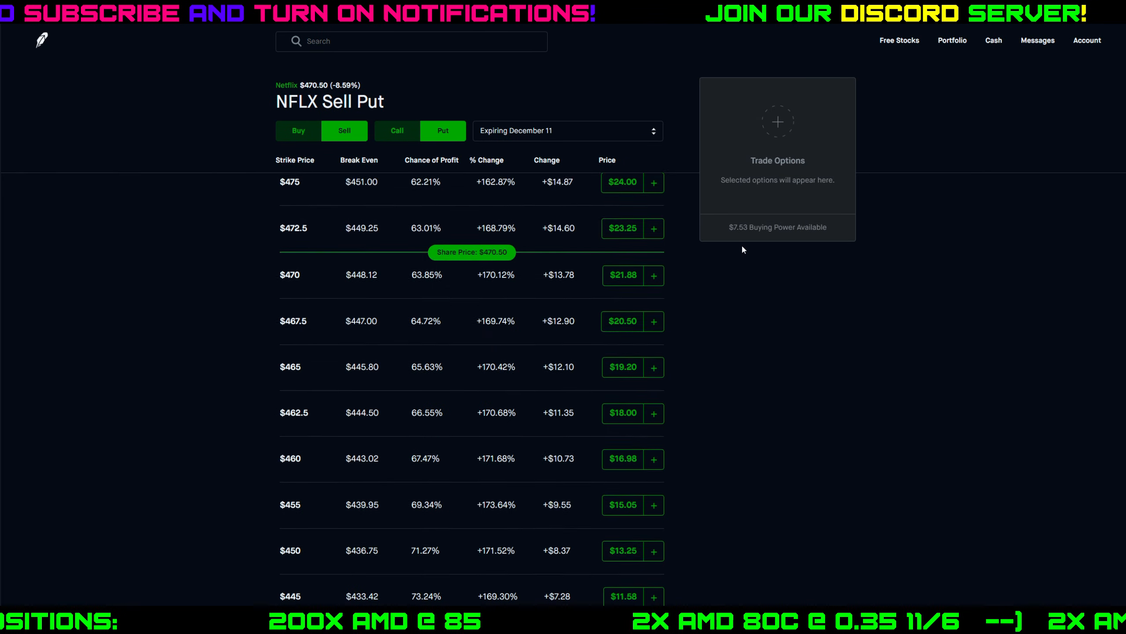
scroll(down, 3)
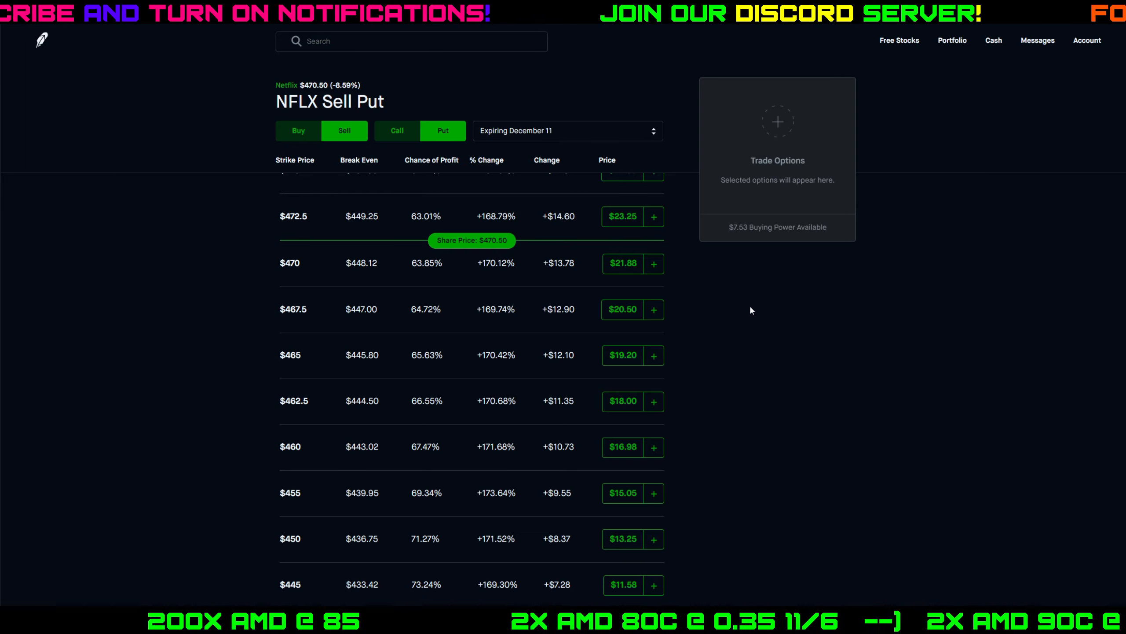
scroll(down, 3)
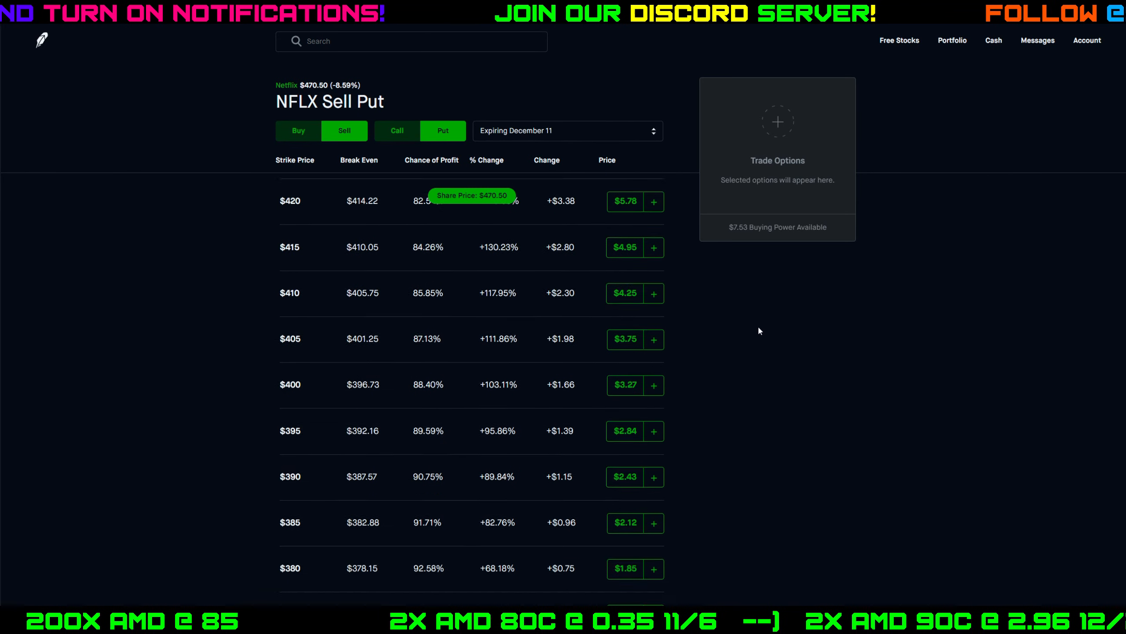
scroll(down, 3)
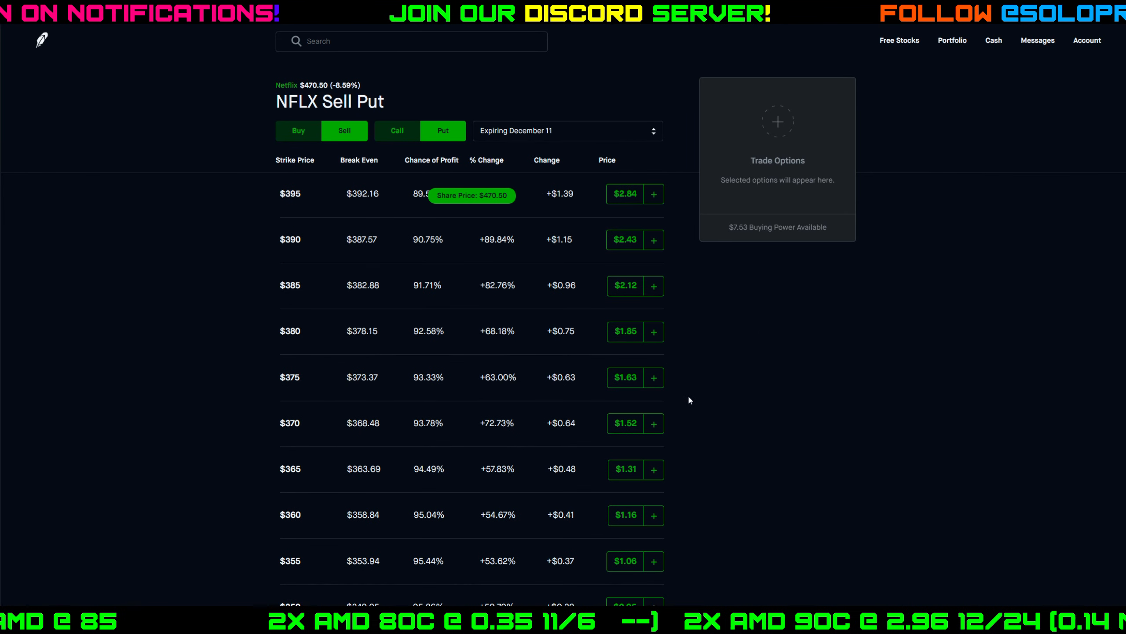
mouse_move(307, 338)
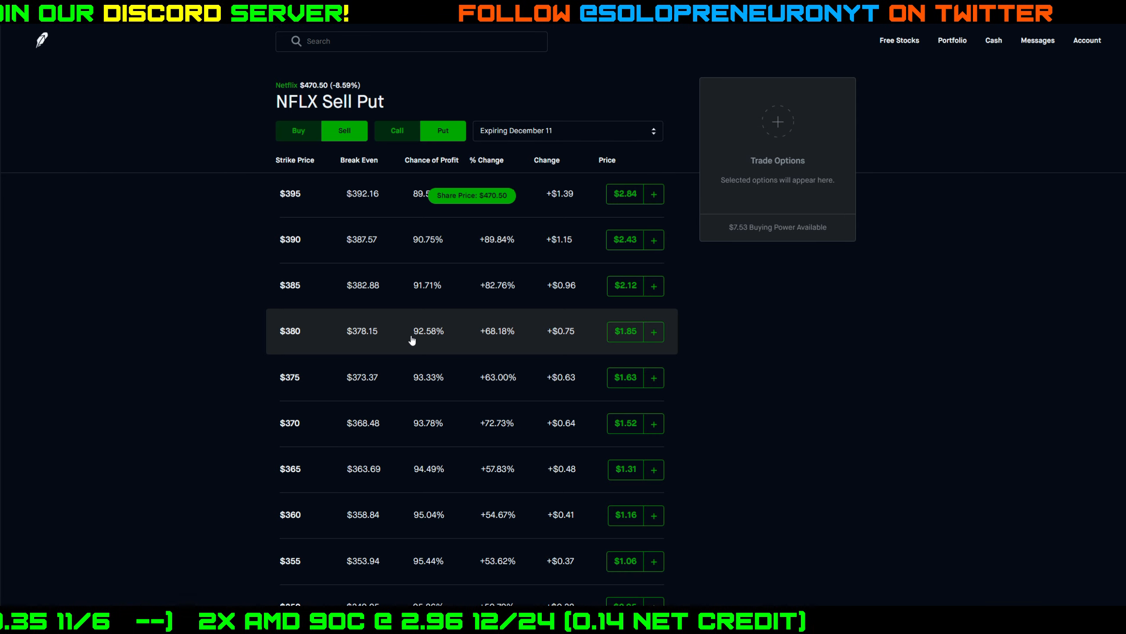
mouse_move(625, 331)
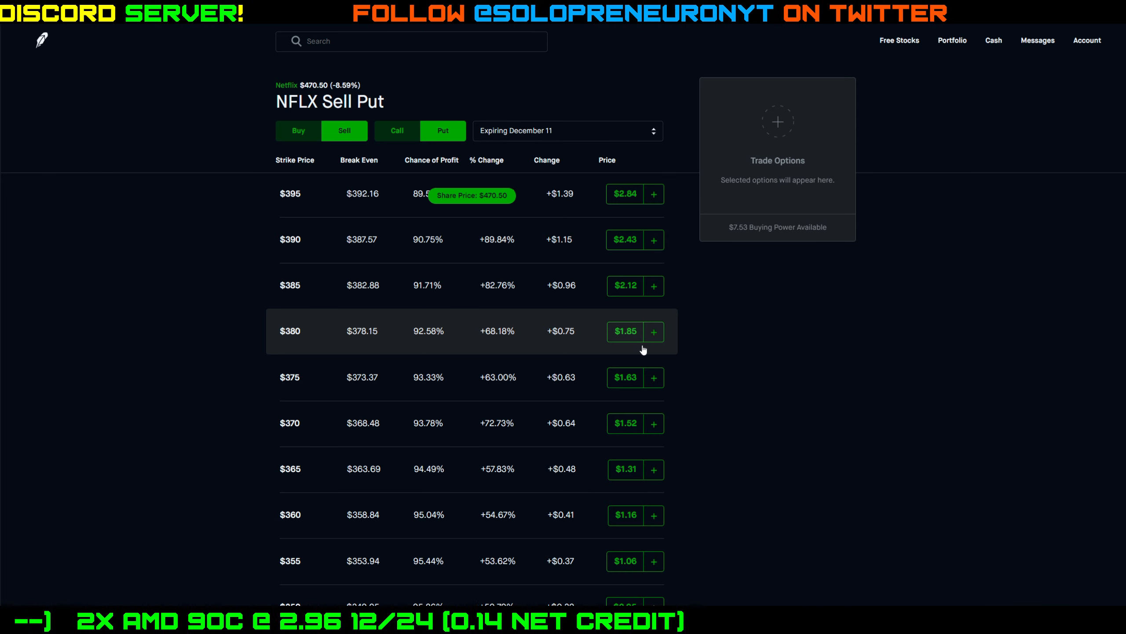
mouse_move(310, 335)
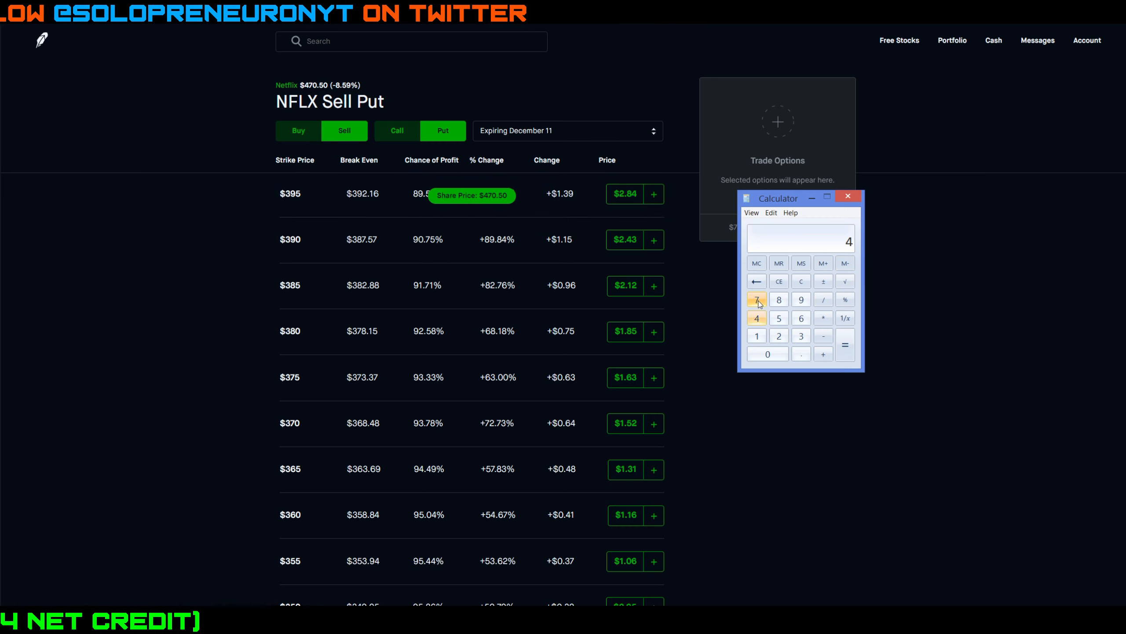
- Compute (470 − 380) ÷ 470 ≈ 0.1915 and convert it toward a 19.15% figure
click(800, 336)
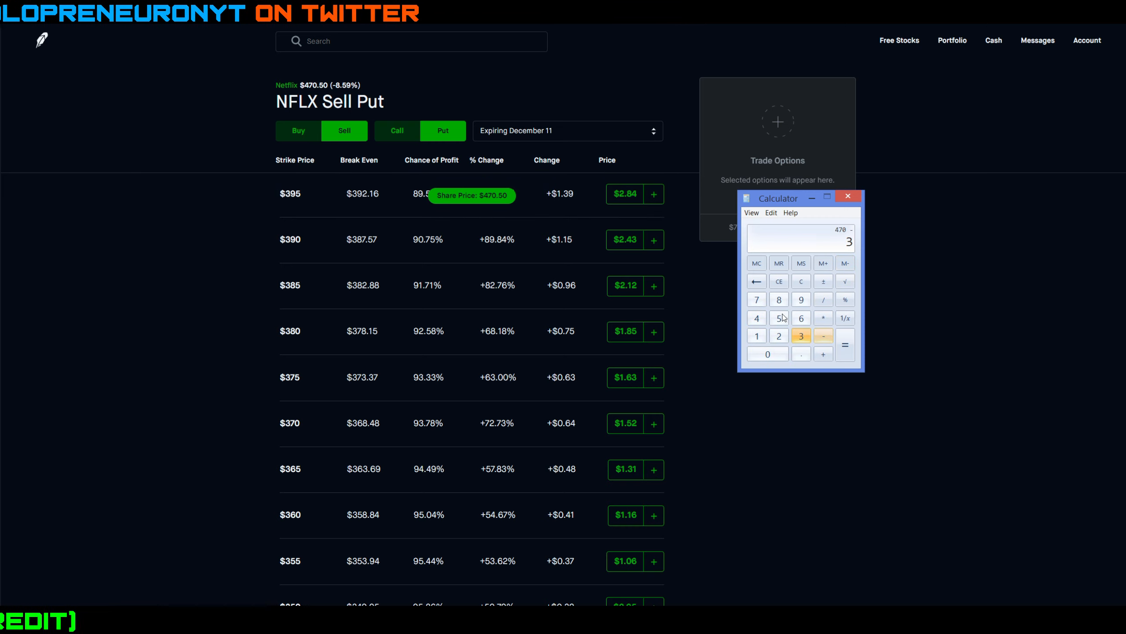
click(845, 345)
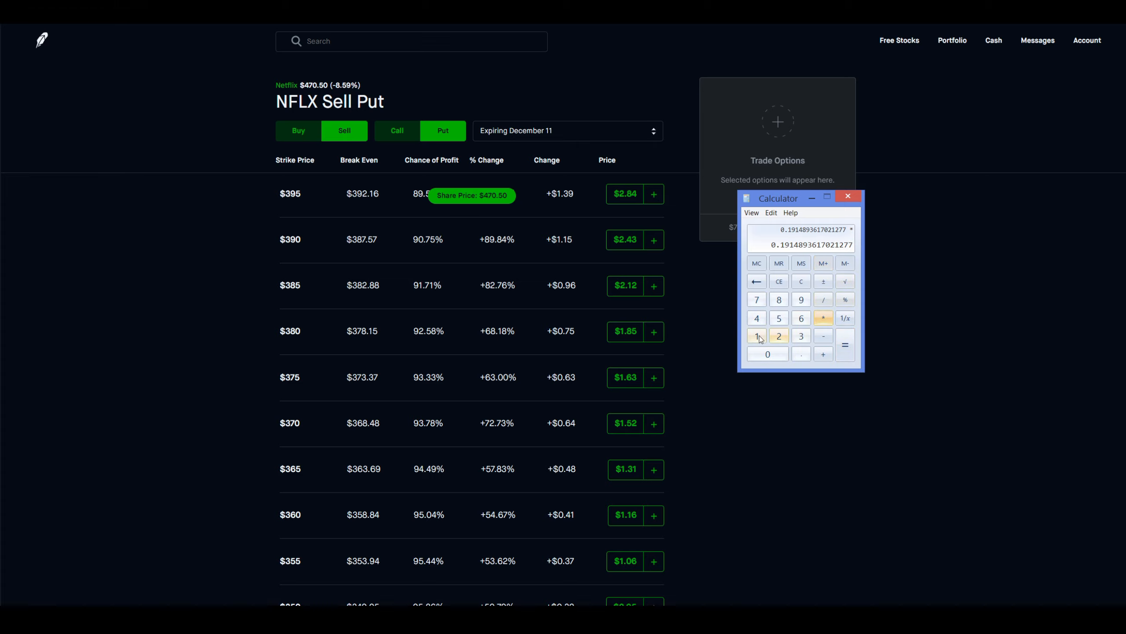
click(845, 346)
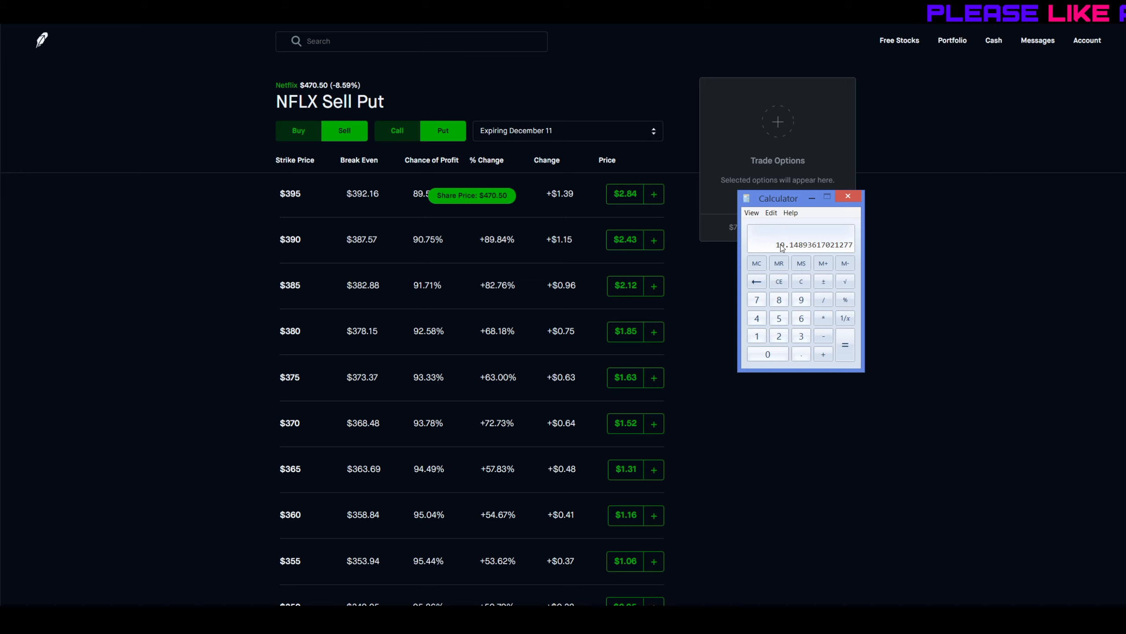
mouse_move(221, 475)
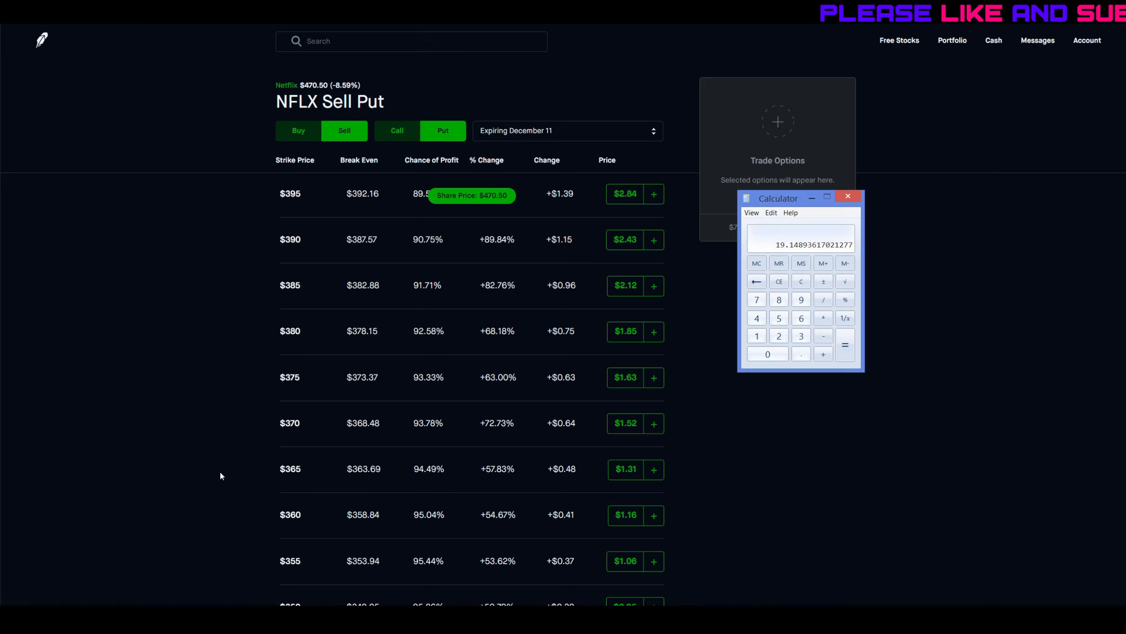
mouse_move(352, 423)
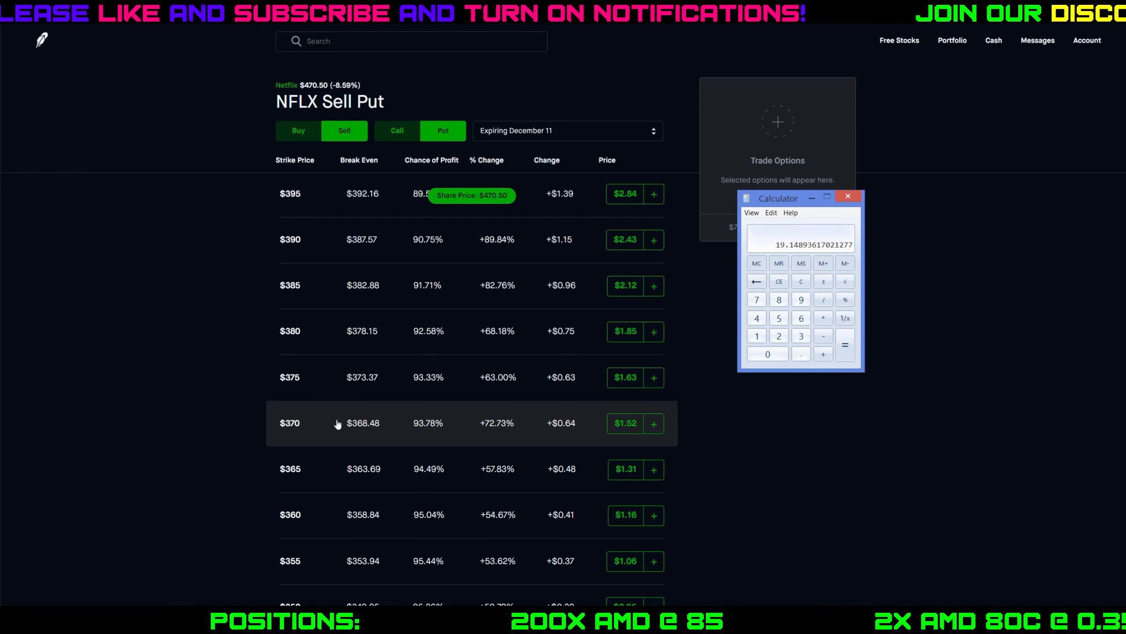
mouse_move(411, 420)
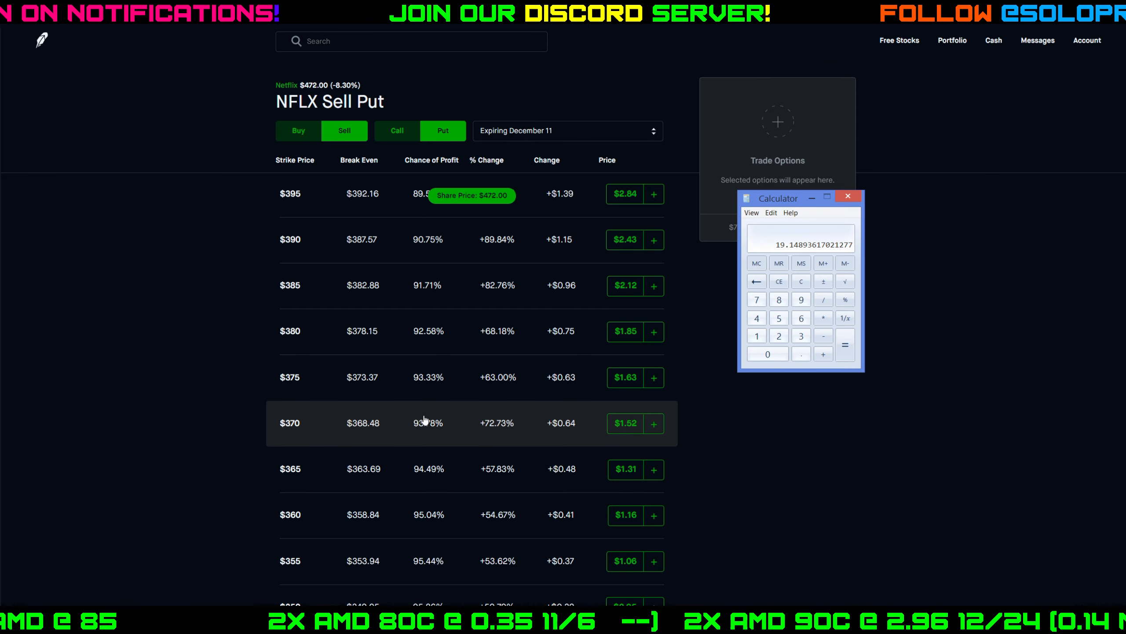
mouse_move(635, 444)
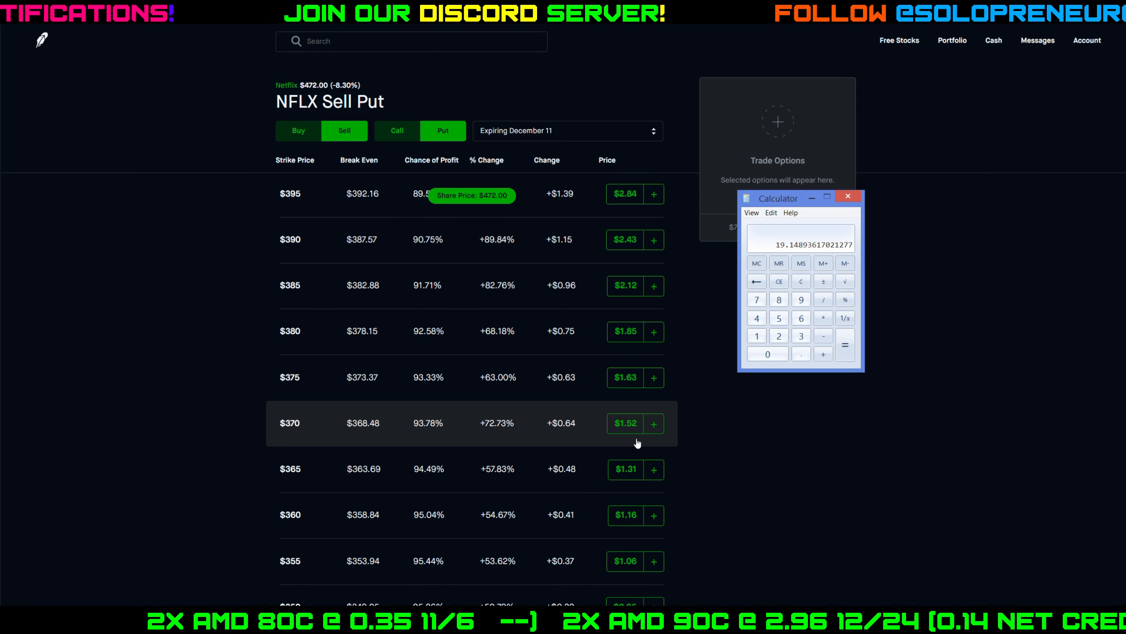
mouse_move(297, 460)
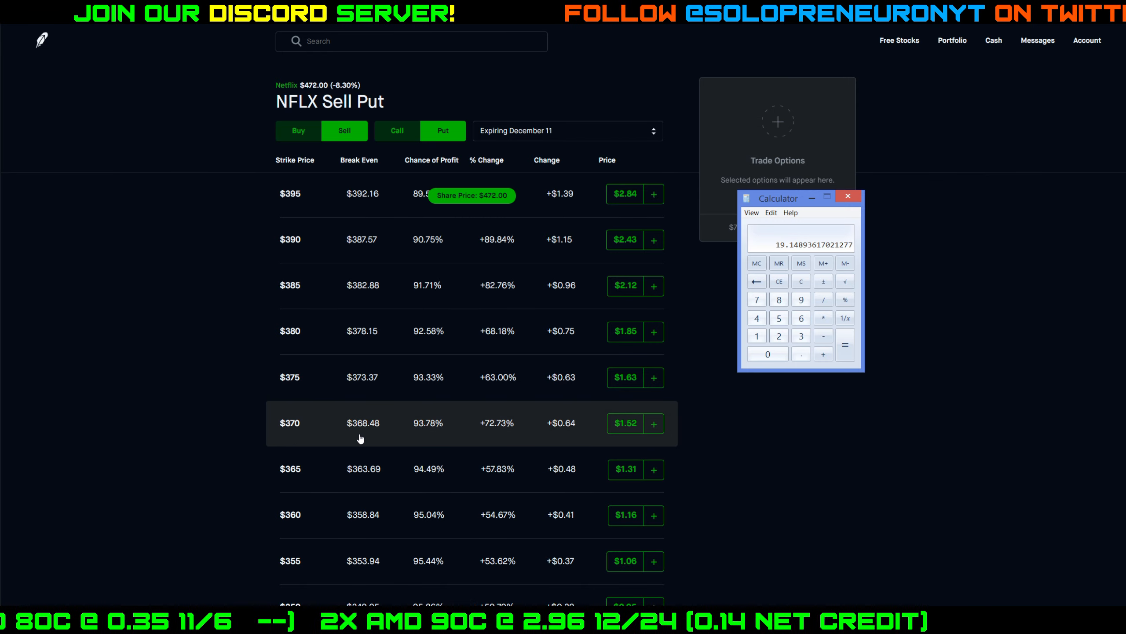
mouse_move(291, 417)
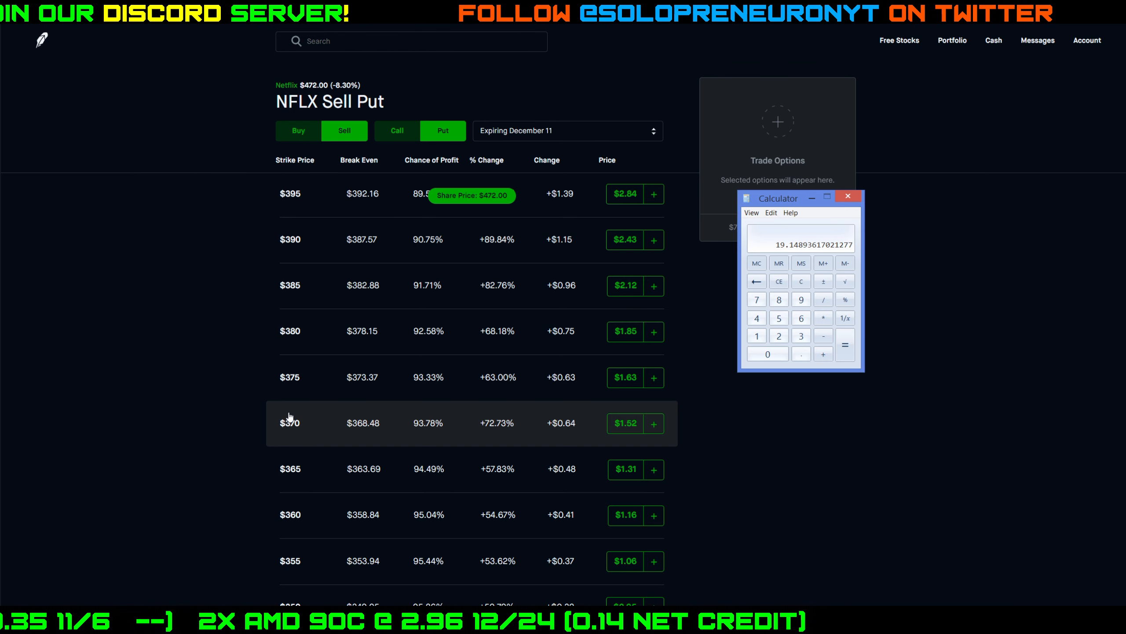
mouse_move(403, 415)
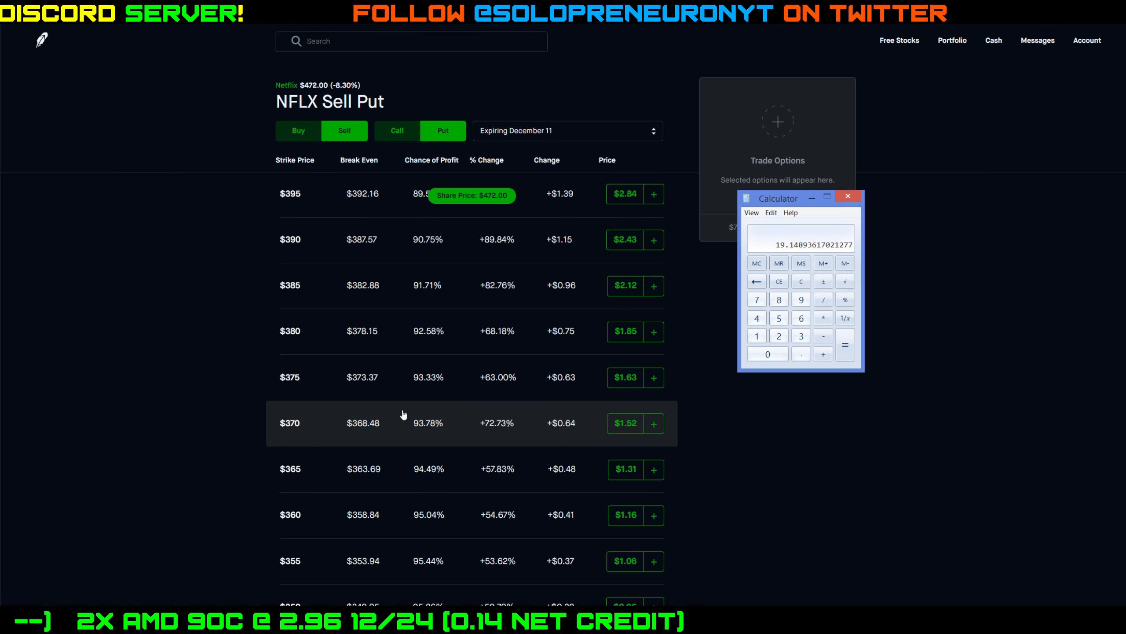
mouse_move(412, 440)
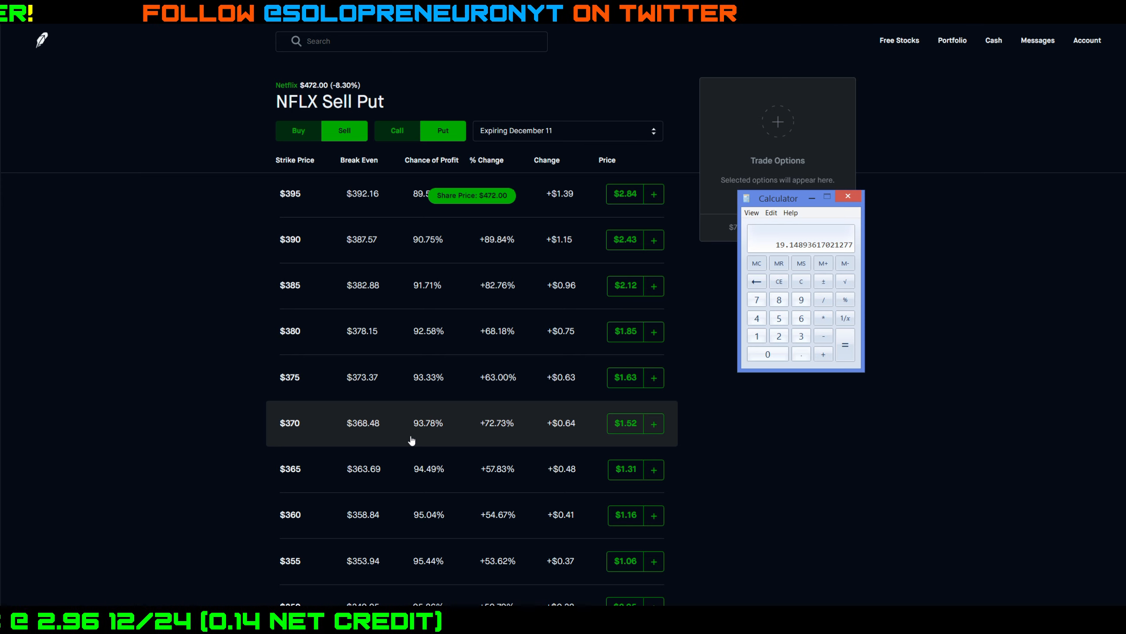
mouse_move(439, 424)
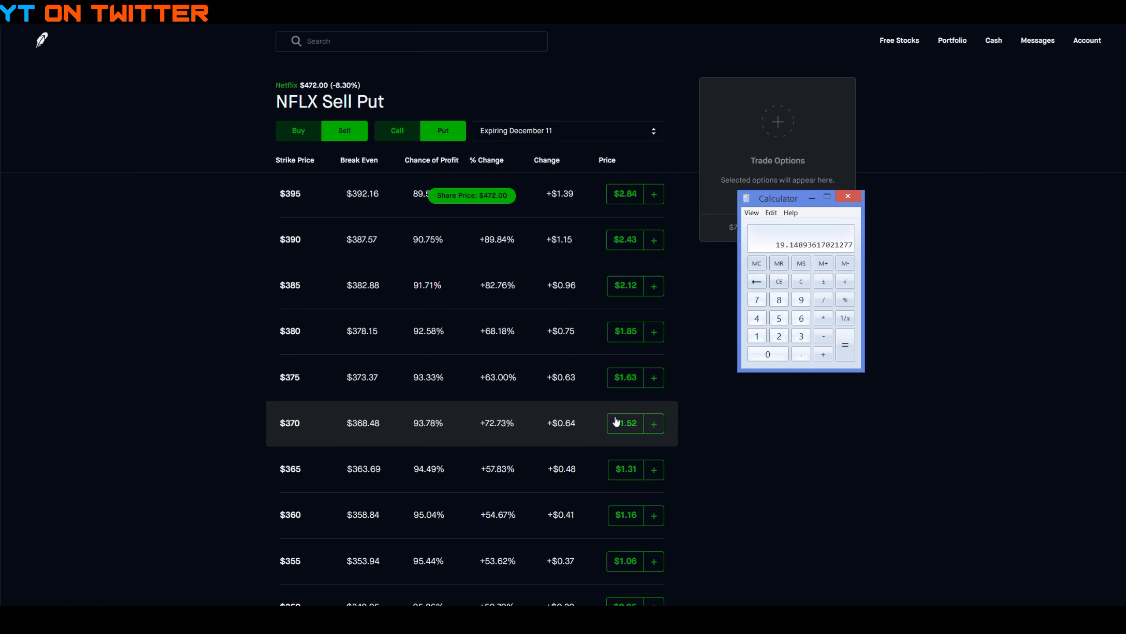
mouse_move(616, 416)
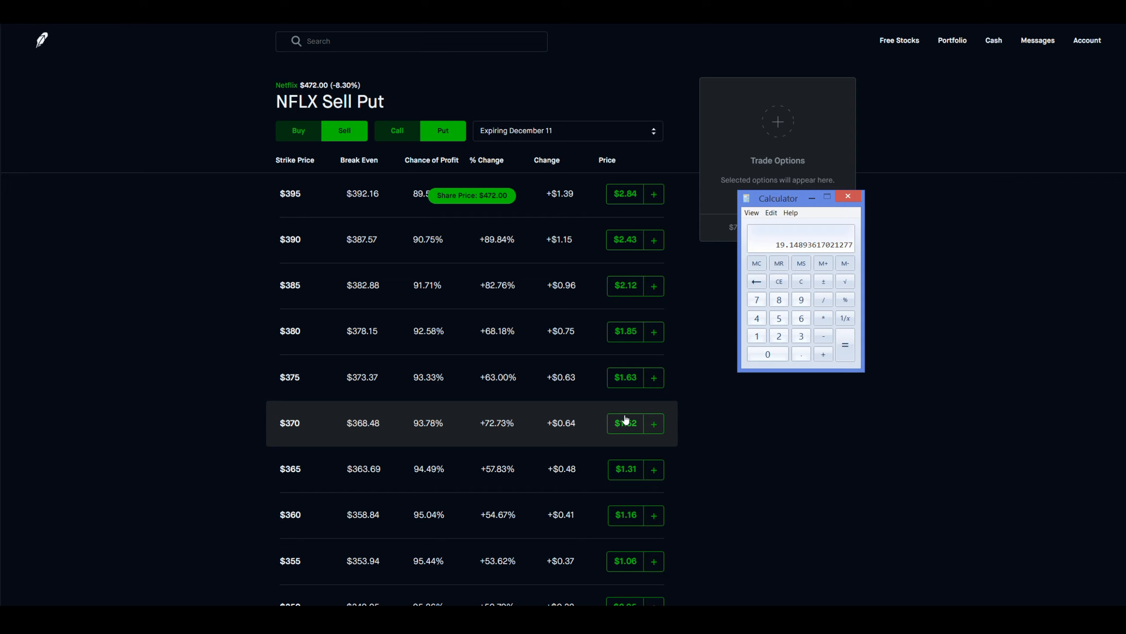
mouse_move(639, 434)
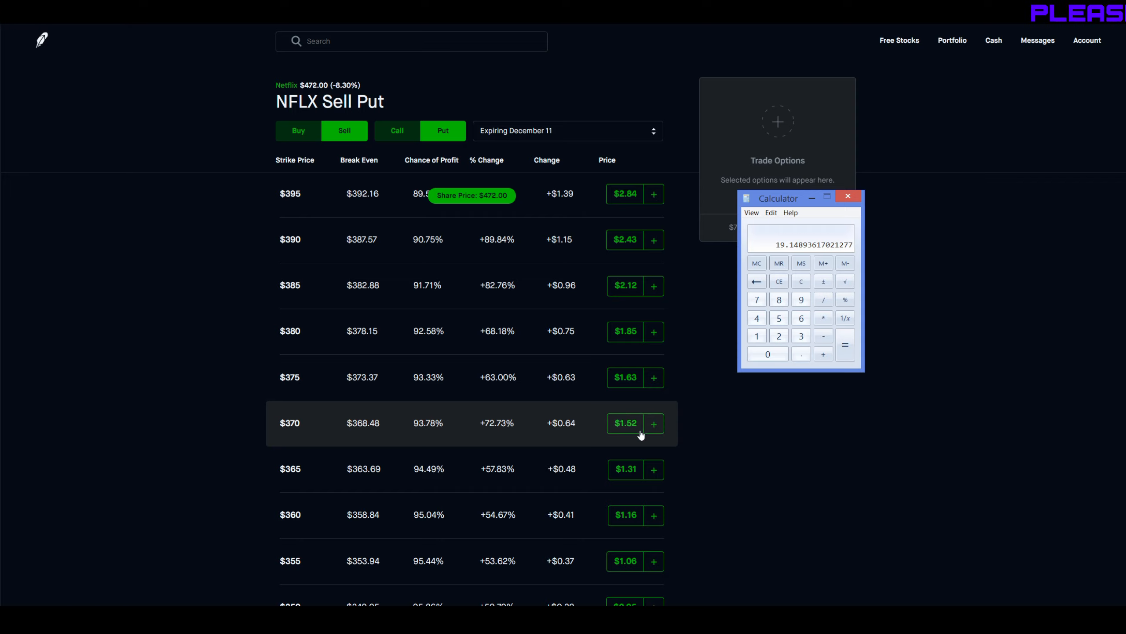
mouse_move(648, 415)
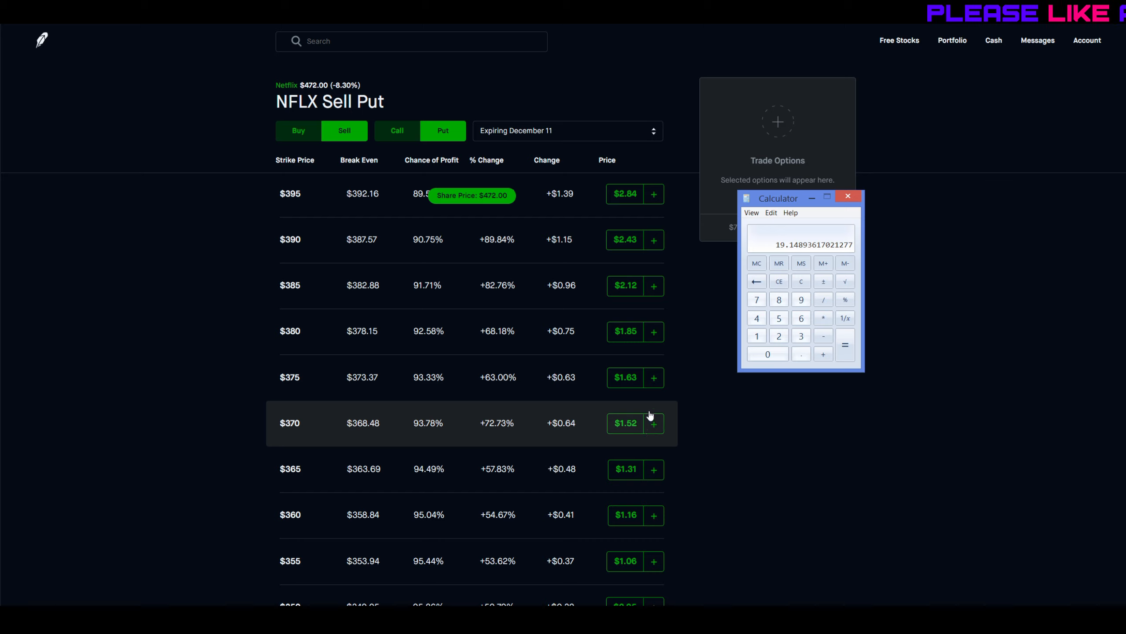
- Sell the $375 put and buy the $370 put as a spread for $0.11 total credit
click(652, 378)
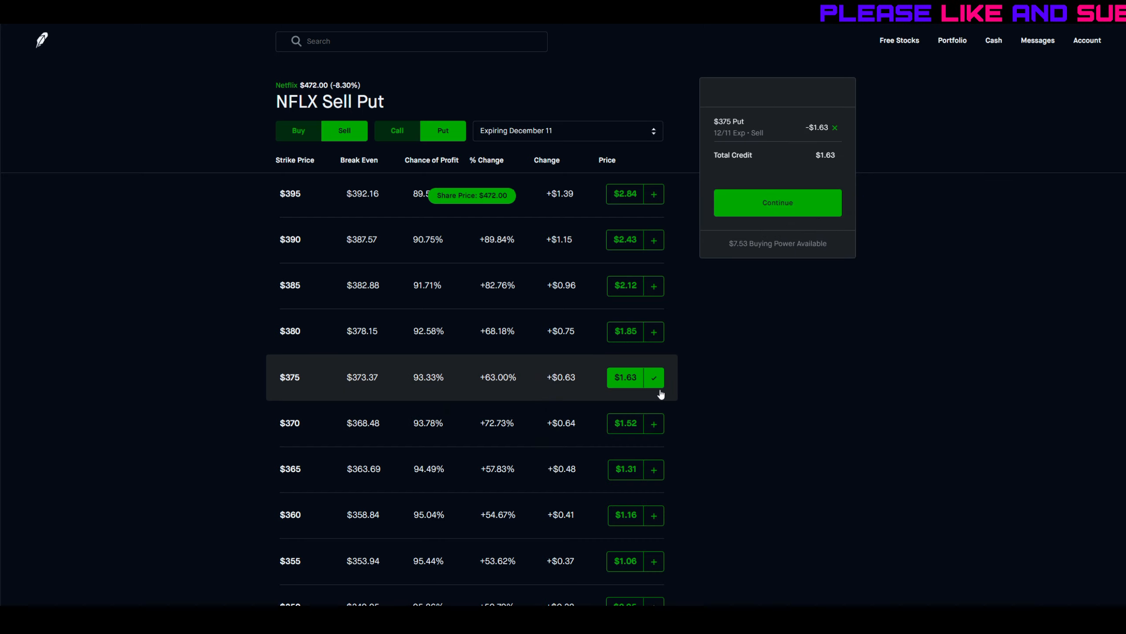
mouse_move(299, 131)
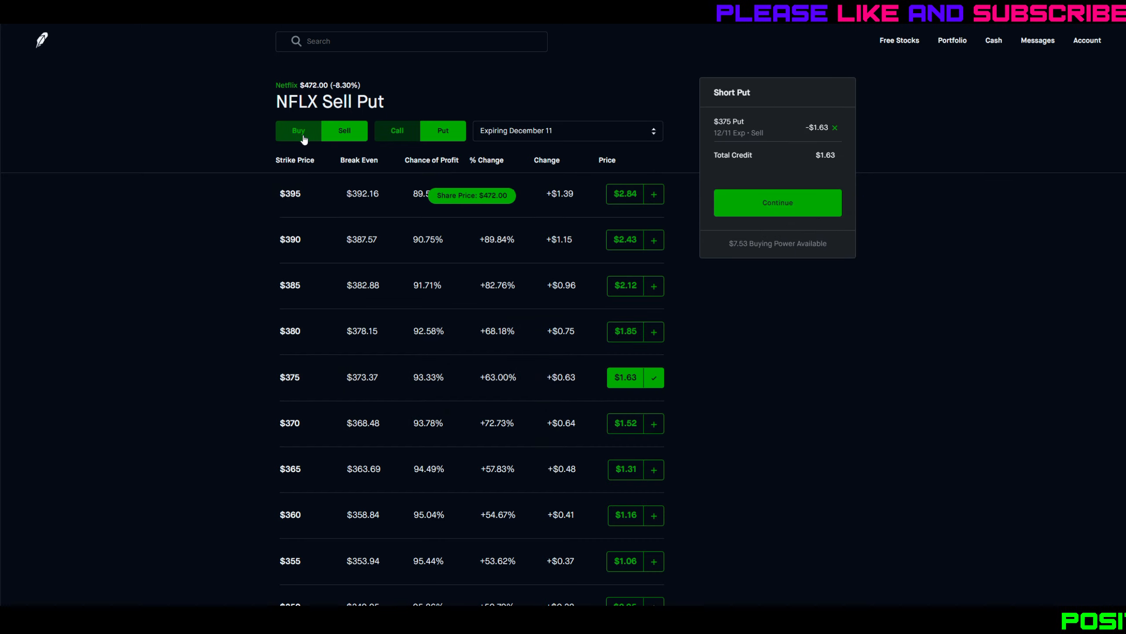
click(297, 131)
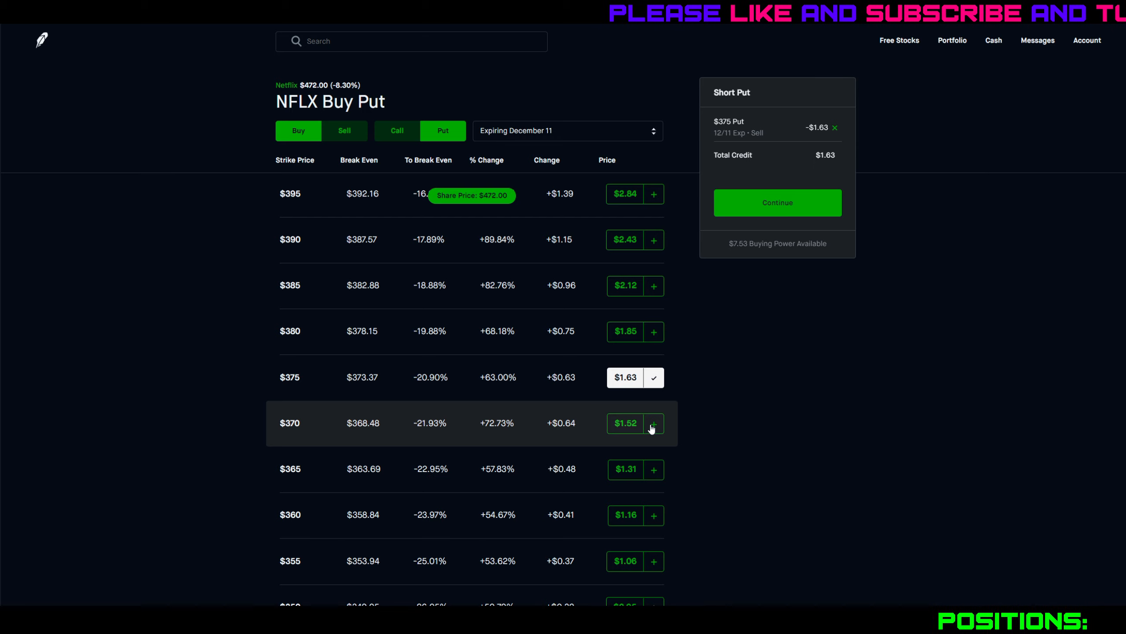
click(652, 423)
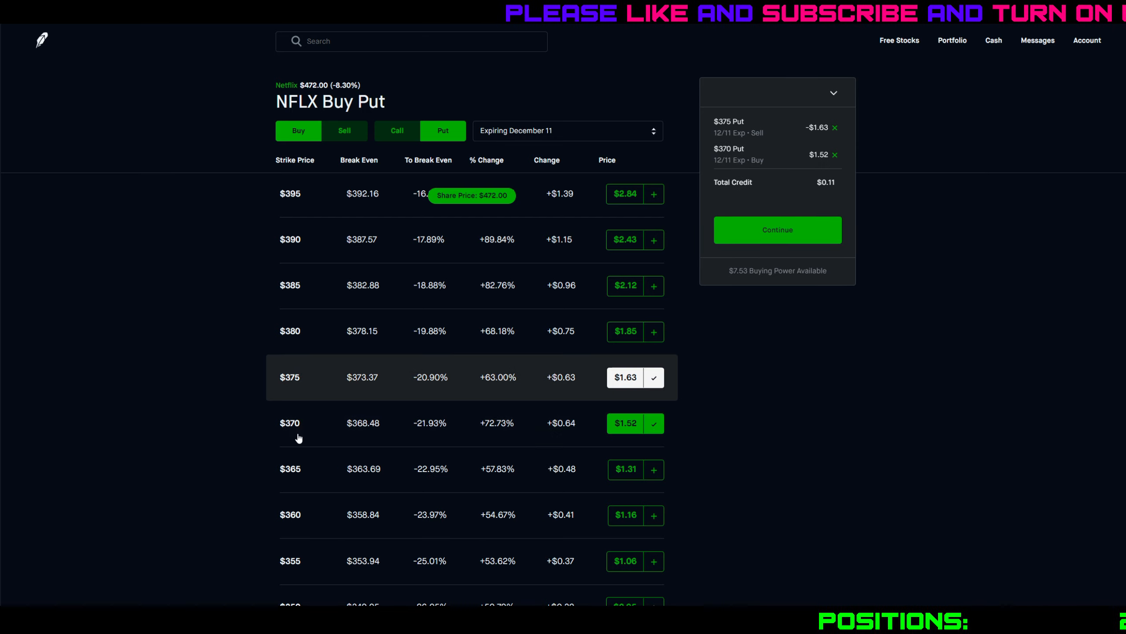
mouse_move(709, 413)
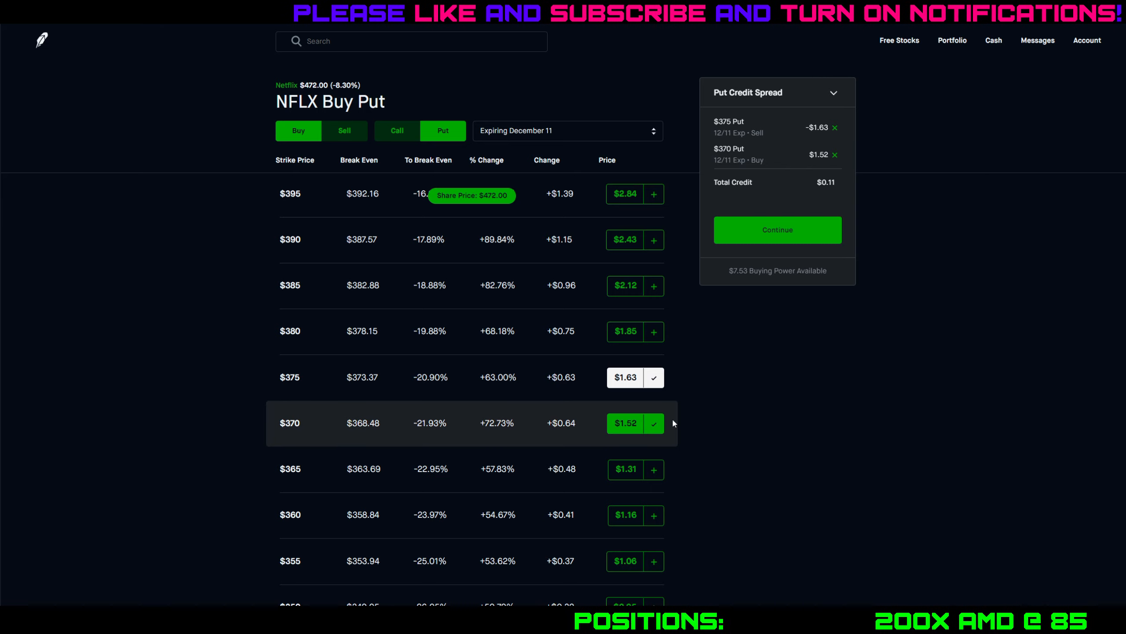
mouse_move(725, 109)
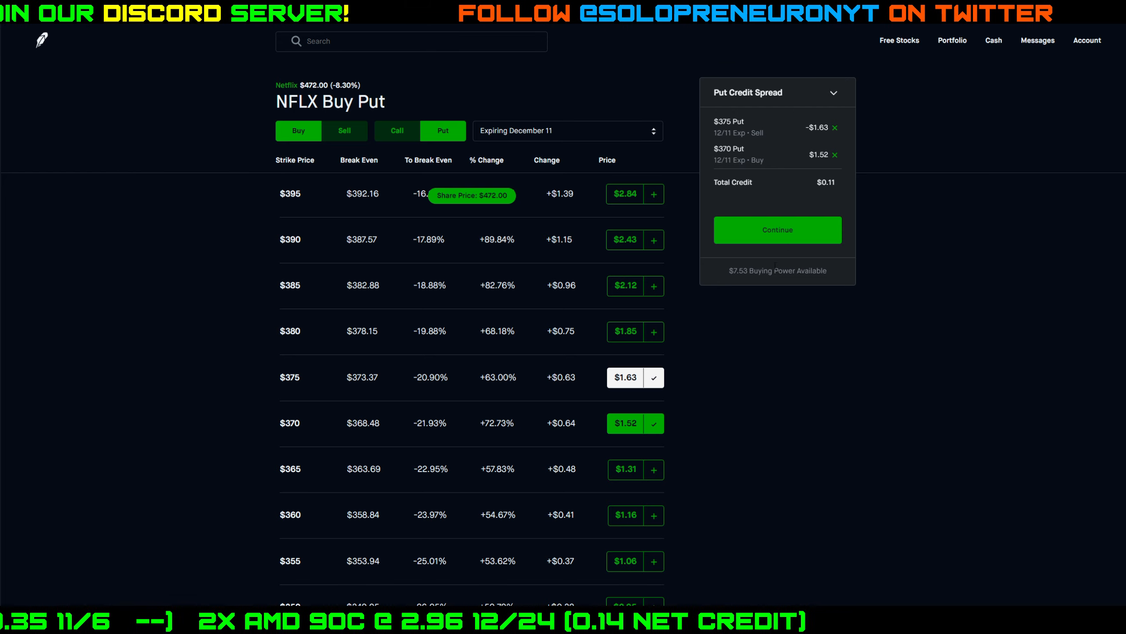
mouse_move(837, 249)
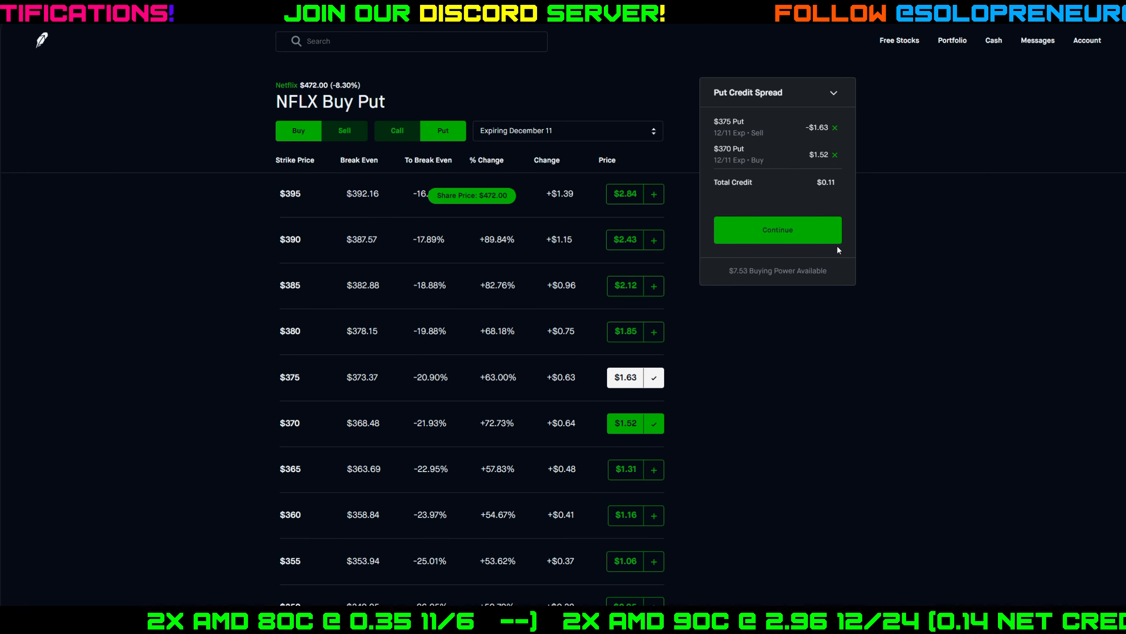
mouse_move(830, 260)
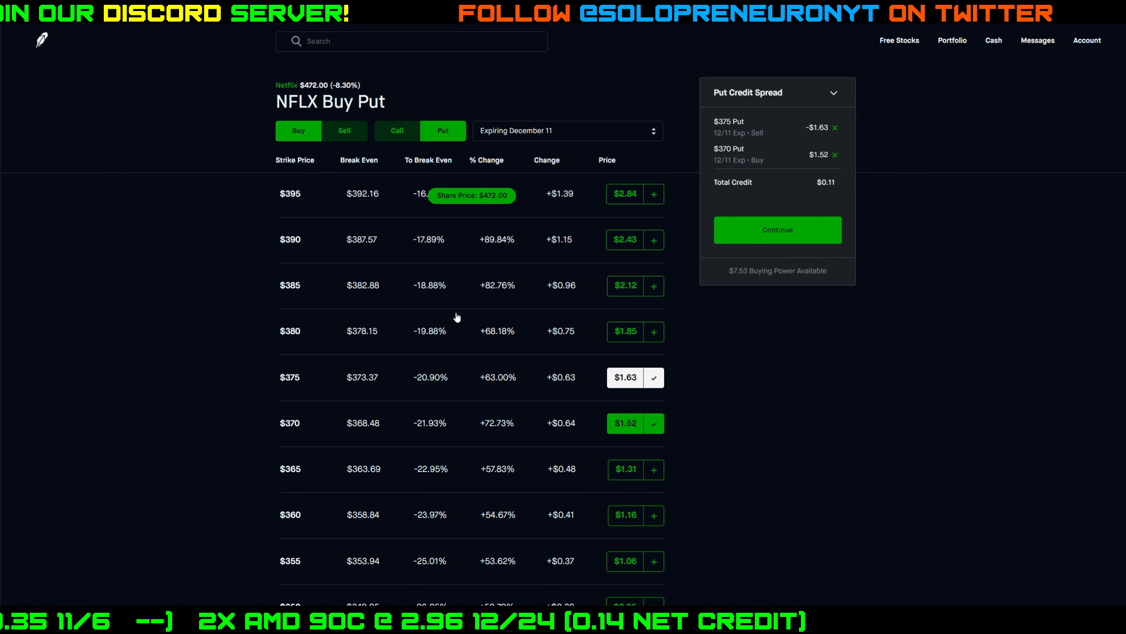
mouse_move(566, 282)
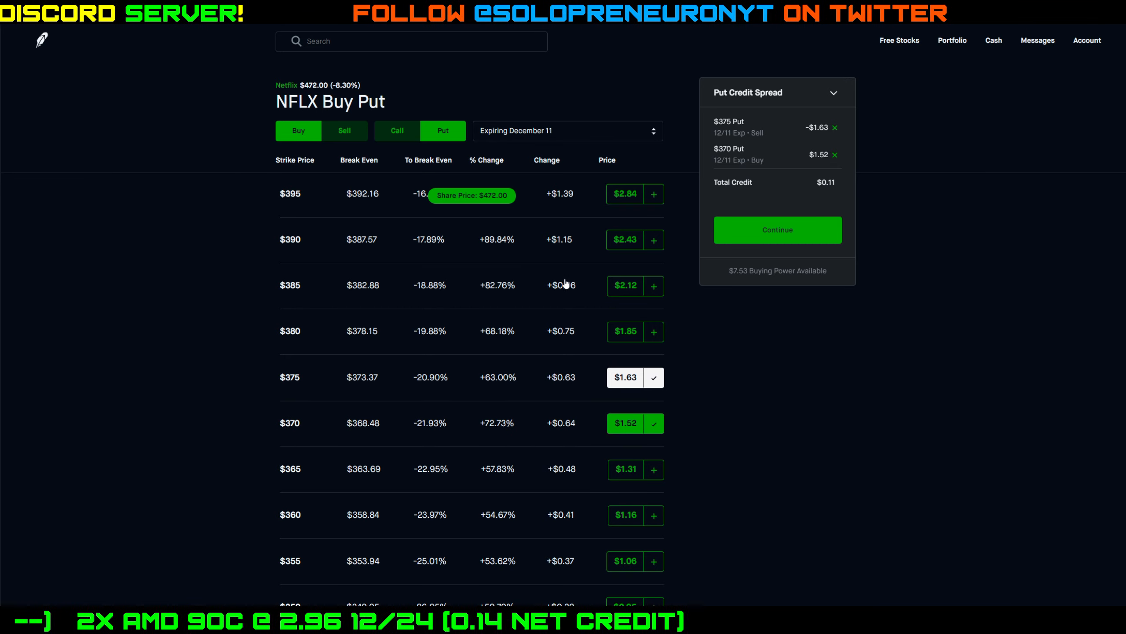
- Return to the Netflix stock page at $472.00, down 8.59% today
click(285, 85)
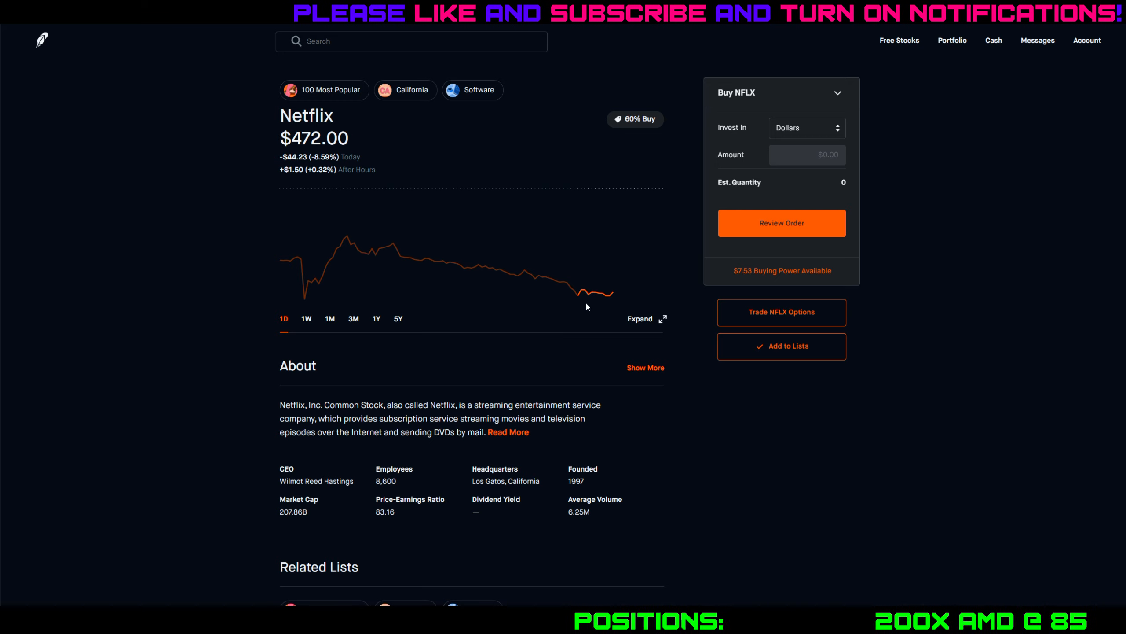
mouse_move(521, 255)
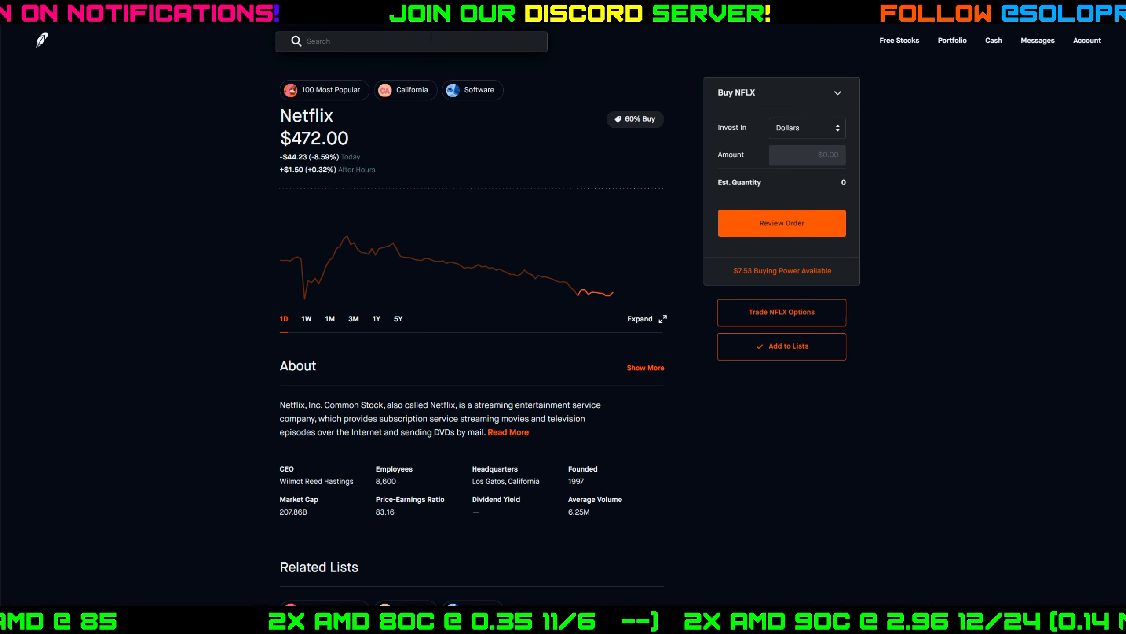
- Search zm and review Zoom's chart over 1M (−16.31%), 1Y (+498.92%), then back to today
text(zm)
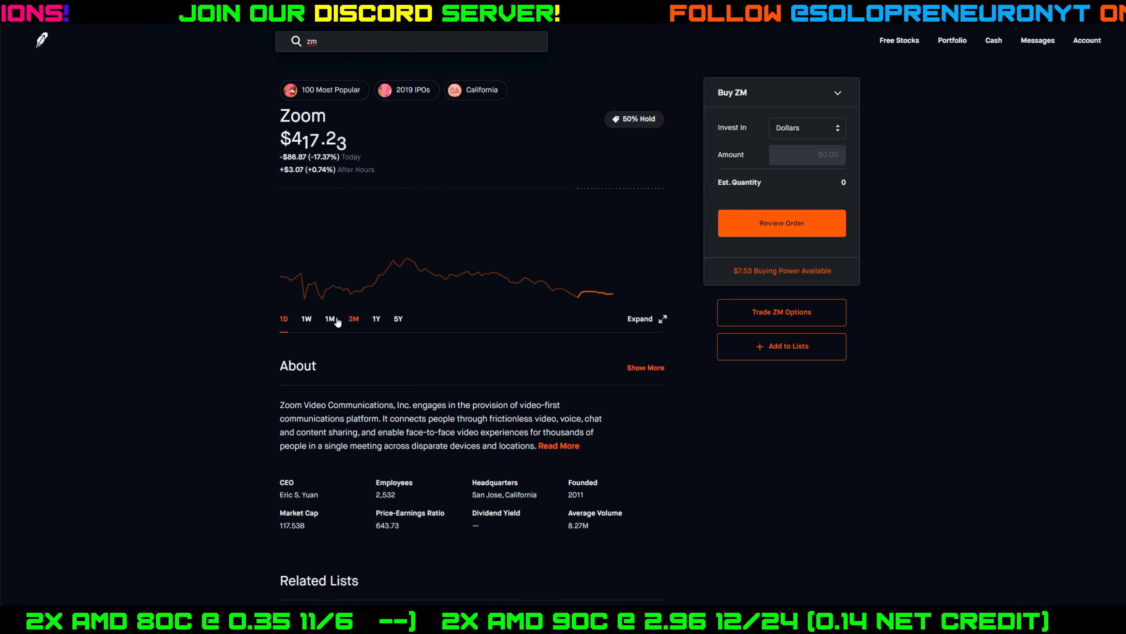
click(330, 318)
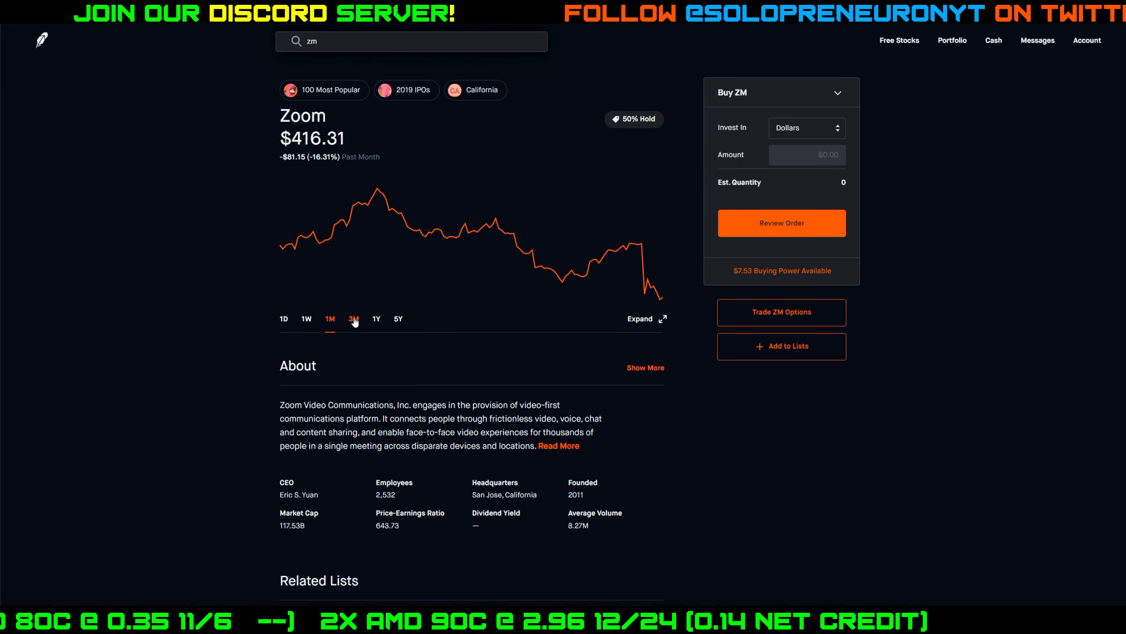
click(376, 318)
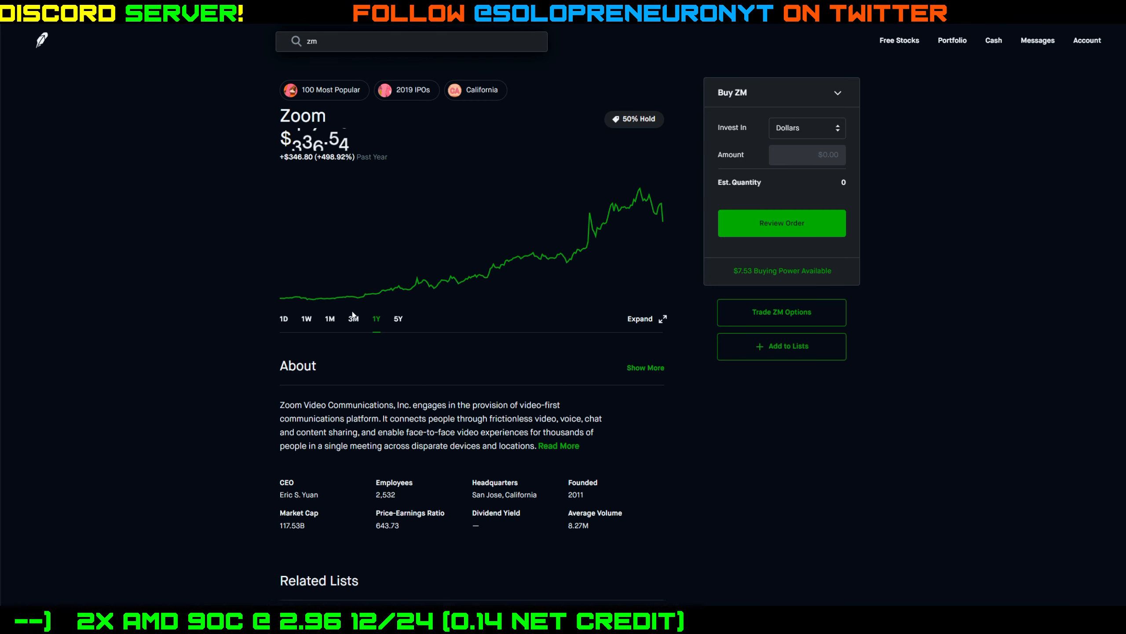
click(283, 319)
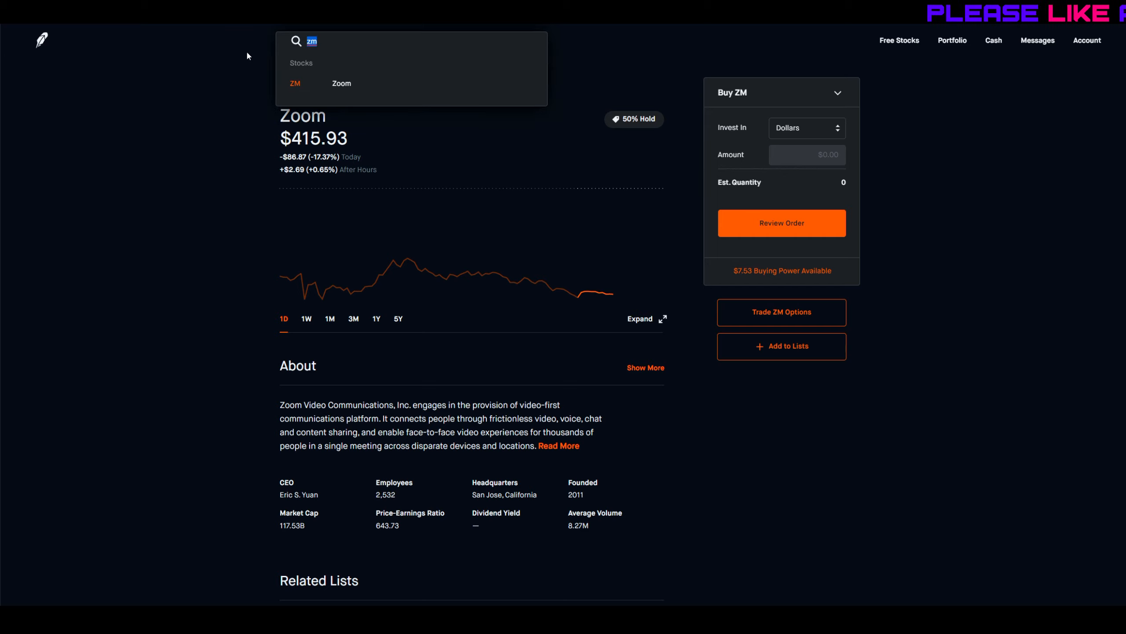
- Search docu and bring up DocuSign's stock page at $199.00, down 14.71%
text(docu)
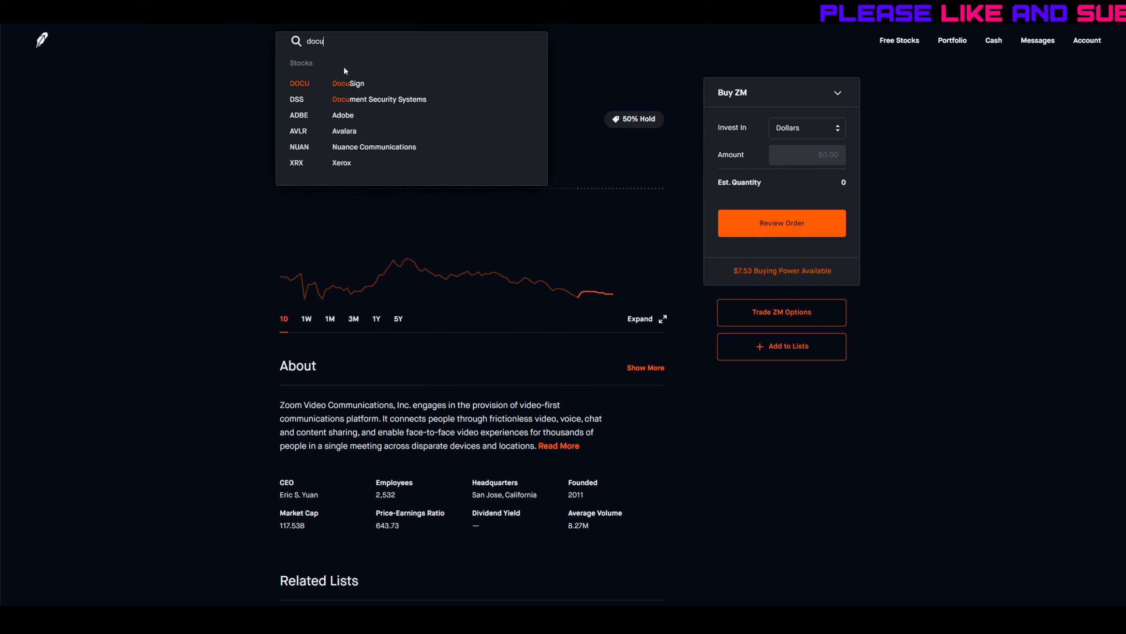
click(347, 83)
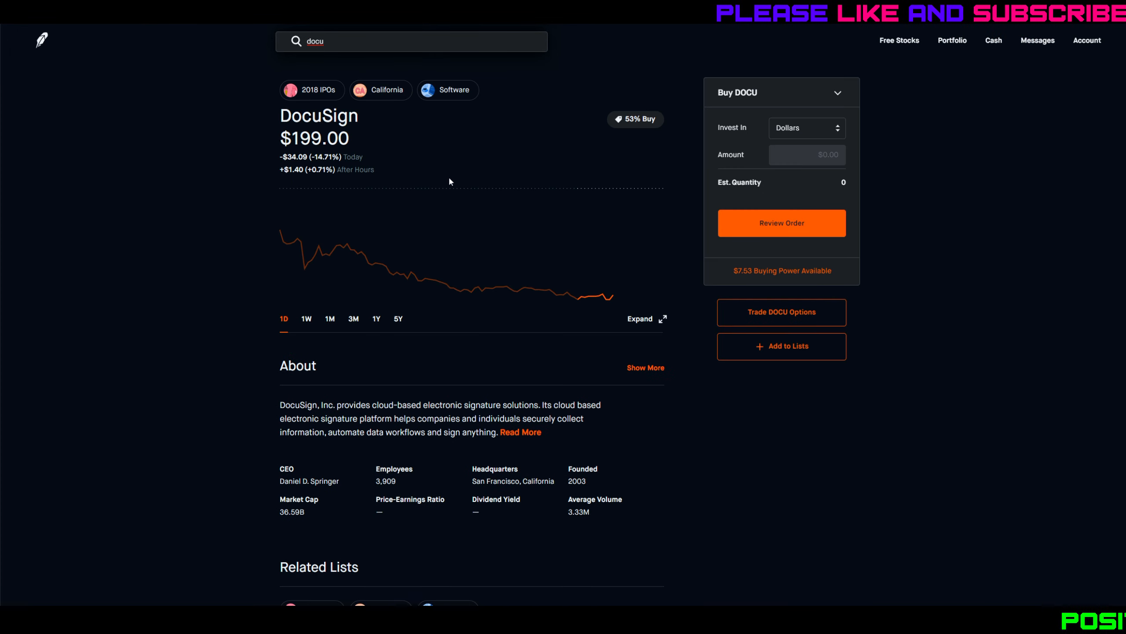
mouse_move(237, 267)
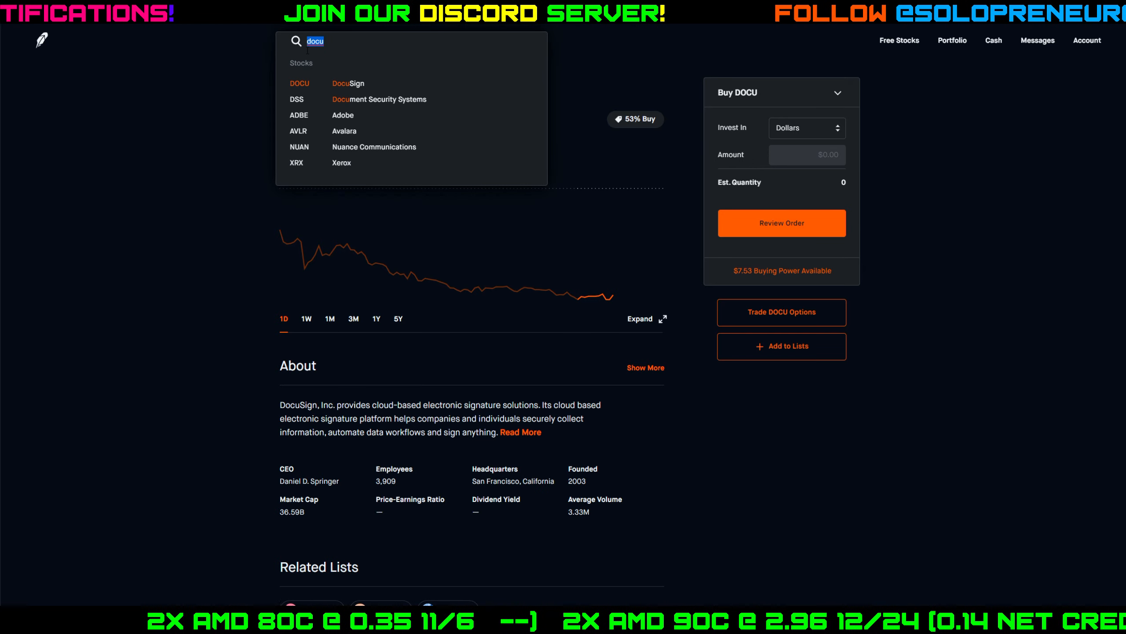
- Search amd, review AMD's daily chart, and bring up its Sell Call options chain
text(amd)
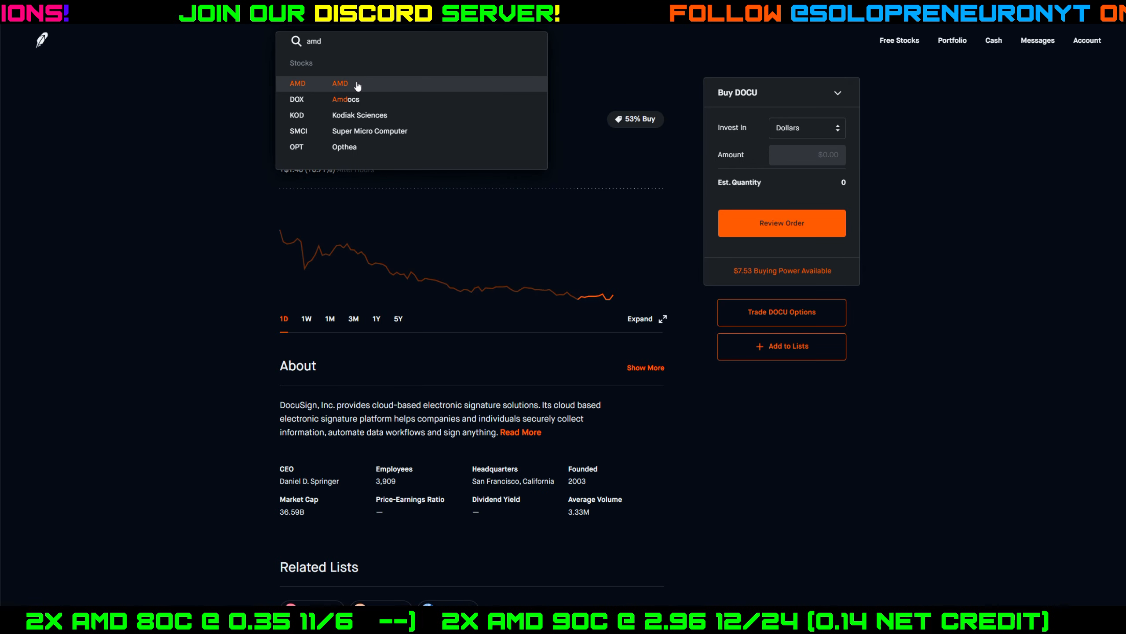
click(340, 84)
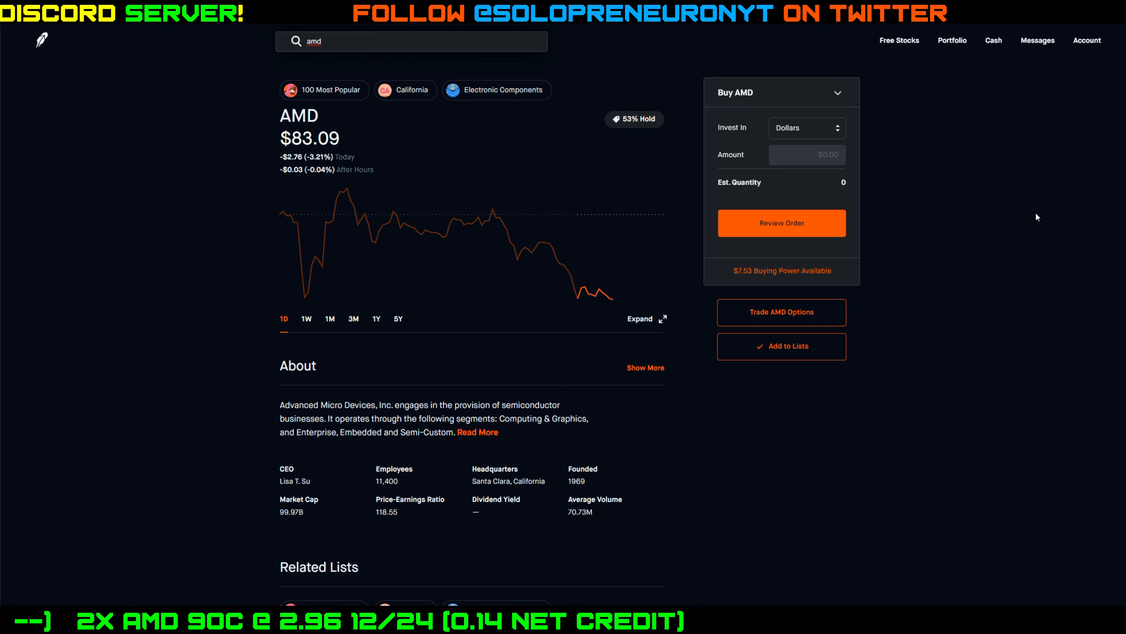
mouse_move(443, 263)
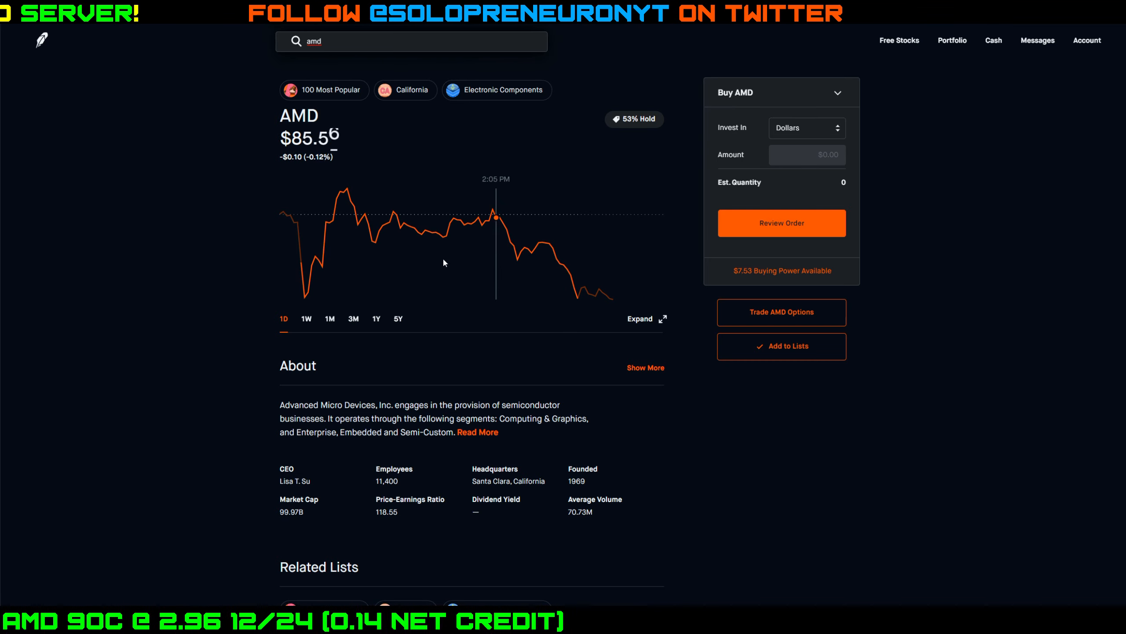
mouse_move(296, 235)
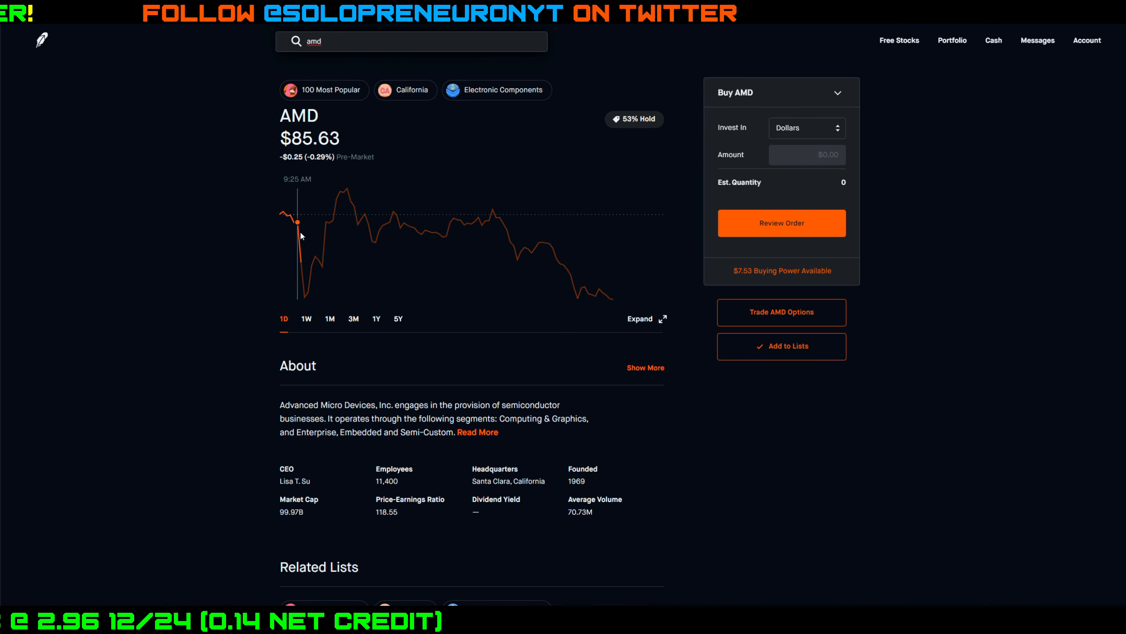
mouse_move(304, 297)
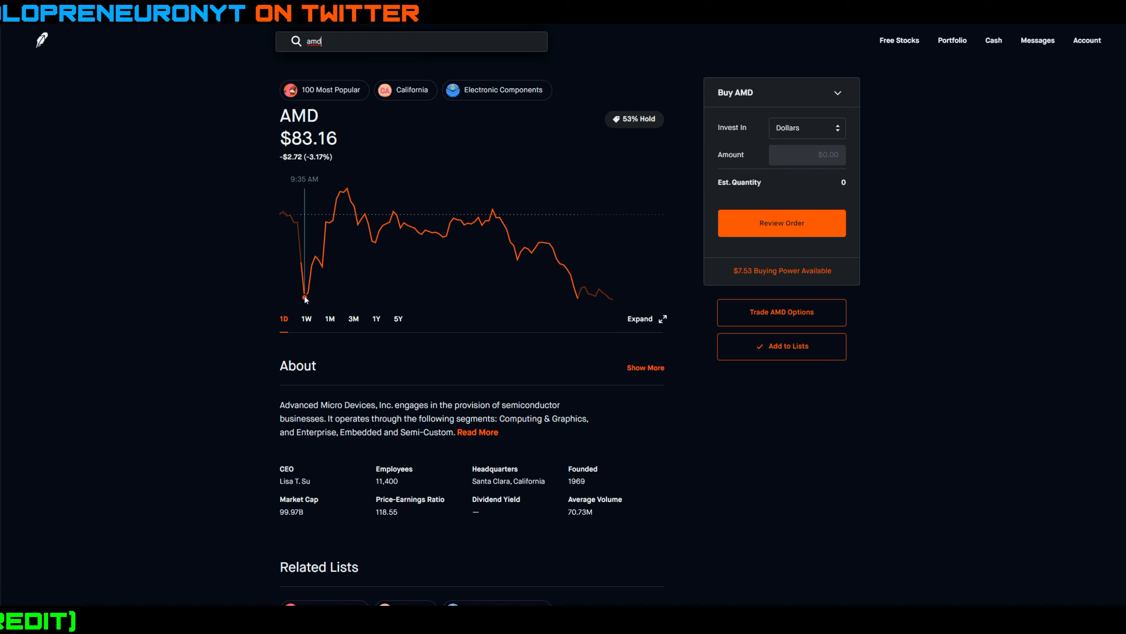
mouse_move(347, 189)
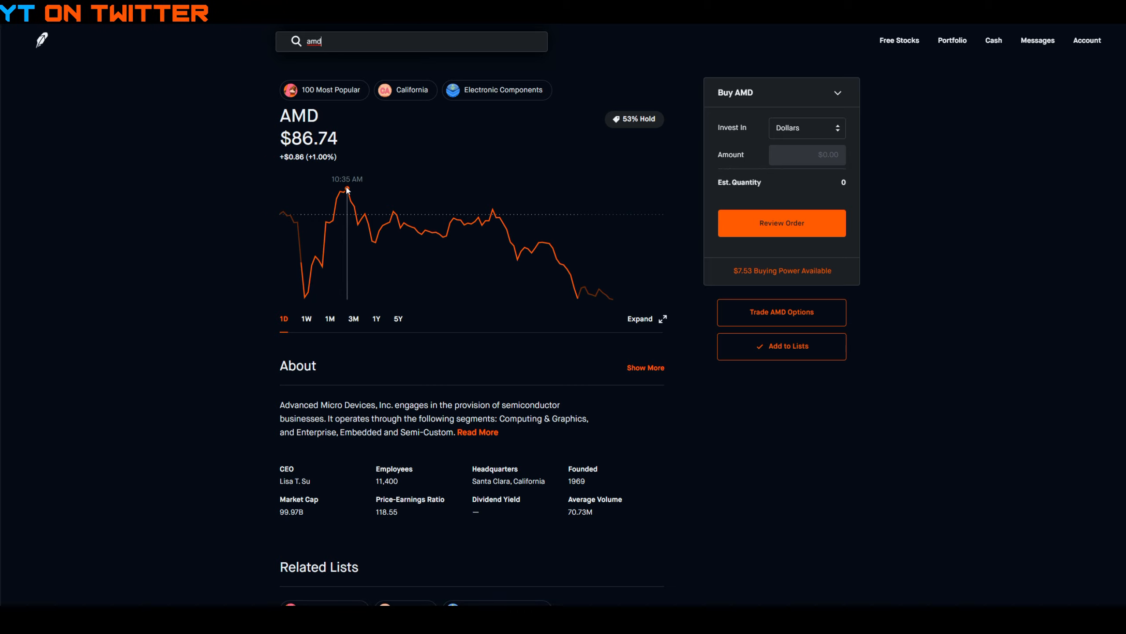
mouse_move(388, 236)
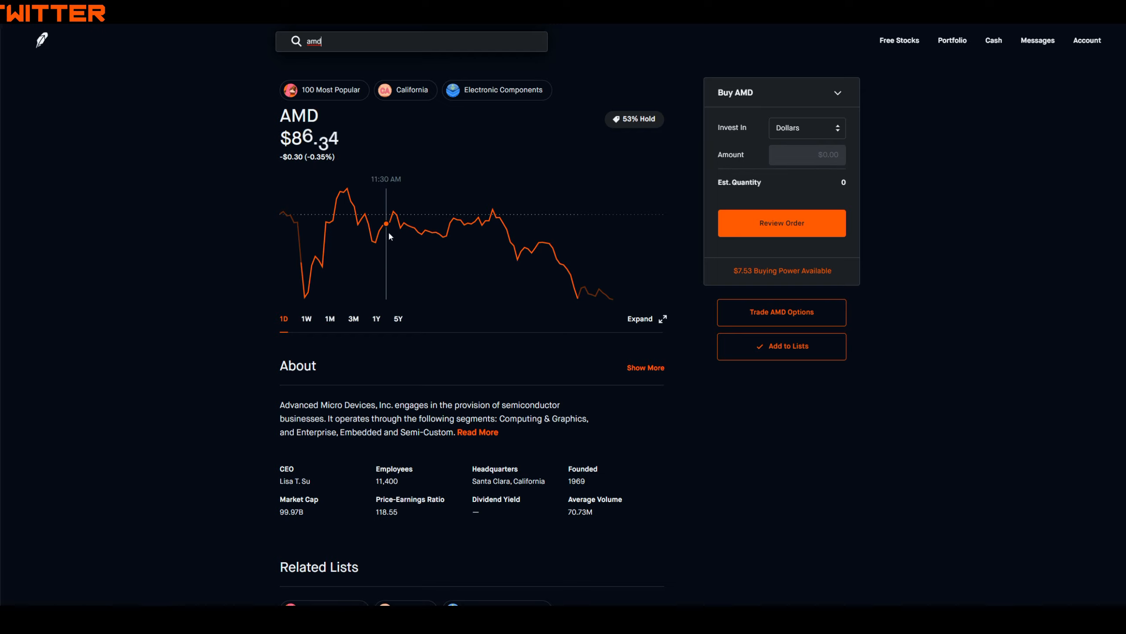
mouse_move(492, 213)
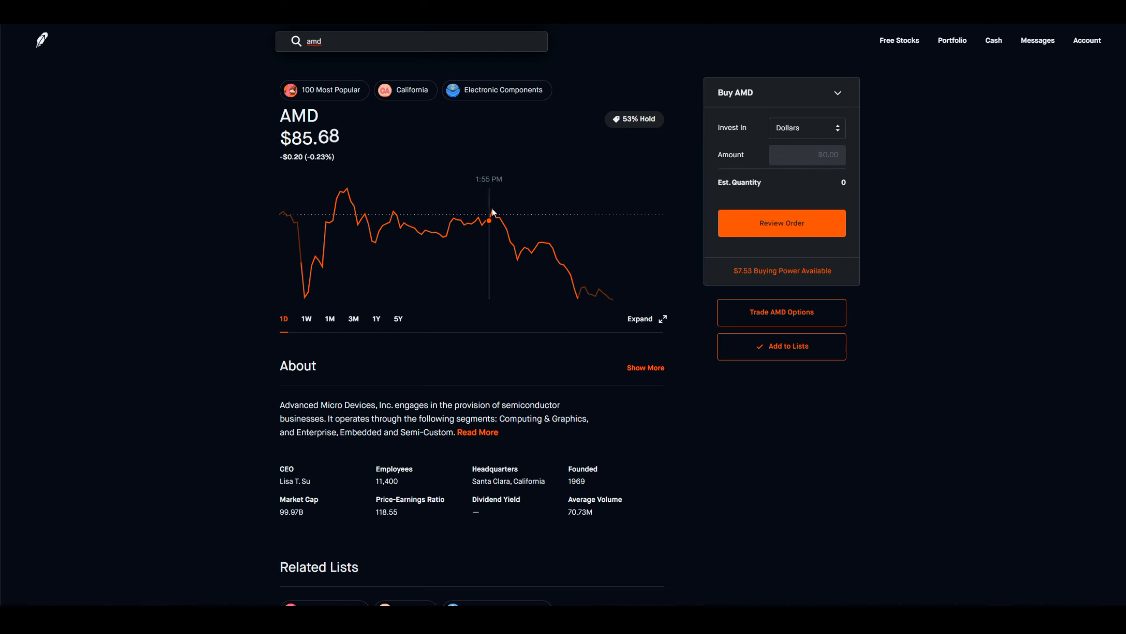
mouse_move(493, 212)
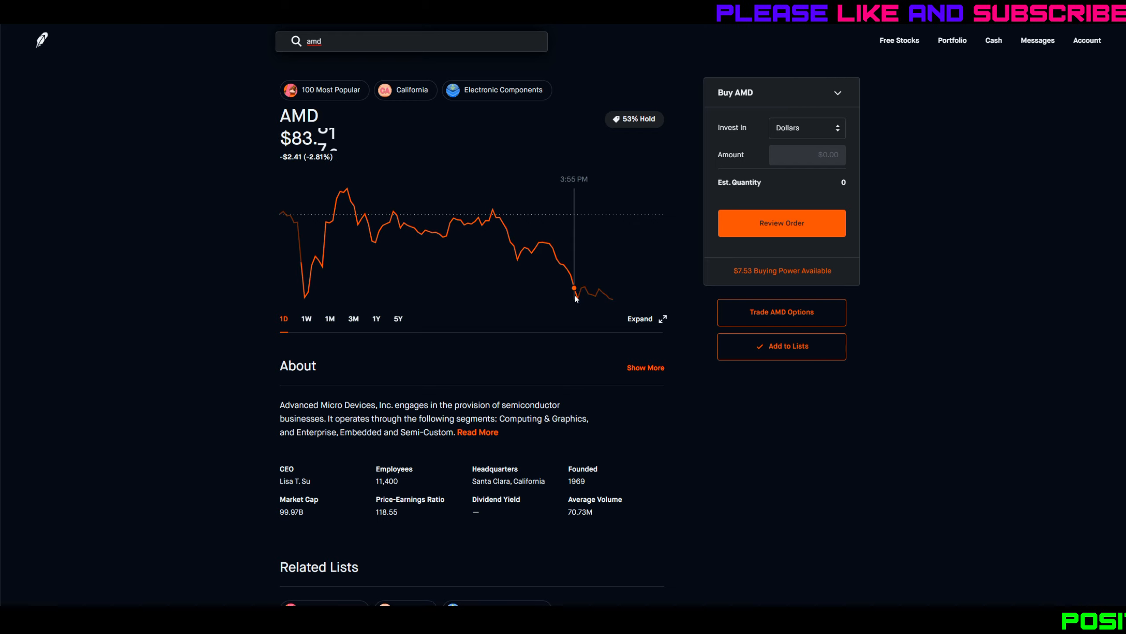
mouse_move(616, 300)
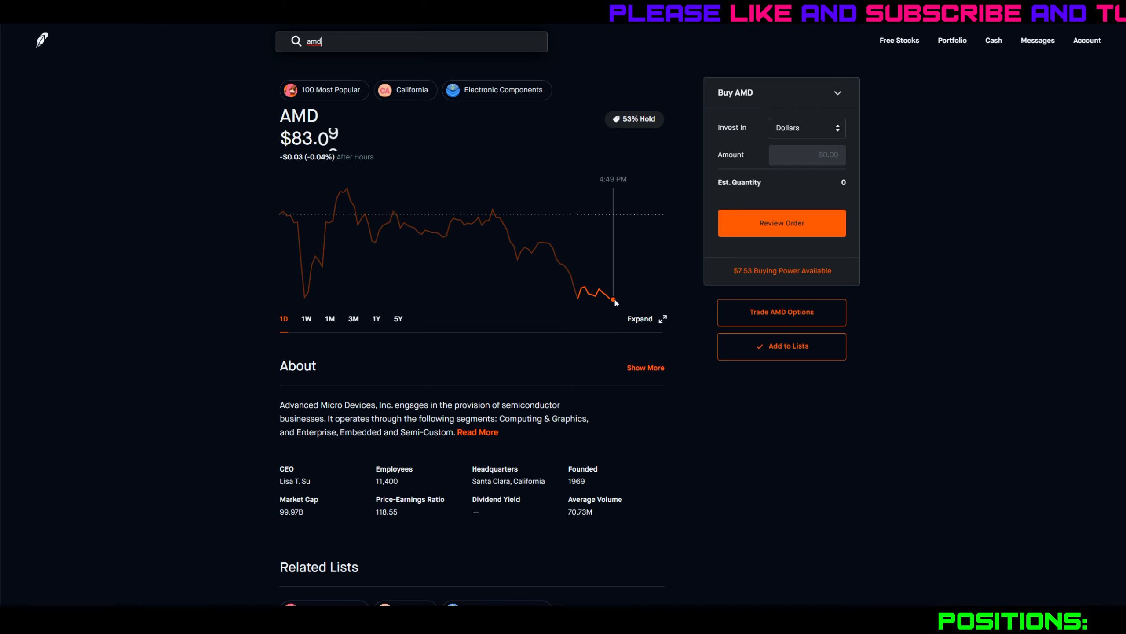
mouse_move(921, 370)
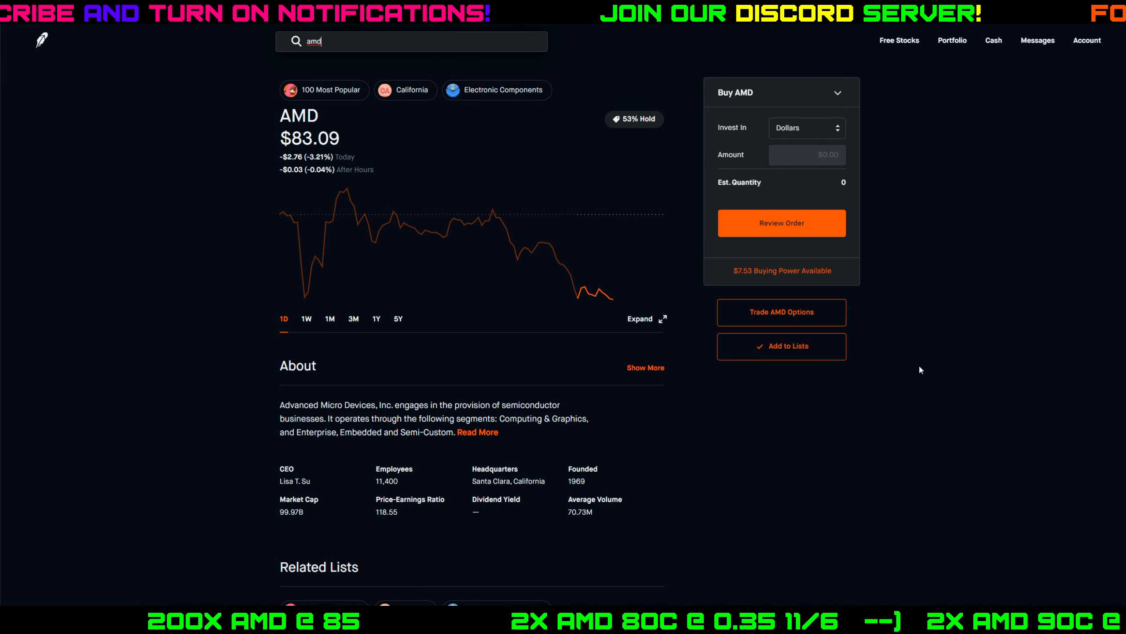
mouse_move(912, 347)
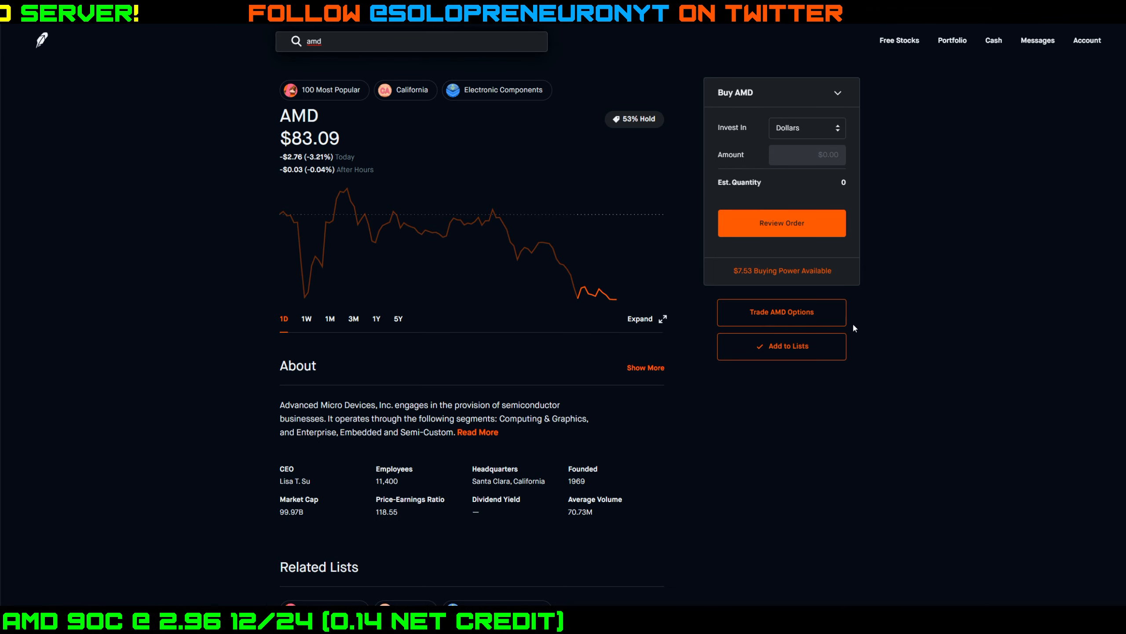
click(780, 311)
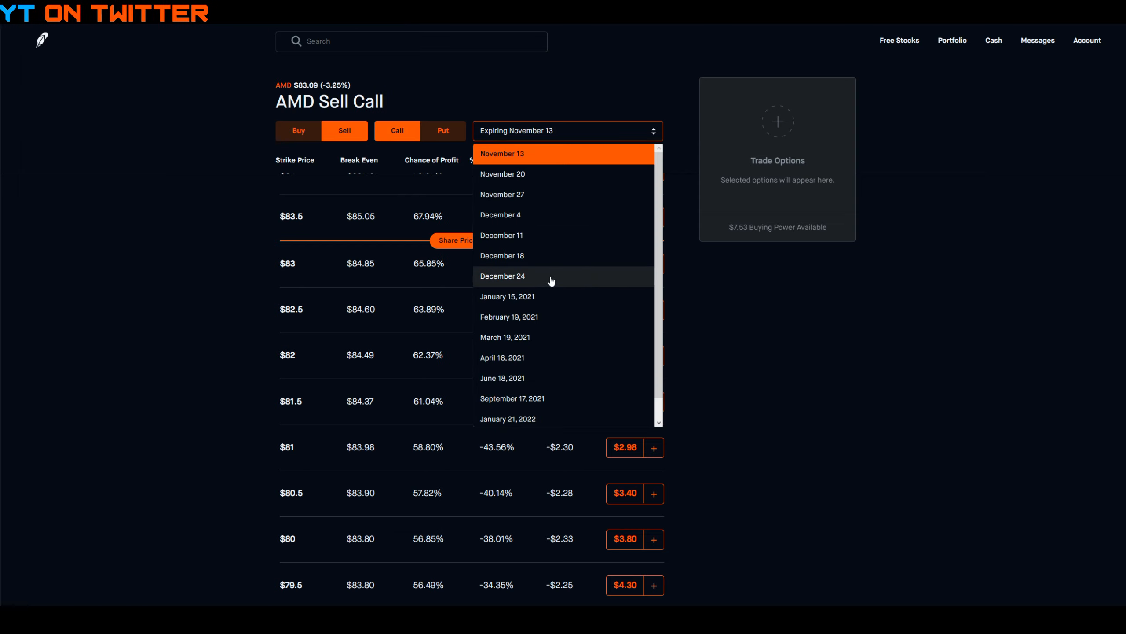
- Show AMD sell calls for December 24, review strikes near $90, and finish a quick Calculator check
click(503, 276)
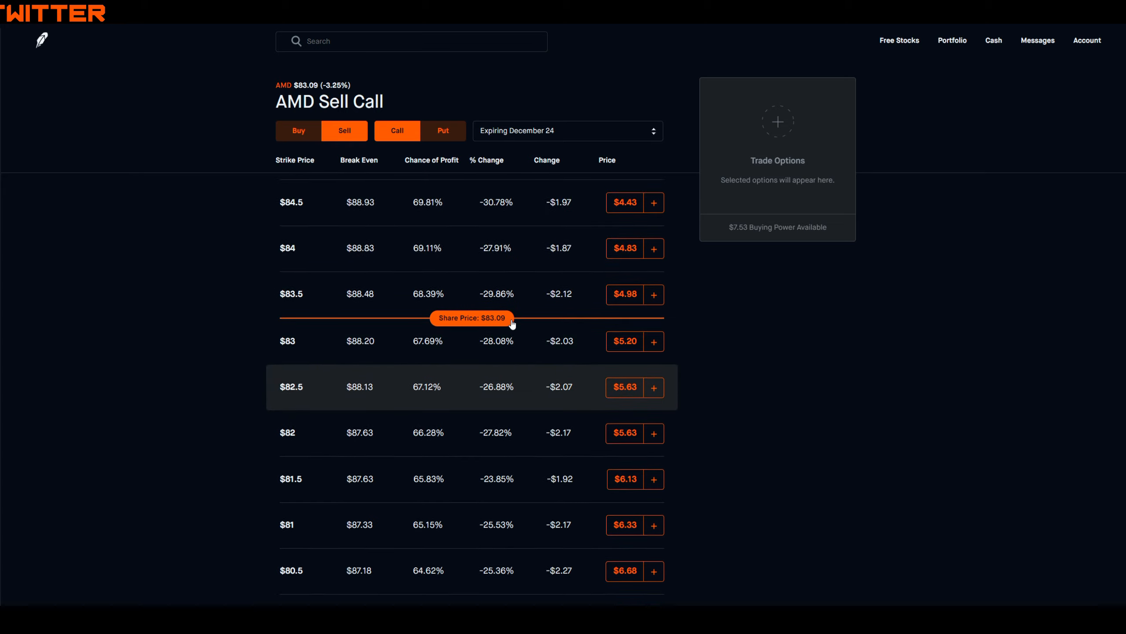
scroll(up, 3)
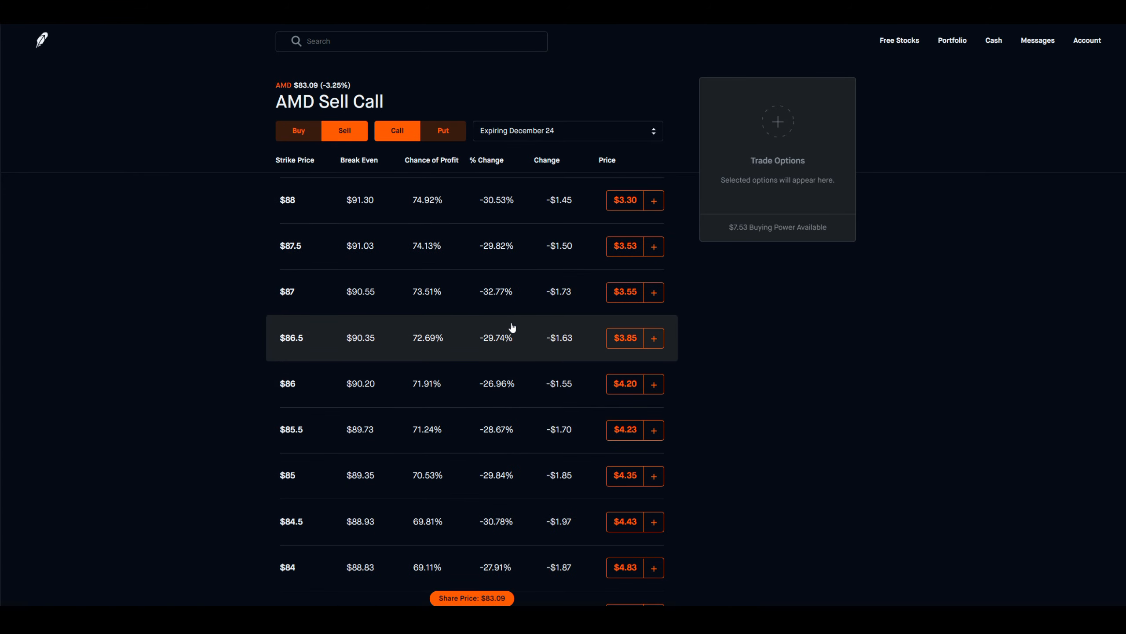
scroll(up, 3)
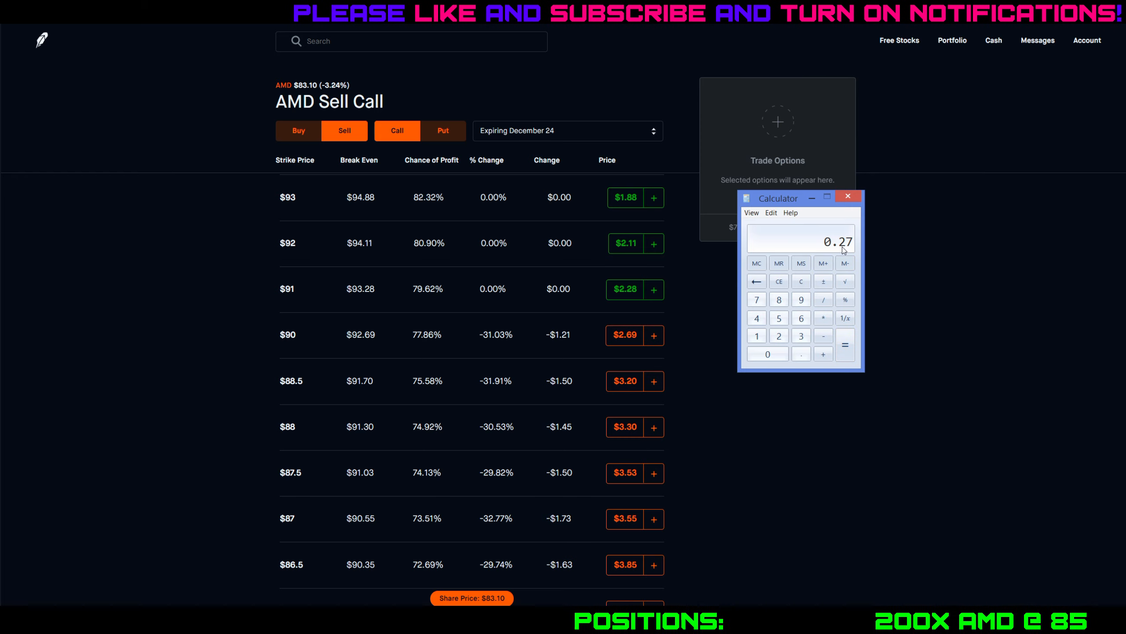
mouse_move(824, 319)
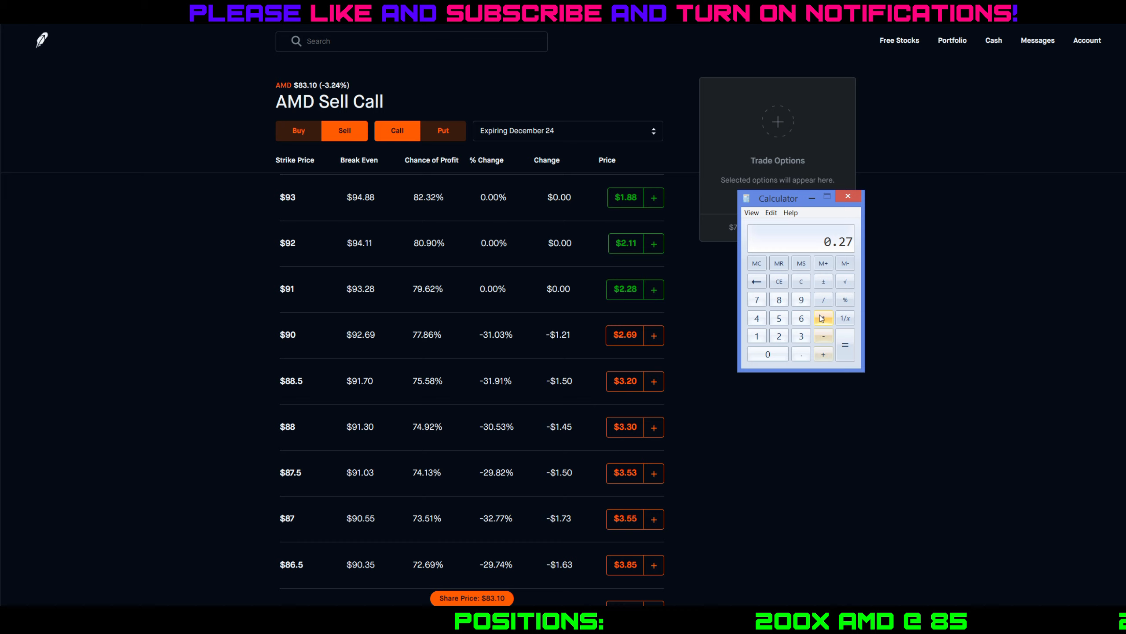
click(824, 318)
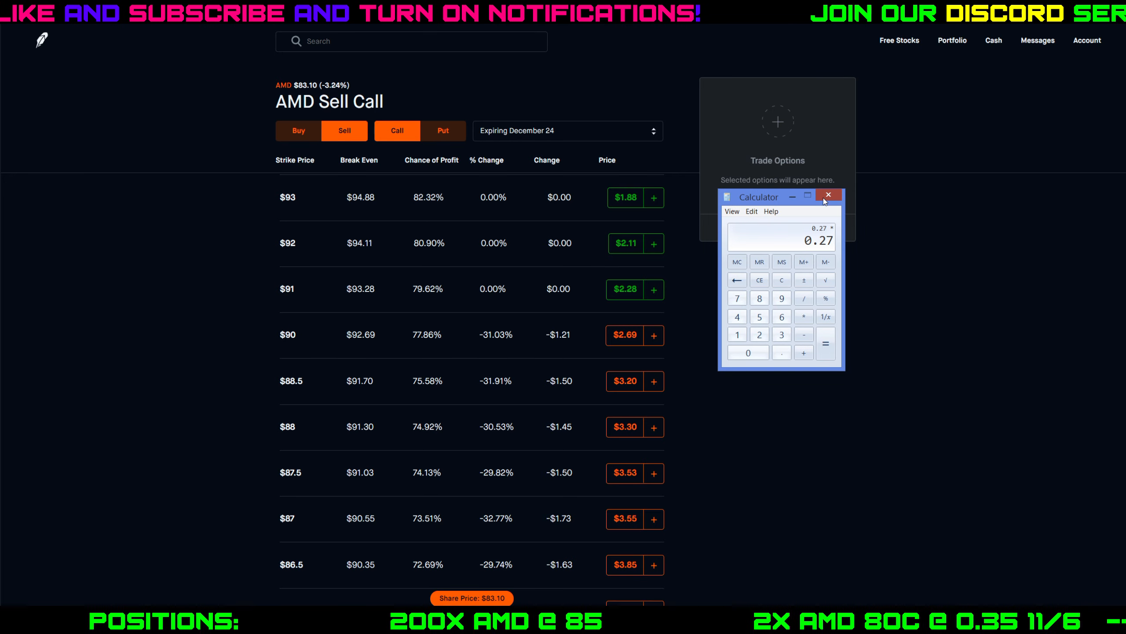
click(827, 195)
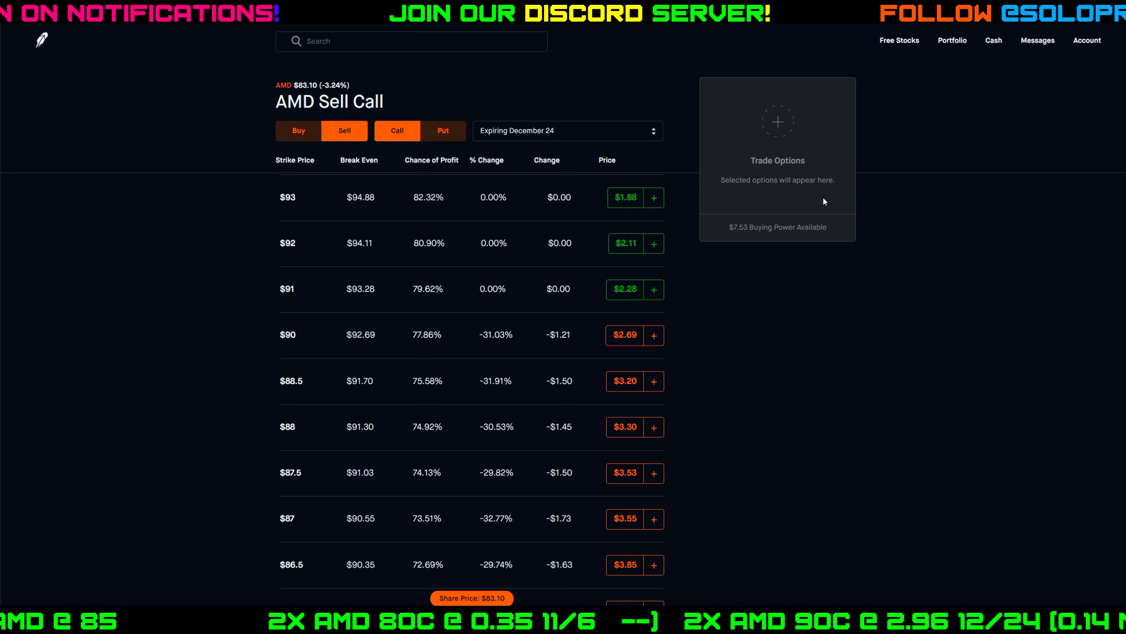
mouse_move(800, 273)
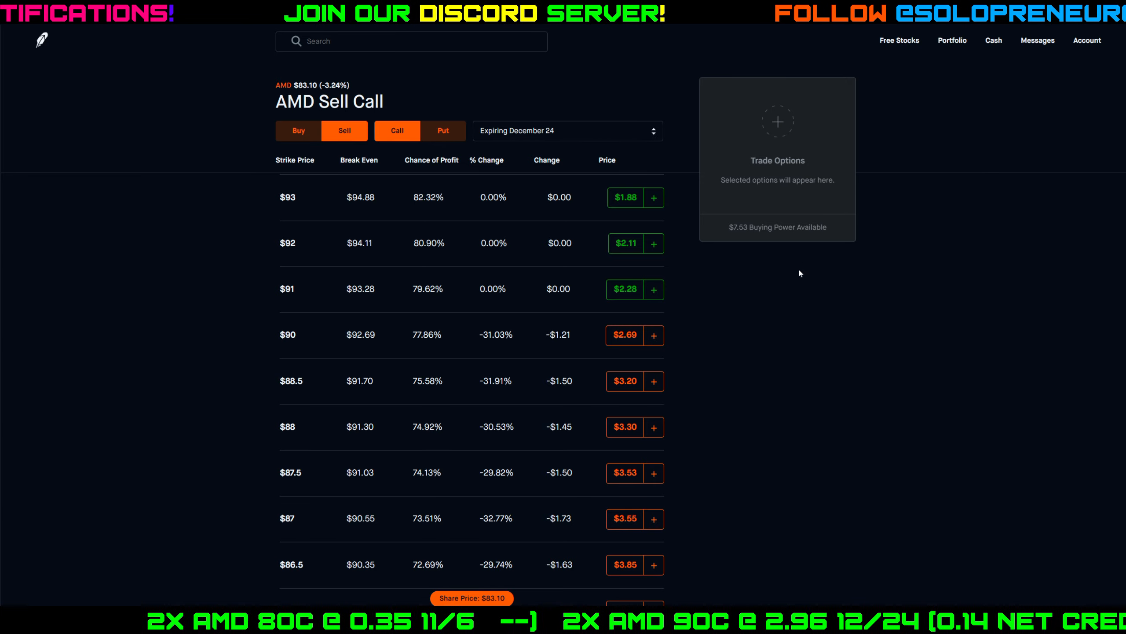
mouse_move(753, 358)
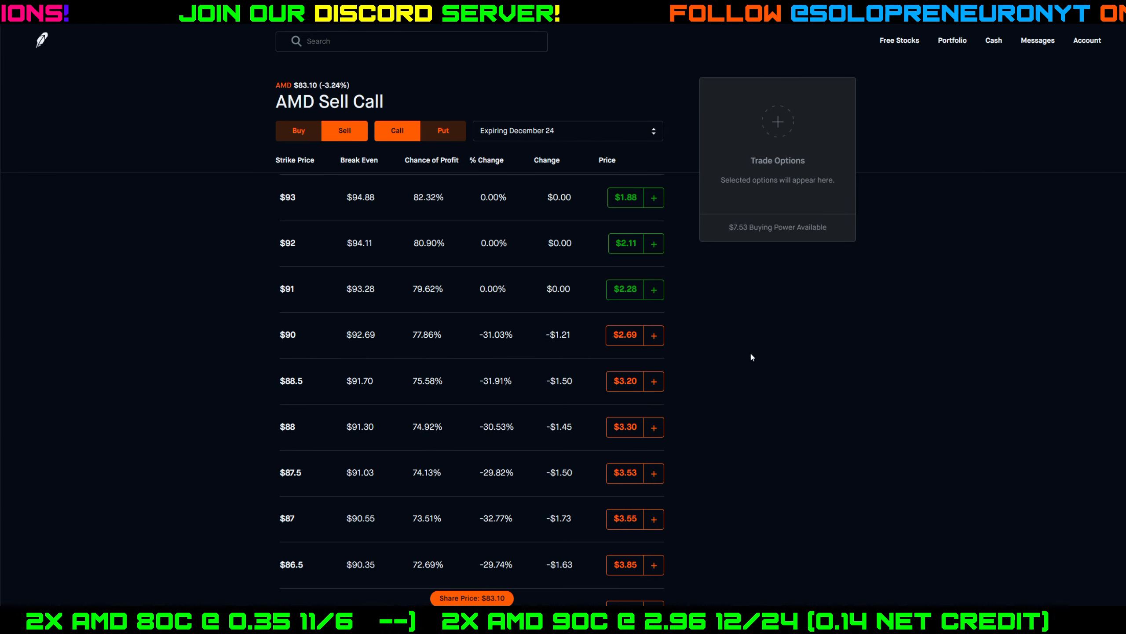
- Return the AMD sell-call chain to the November 13 expiration with the $85 strike at $1.00
scroll(down, 3)
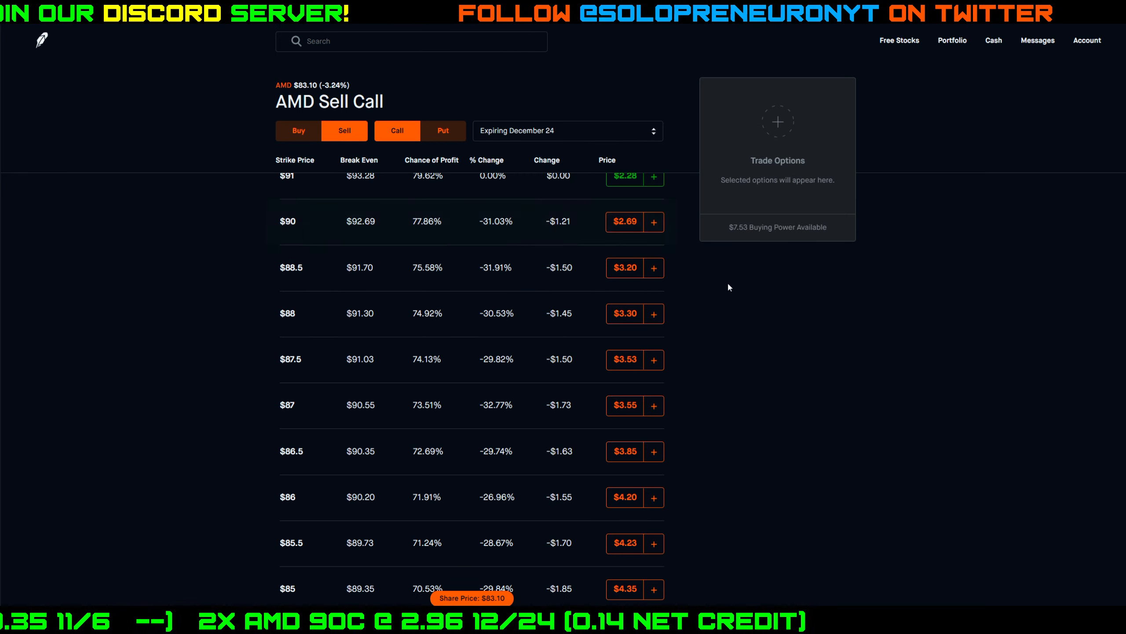
scroll(down, 3)
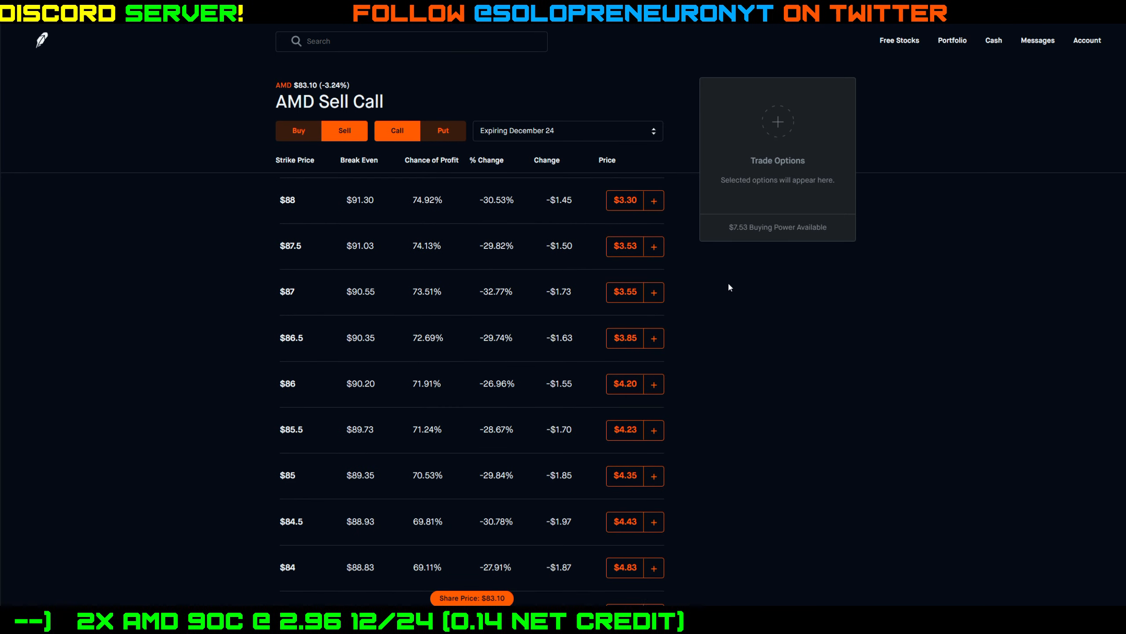
click(567, 131)
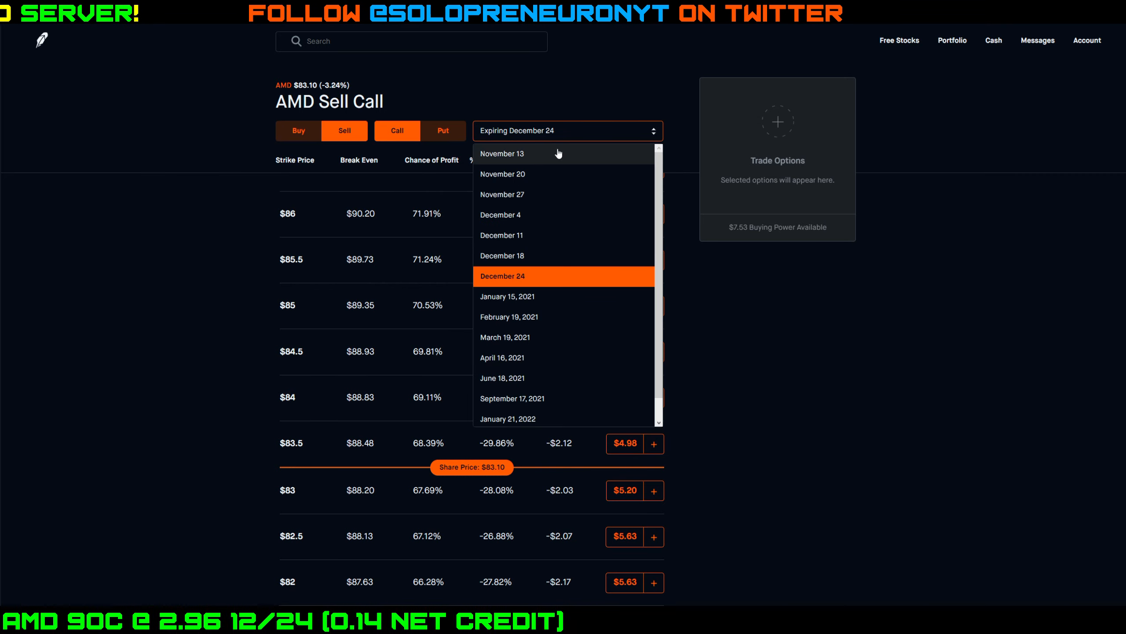
click(502, 153)
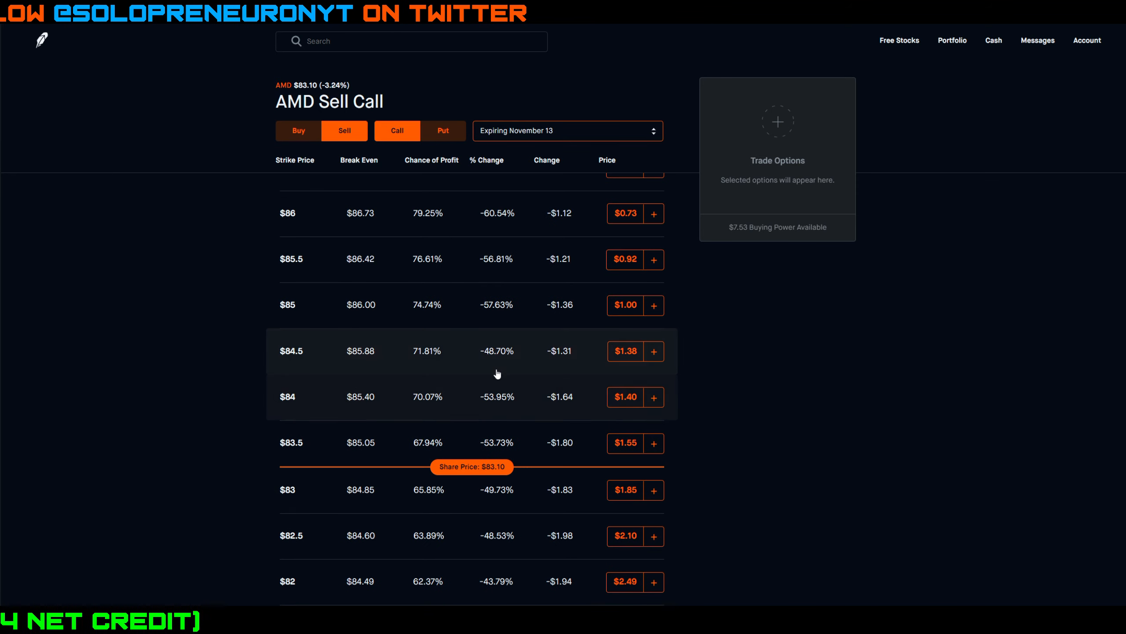
mouse_move(289, 325)
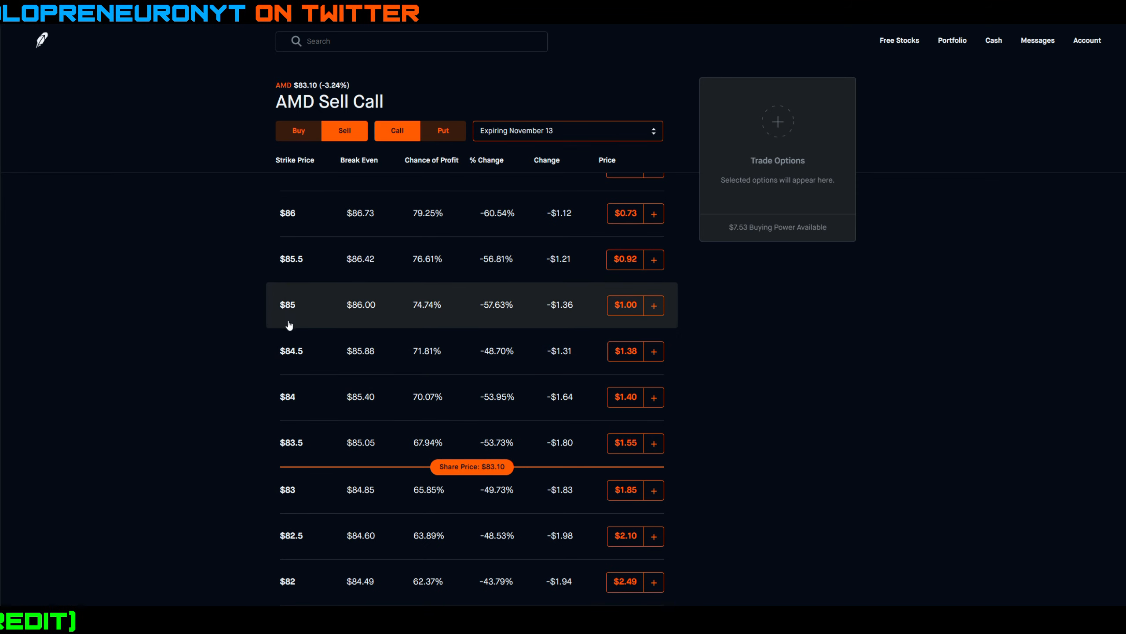
mouse_move(441, 309)
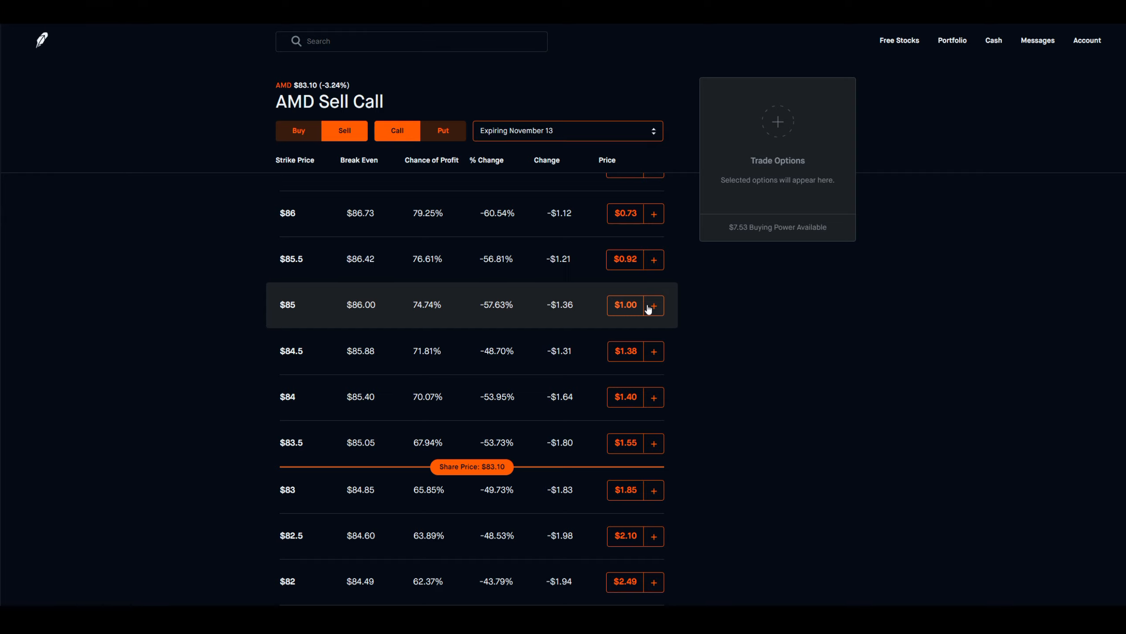
mouse_move(733, 327)
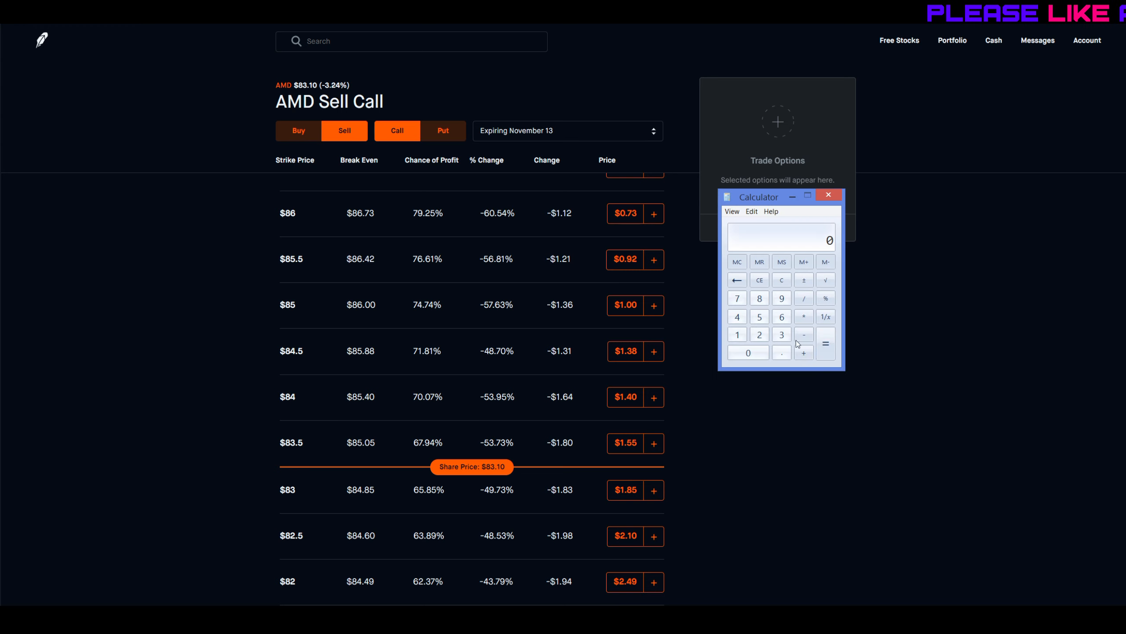
- Enter the 296 call premium and double it to 592 for two contracts
click(781, 297)
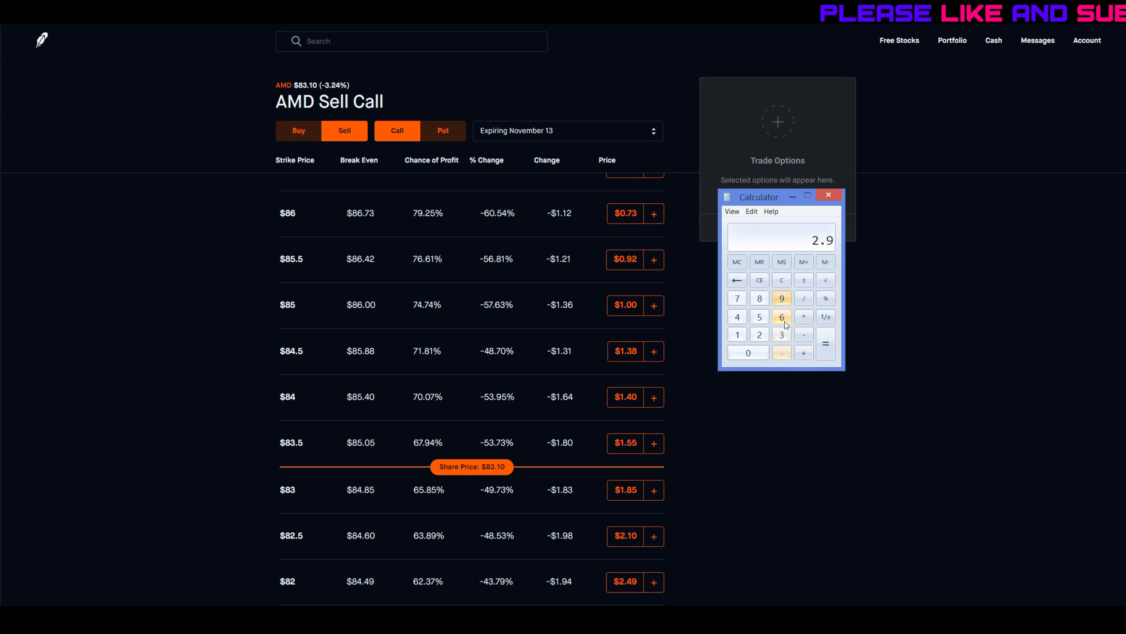
click(748, 352)
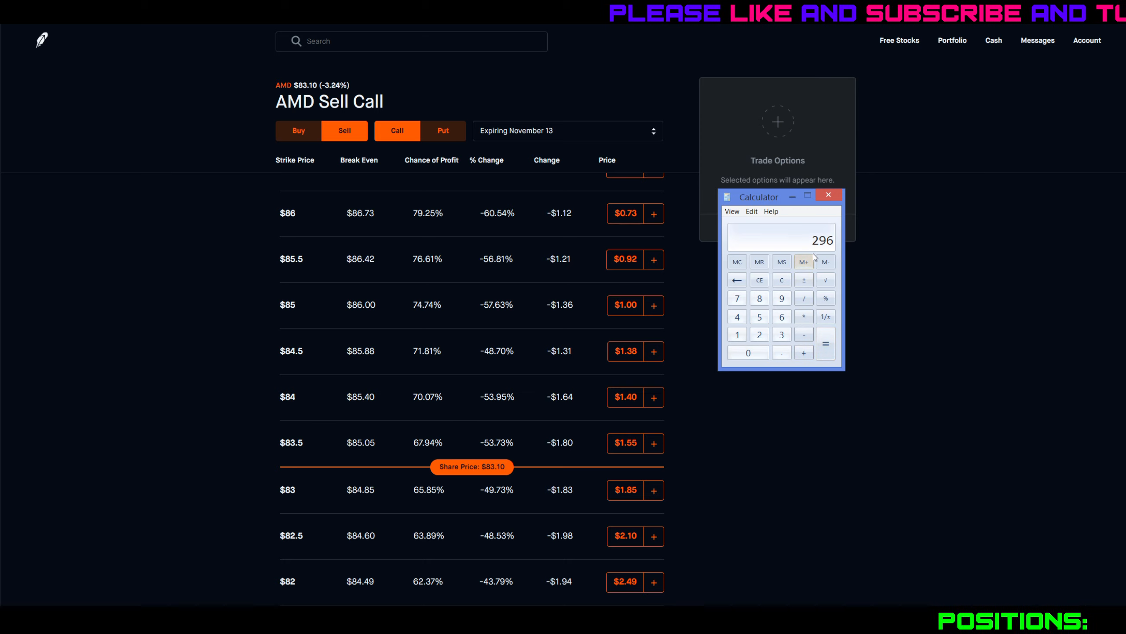
click(804, 315)
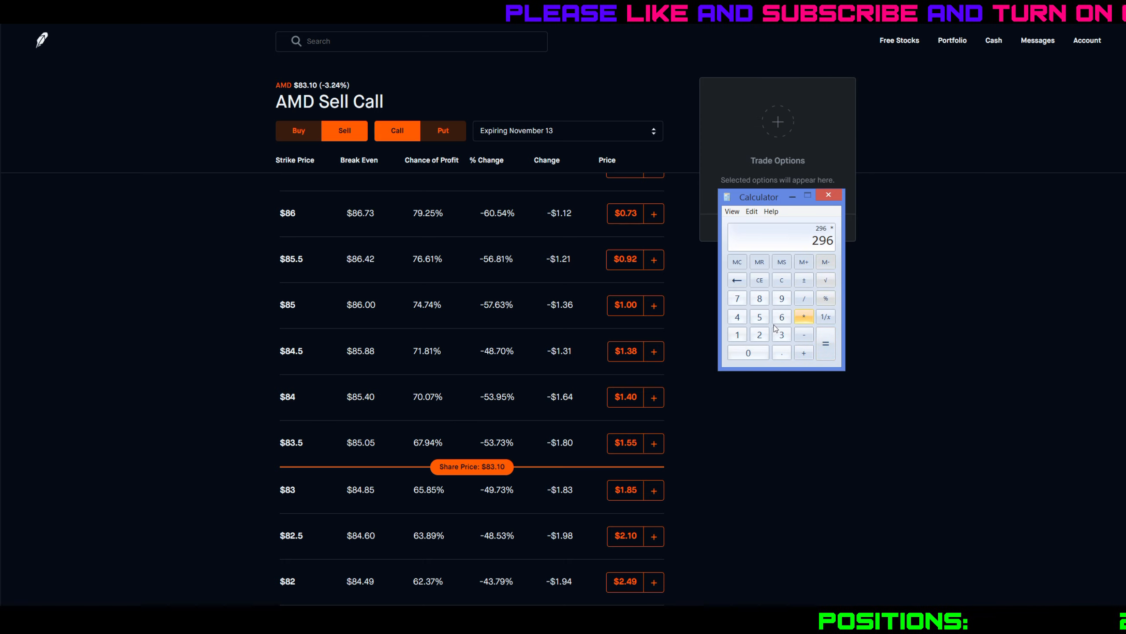
click(826, 343)
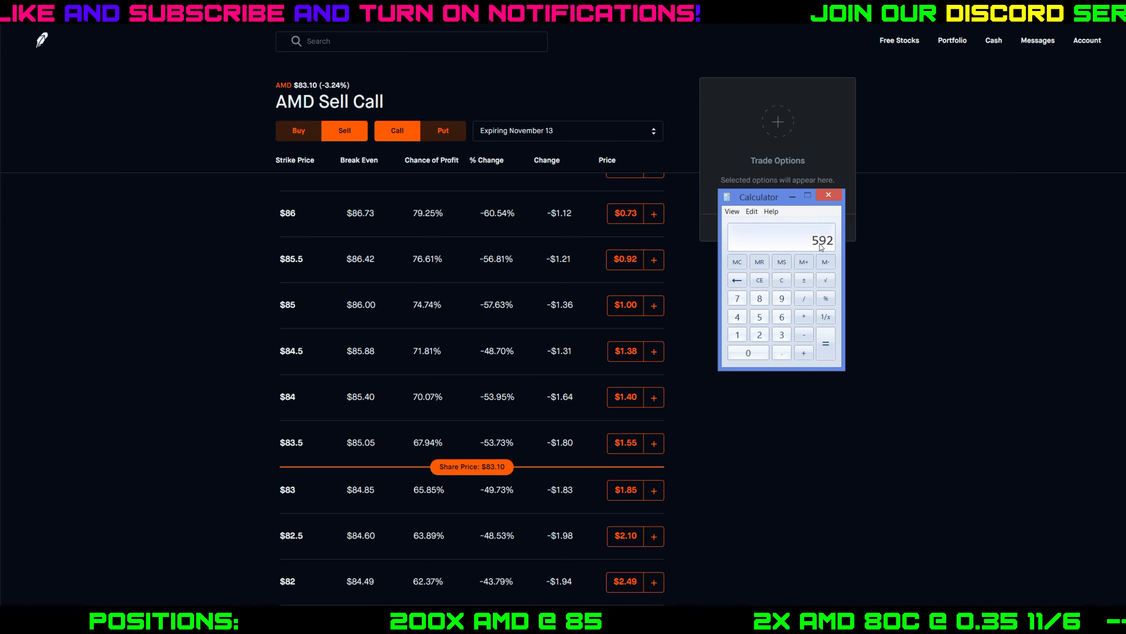
mouse_move(827, 247)
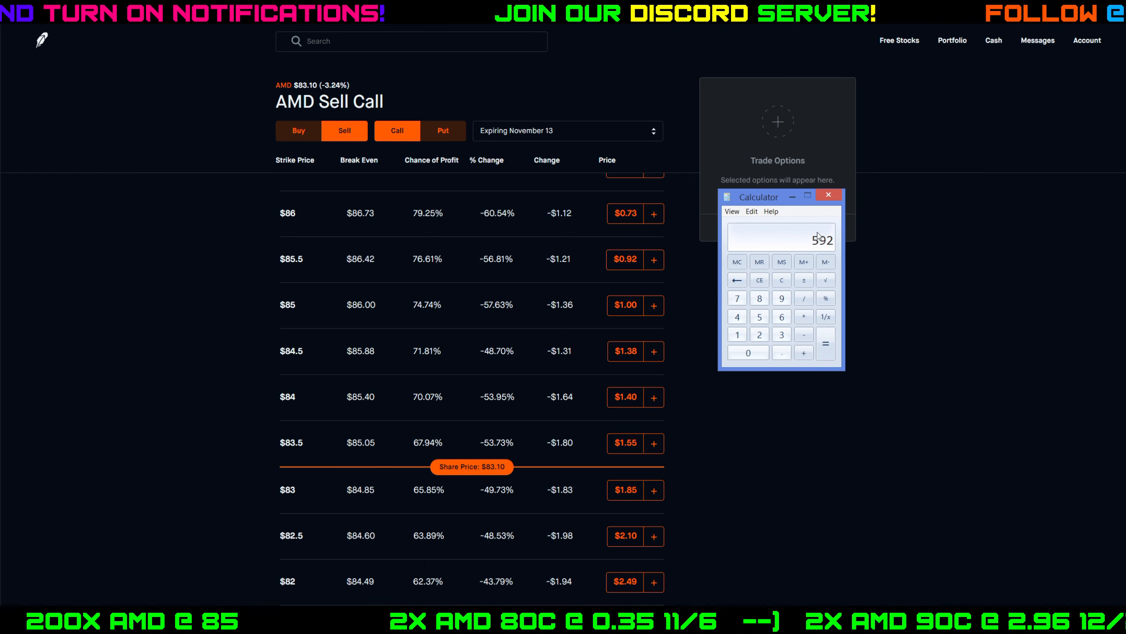
mouse_move(868, 246)
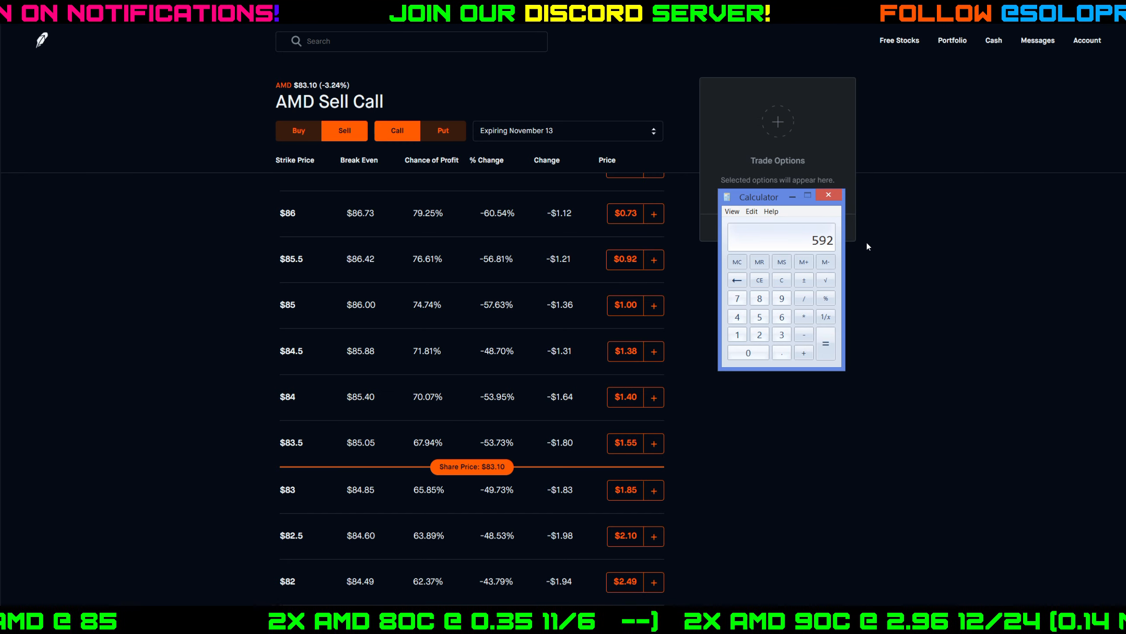
mouse_move(818, 253)
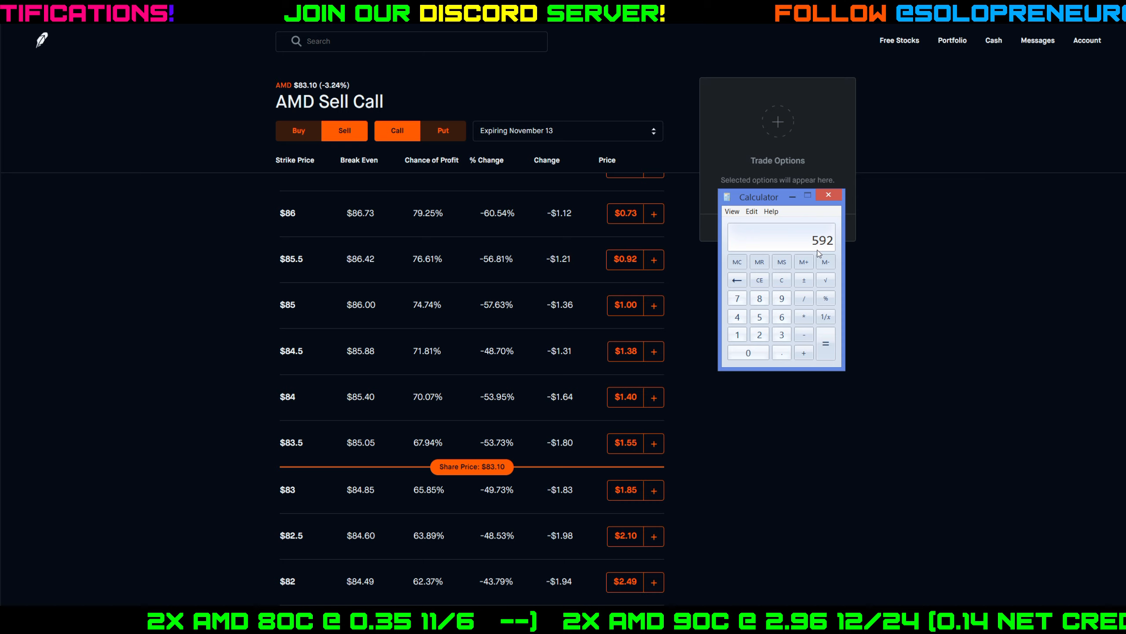
mouse_move(843, 241)
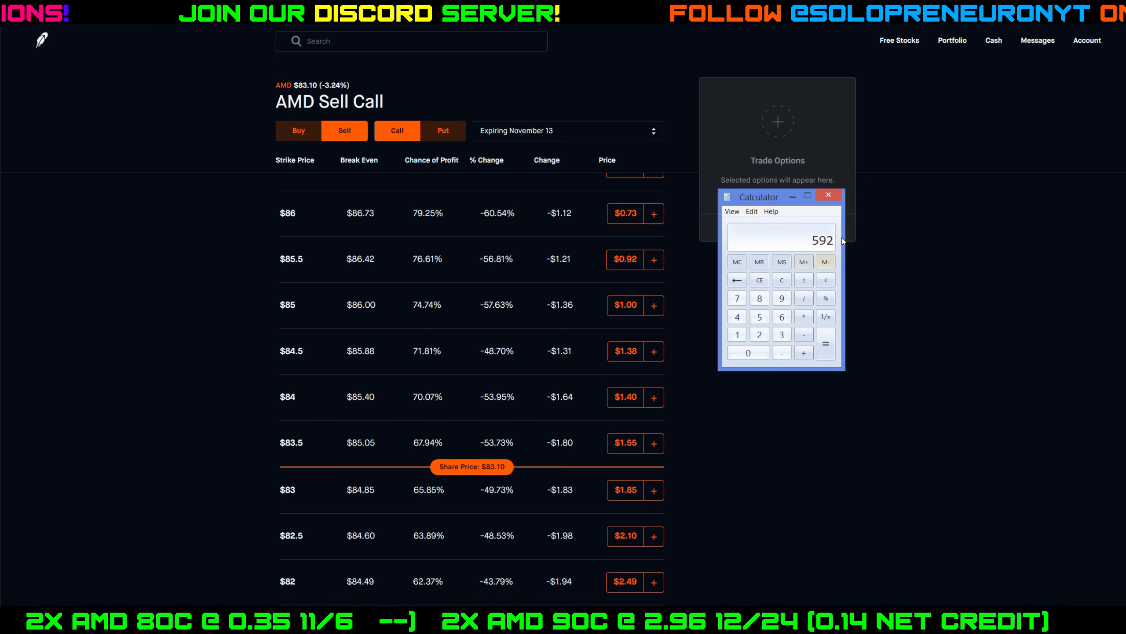
- Add 500 to reach a covered-call total of 1092, then search Robinhood for 'sp'
click(804, 352)
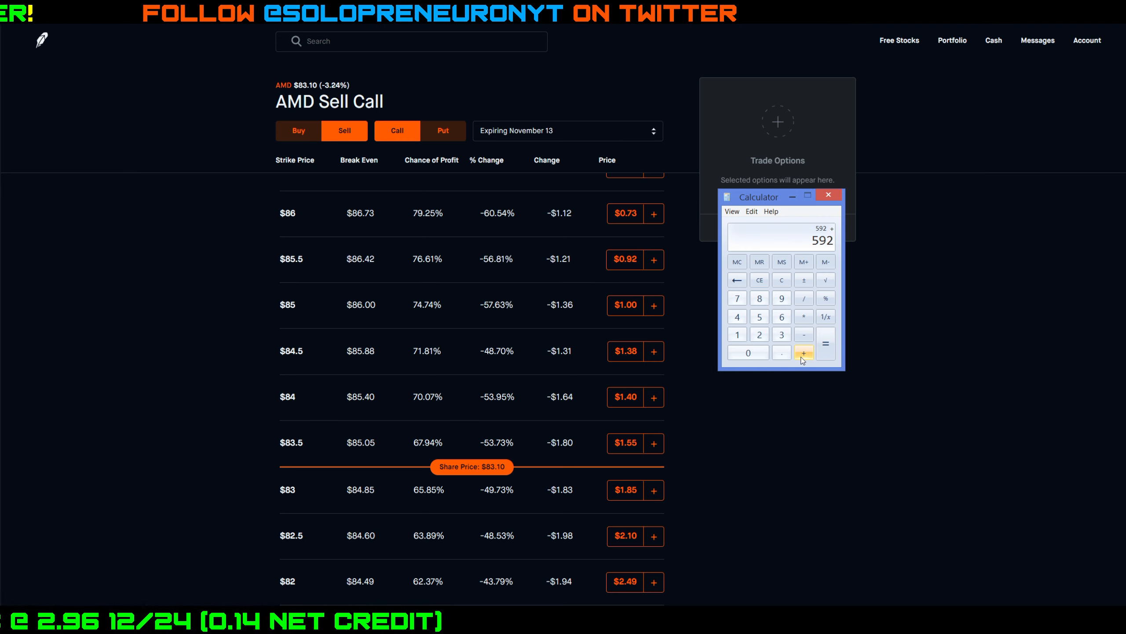
click(759, 316)
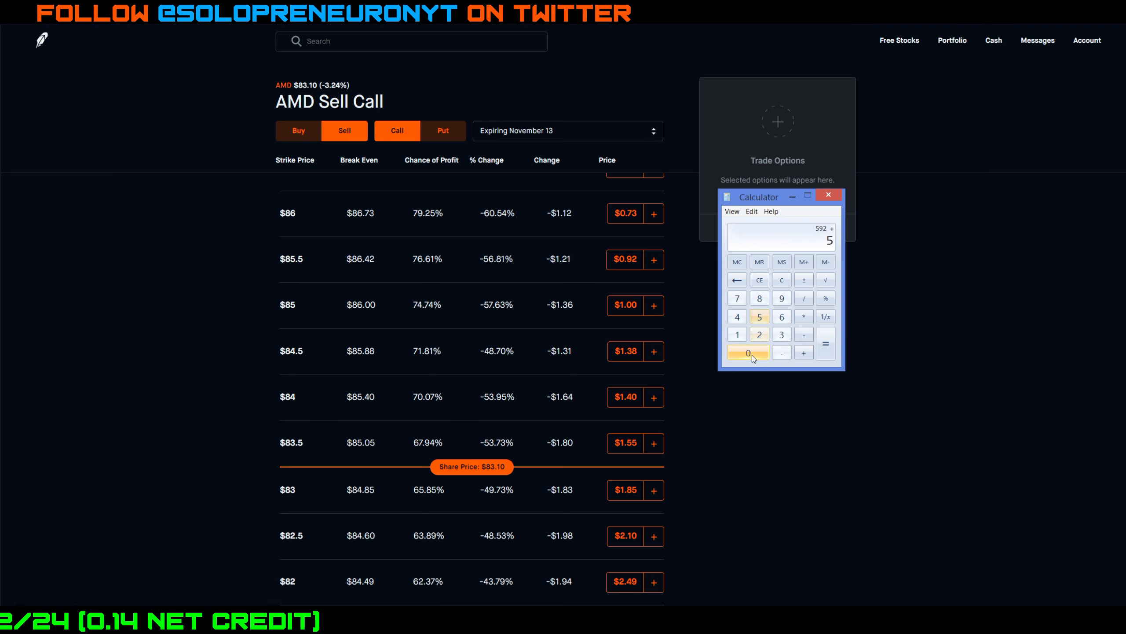
click(826, 342)
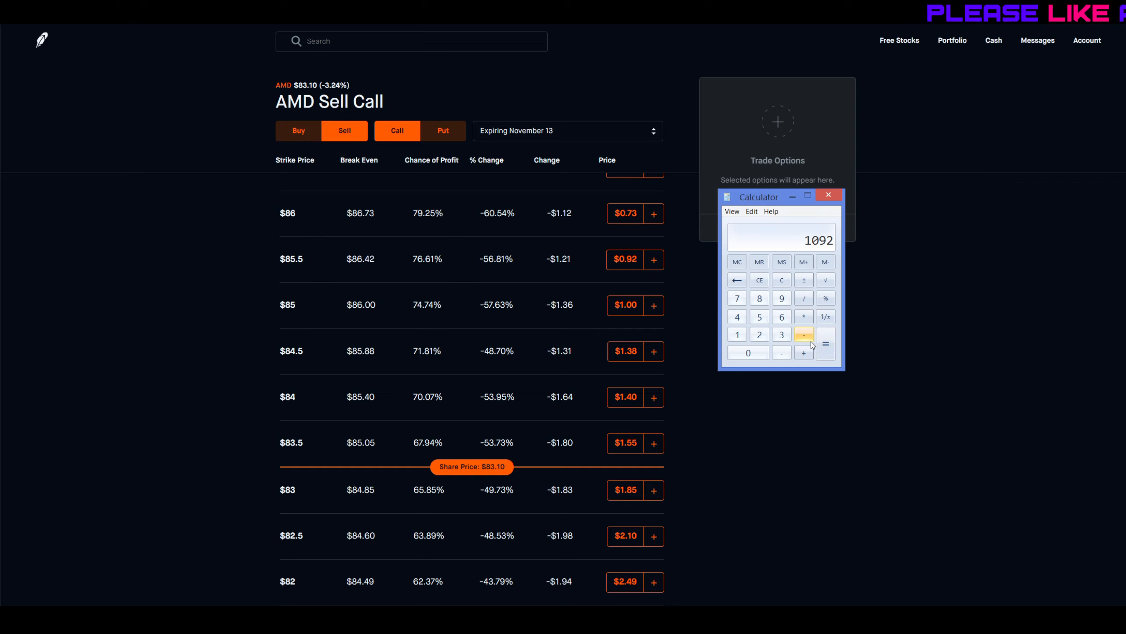
mouse_move(825, 316)
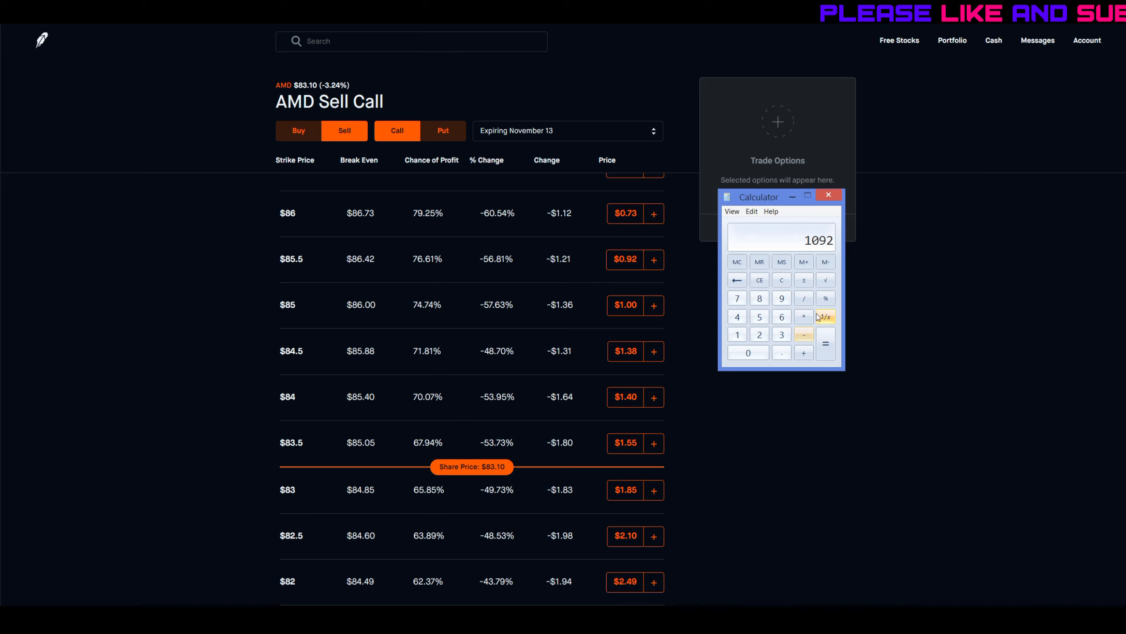
mouse_move(448, 262)
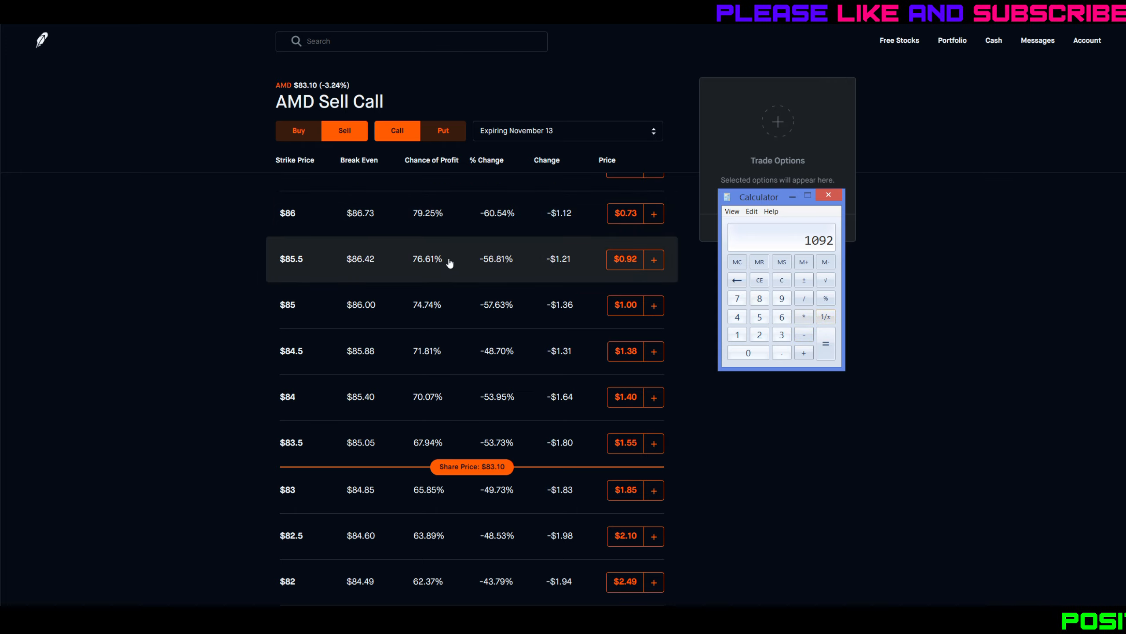
mouse_move(882, 308)
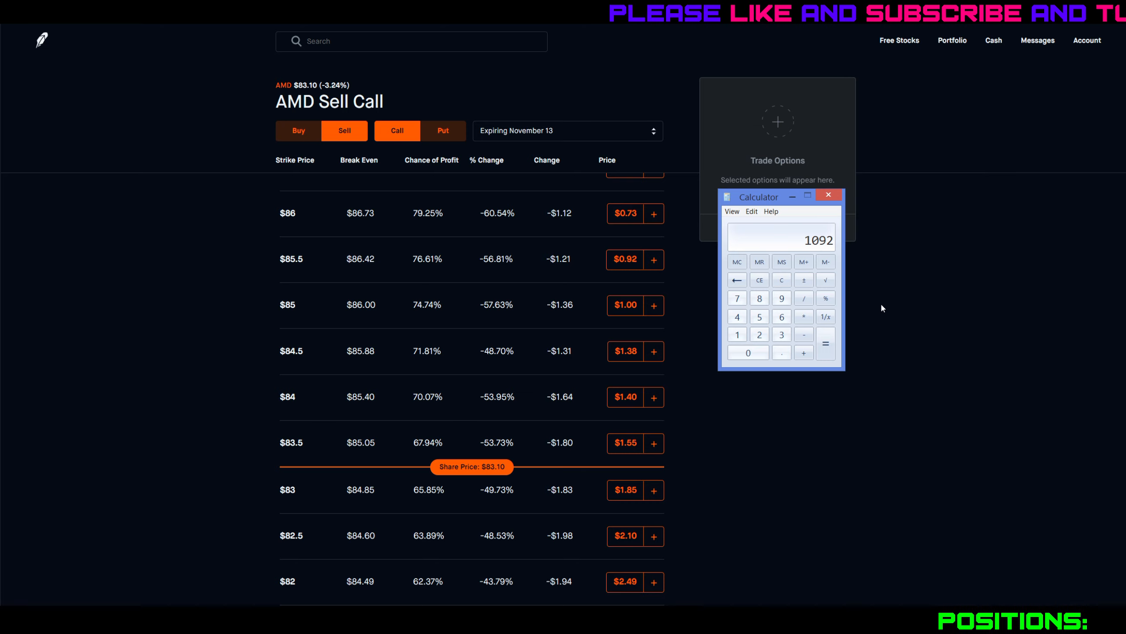
mouse_move(612, 419)
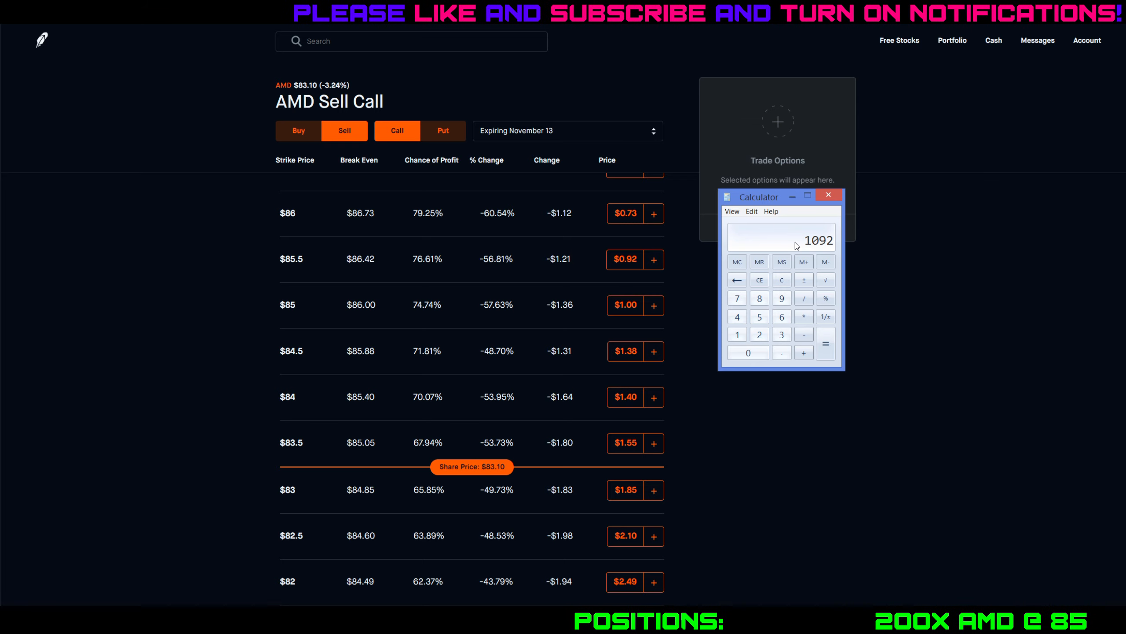
mouse_move(719, 331)
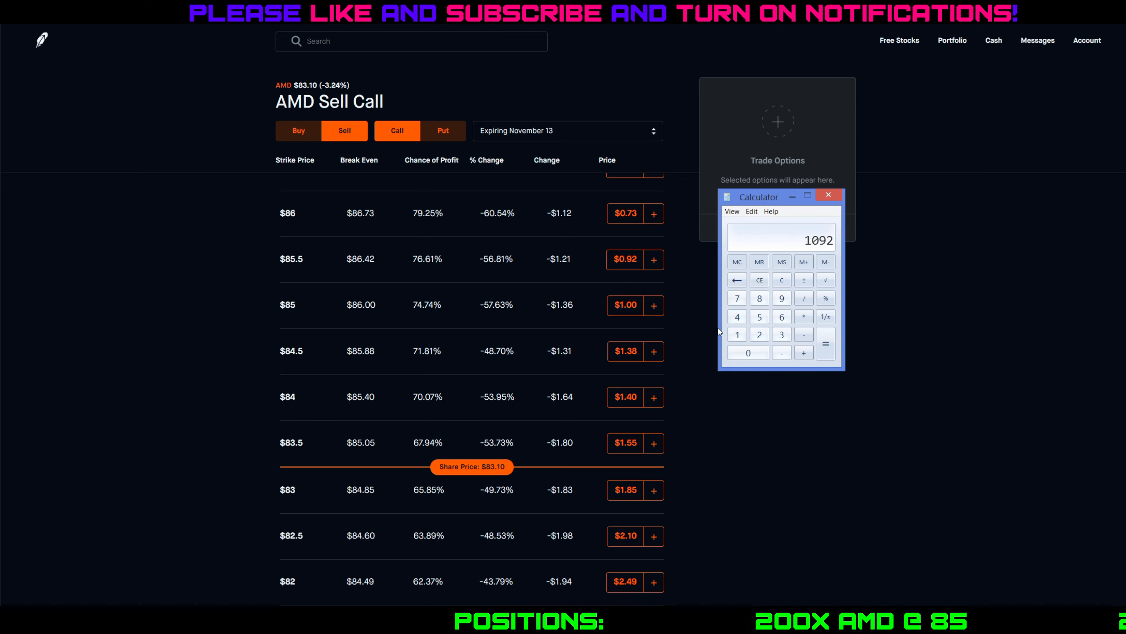
mouse_move(448, 55)
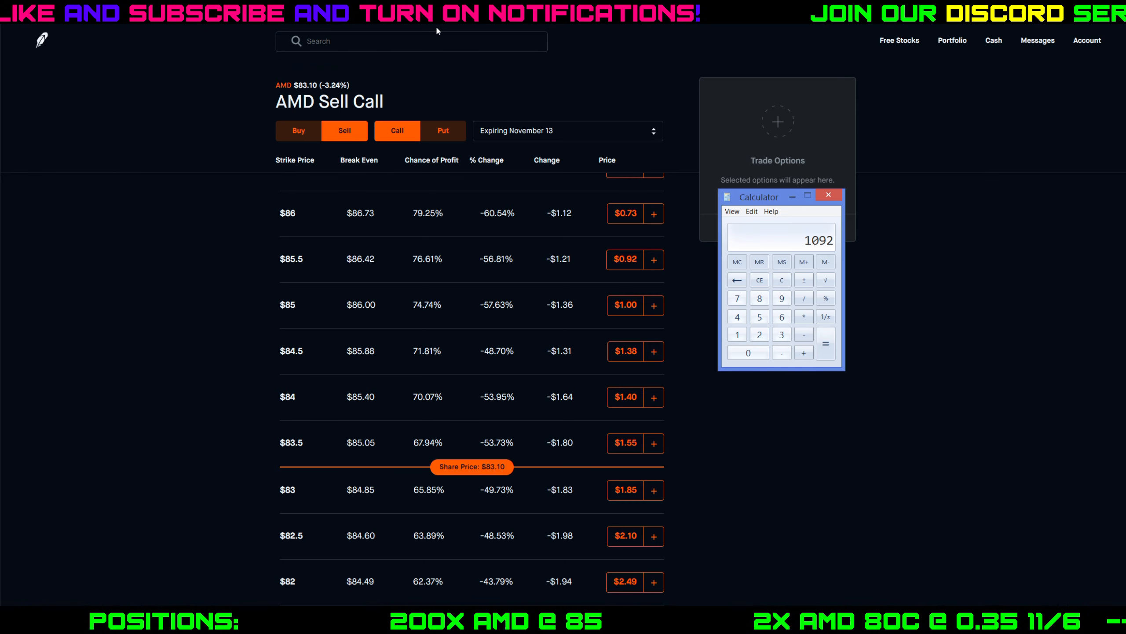
text(sp)
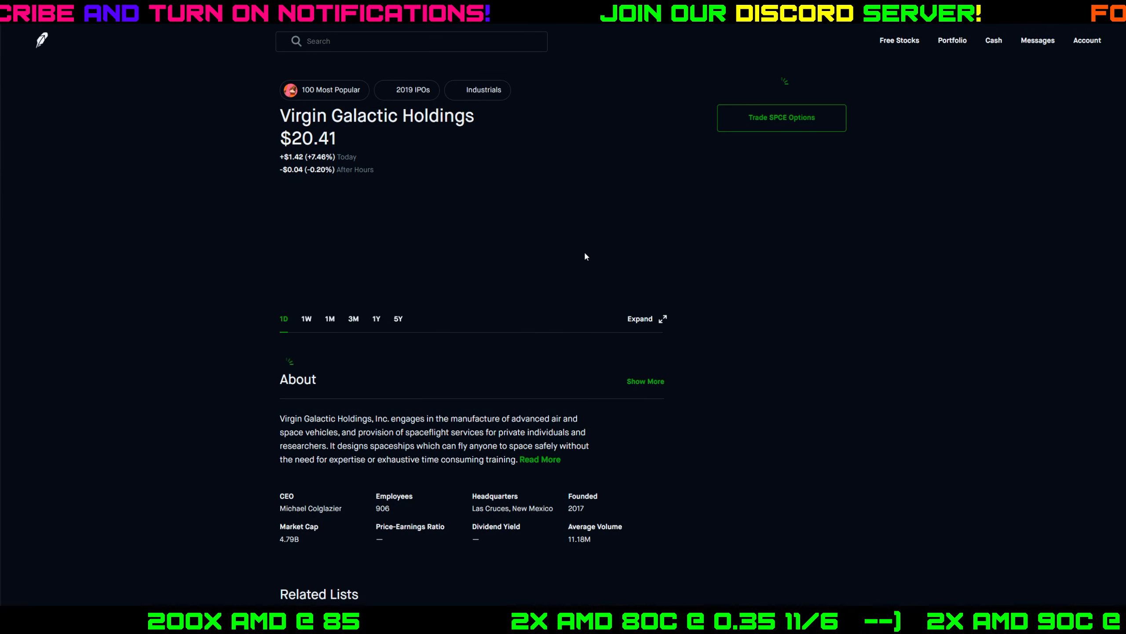
- Select Virgin Galactic Holdings (SPCE) from the results to view its stock page
click(780, 118)
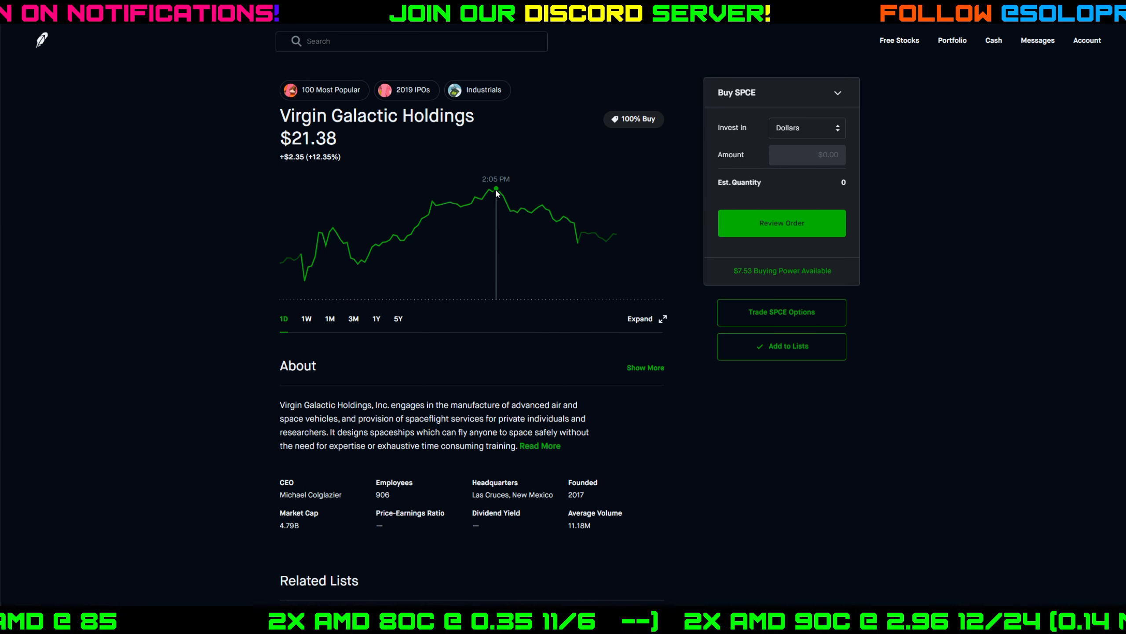
mouse_move(527, 190)
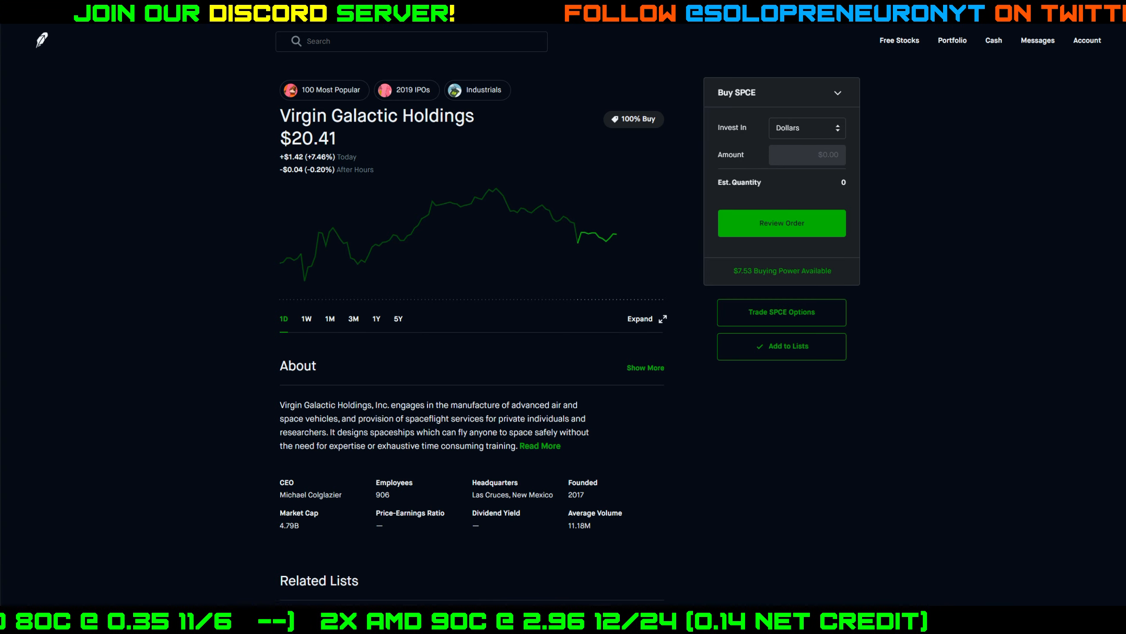
mouse_move(501, 400)
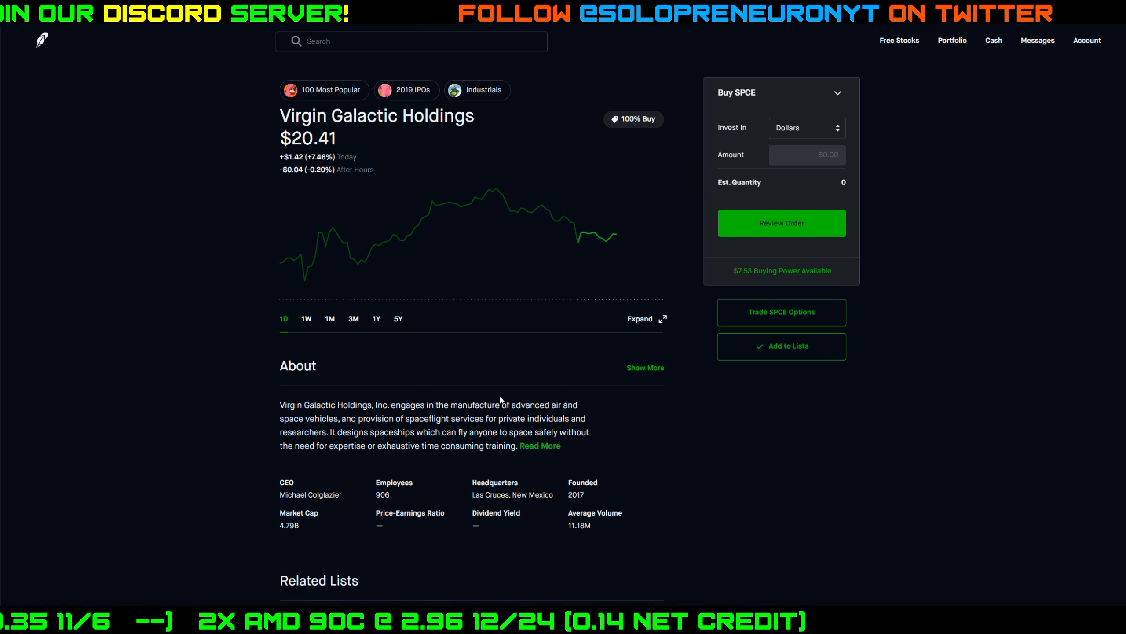
mouse_move(476, 346)
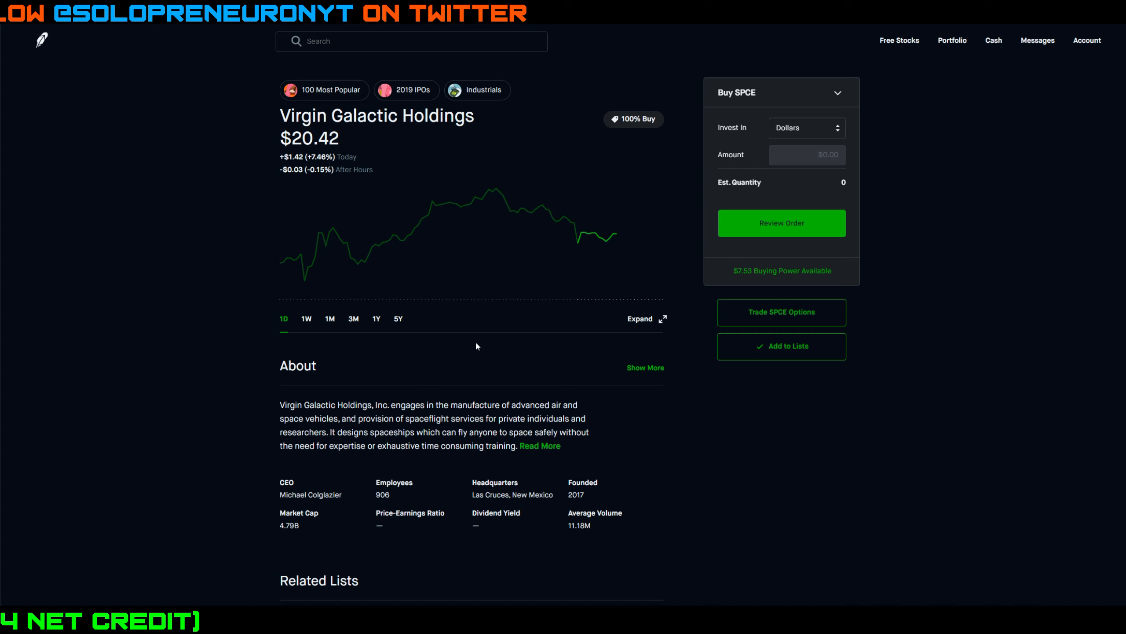
mouse_move(612, 301)
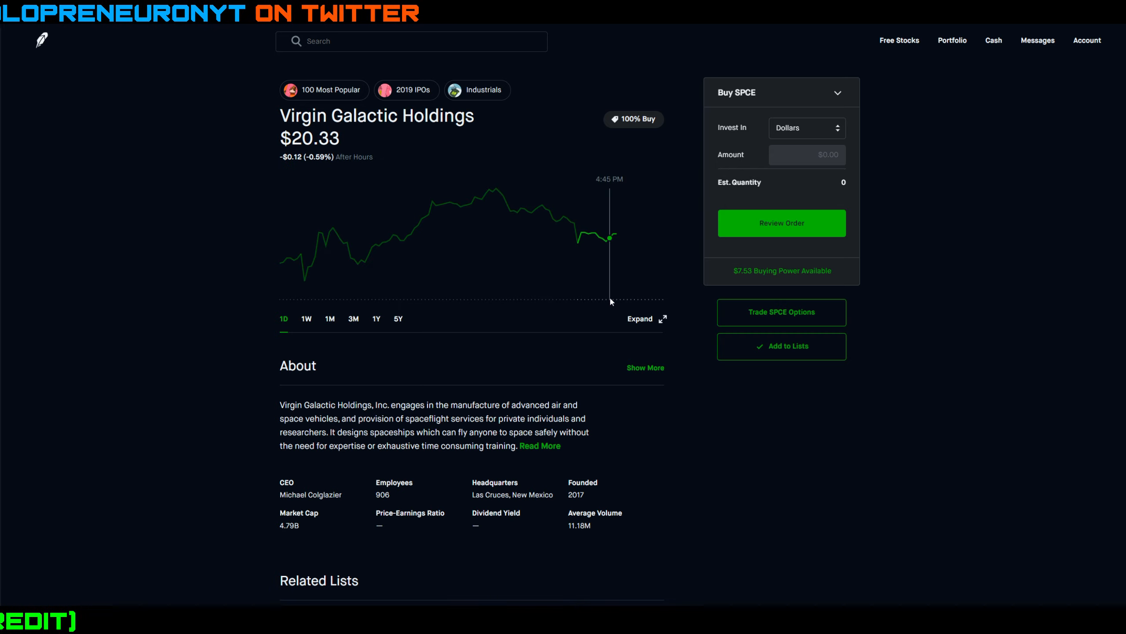